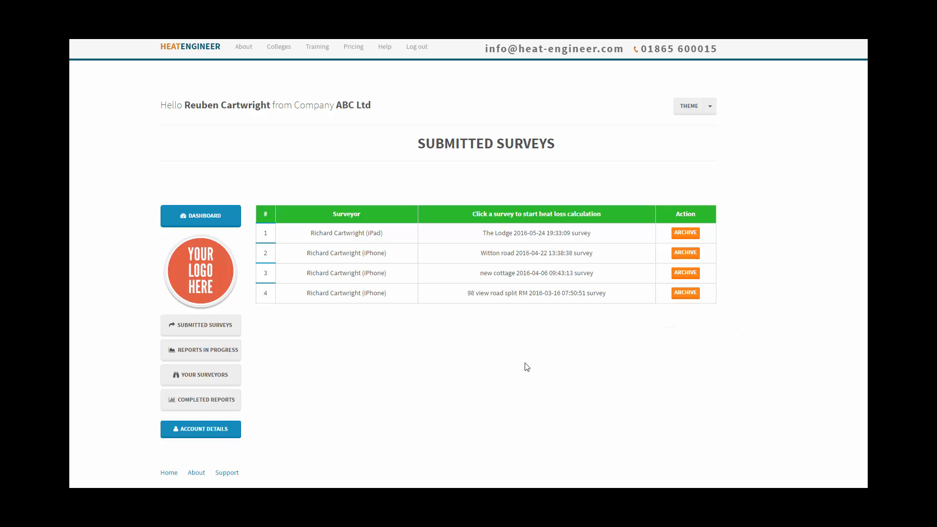
pyautogui.moveTo(237, 330)
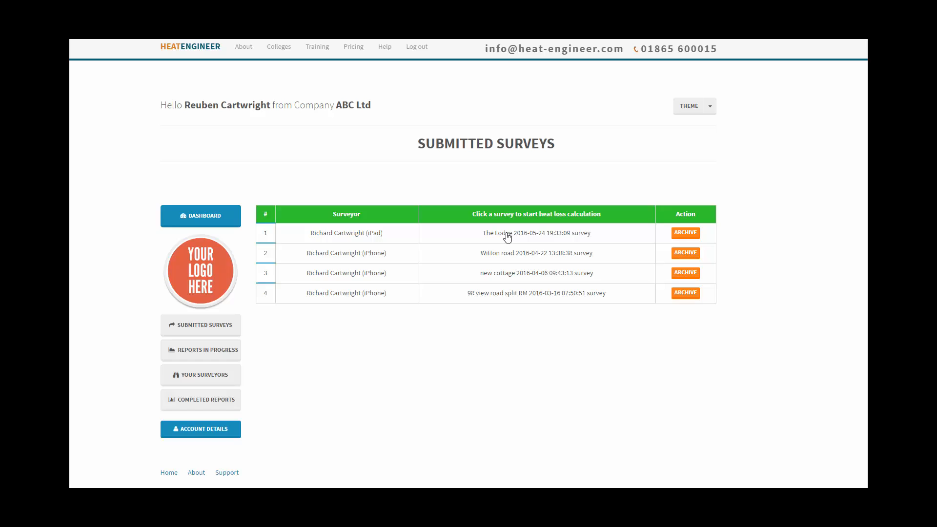
# Open The Lodge survey and confirm the North-western (Carlisle) energy data region.
pyautogui.click(535, 233)
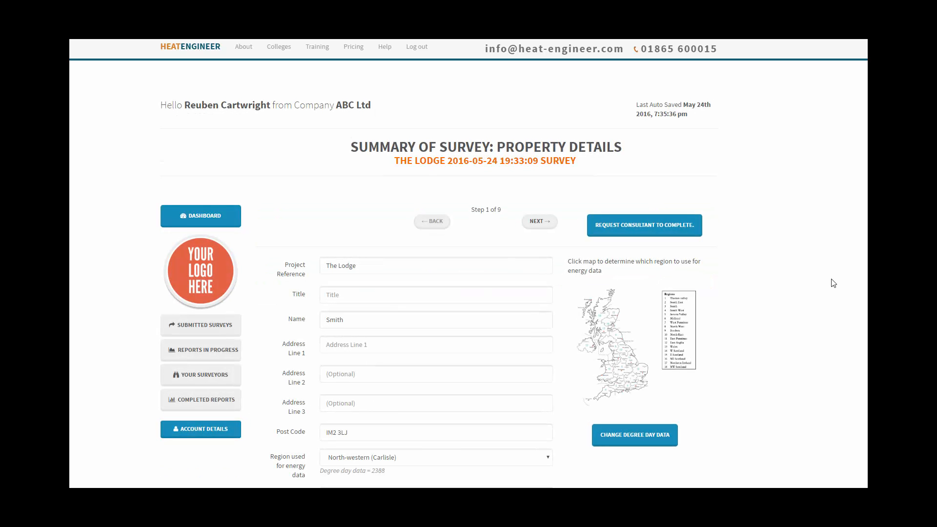
pyautogui.moveTo(418, 244)
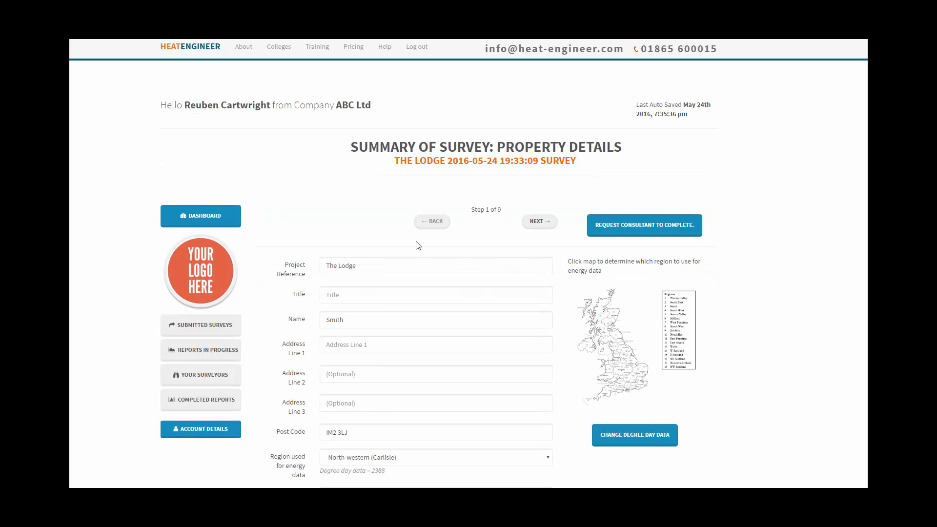
pyautogui.moveTo(358, 308)
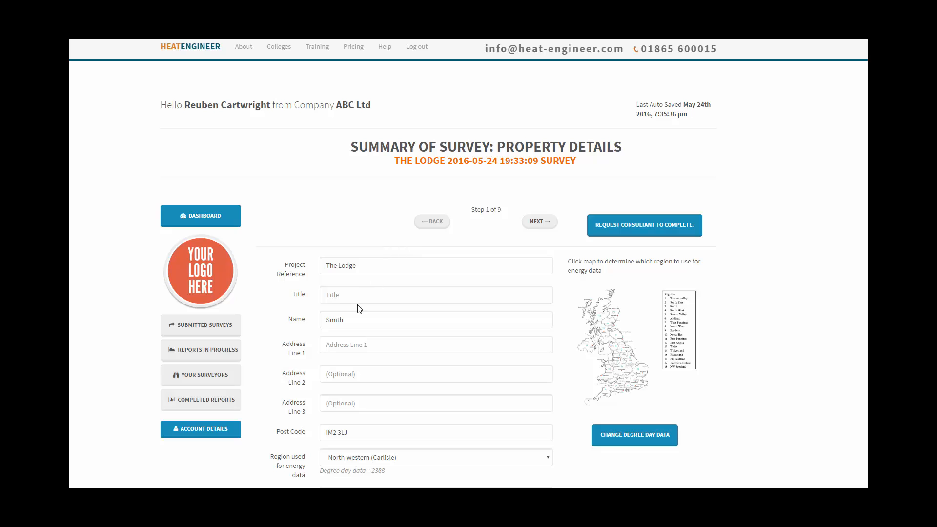
pyautogui.moveTo(360, 289)
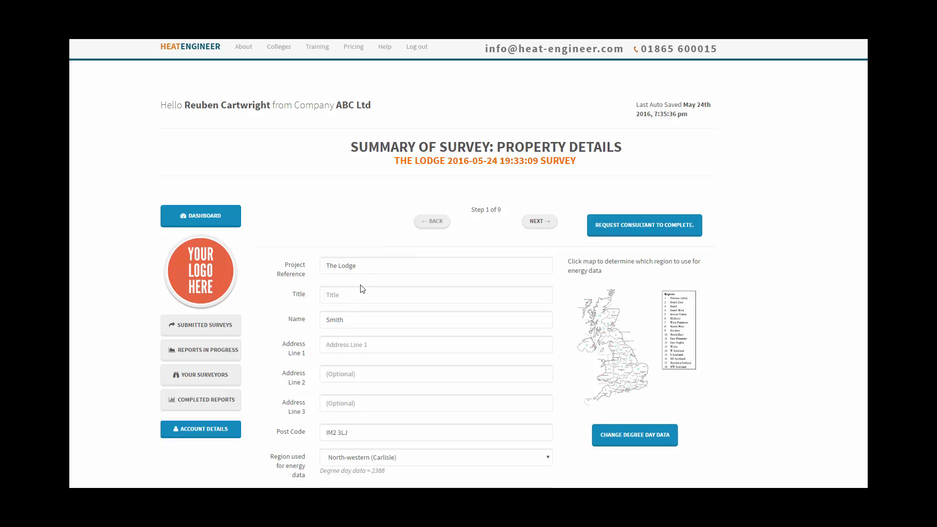
pyautogui.scroll(-3)
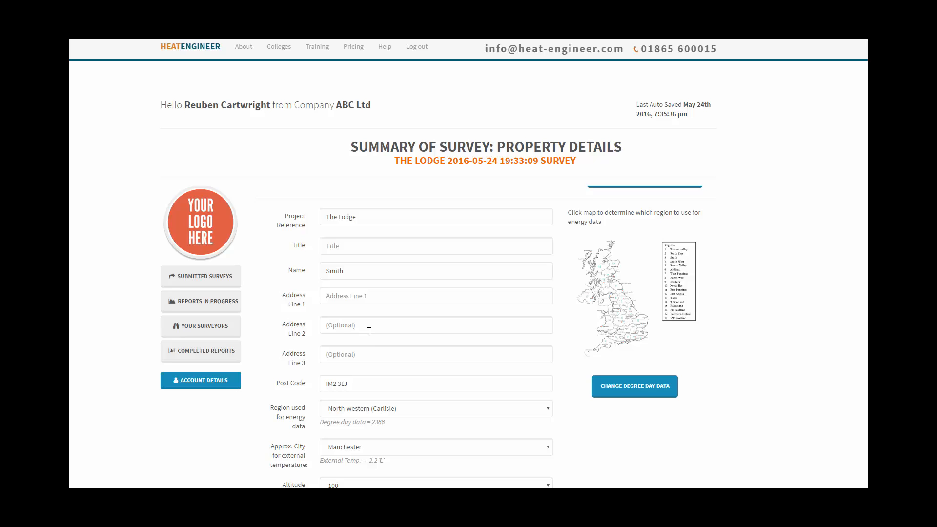
pyautogui.scroll(-3)
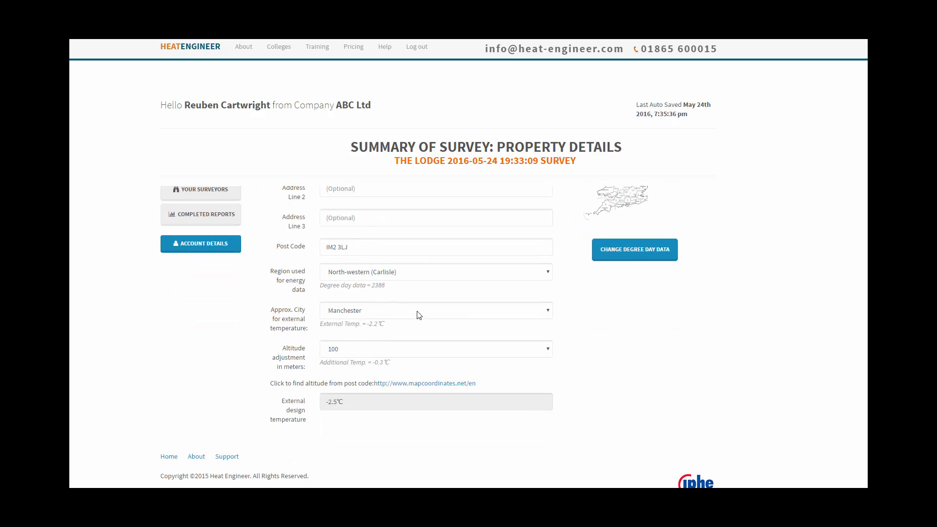
pyautogui.click(434, 271)
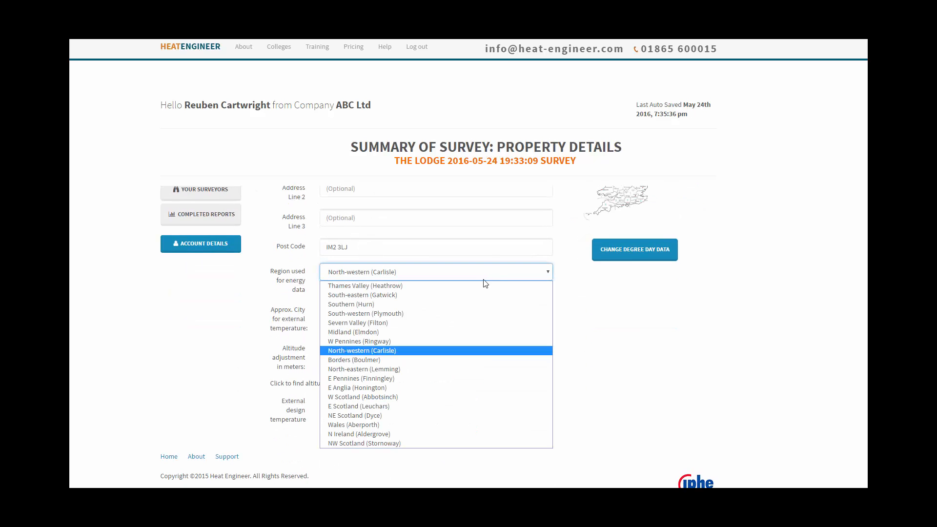
pyautogui.click(361, 351)
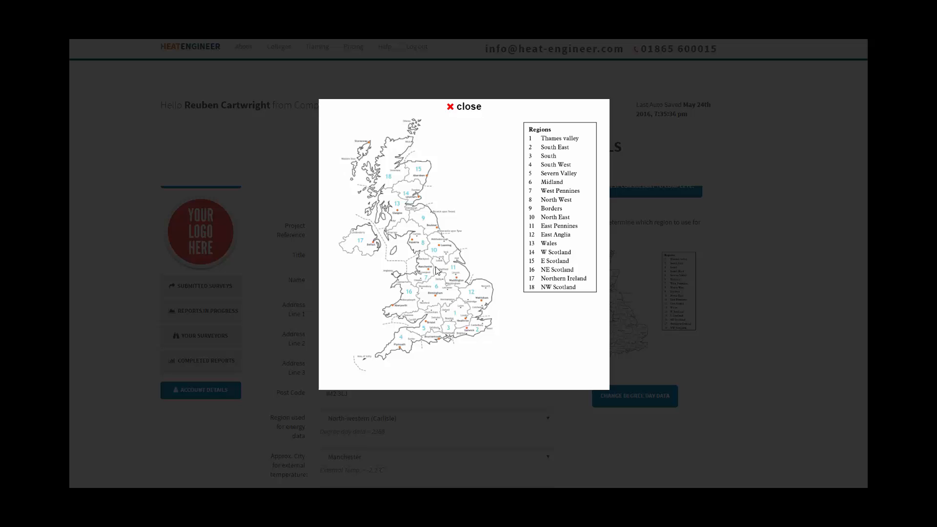
pyautogui.moveTo(571, 173)
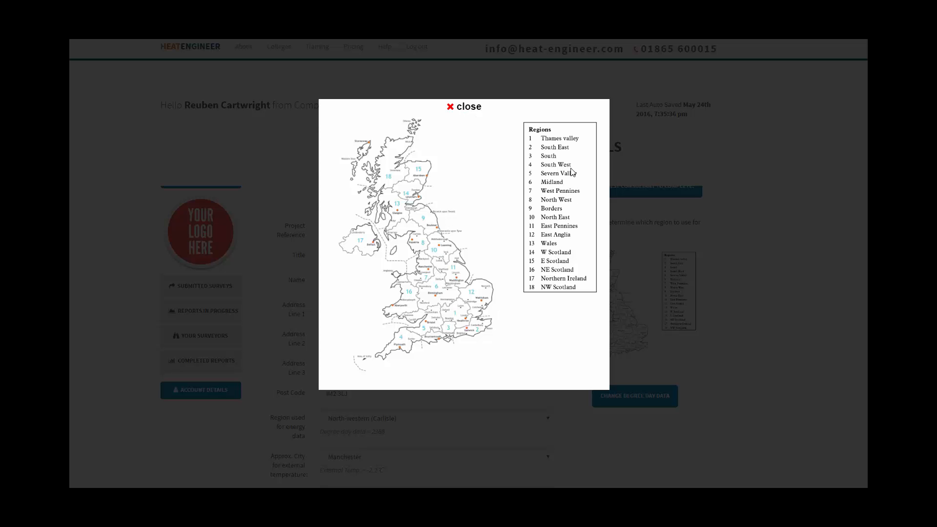
# Close the regions map and check Manchester as external temperature city and 100 m altitude.
pyautogui.click(462, 106)
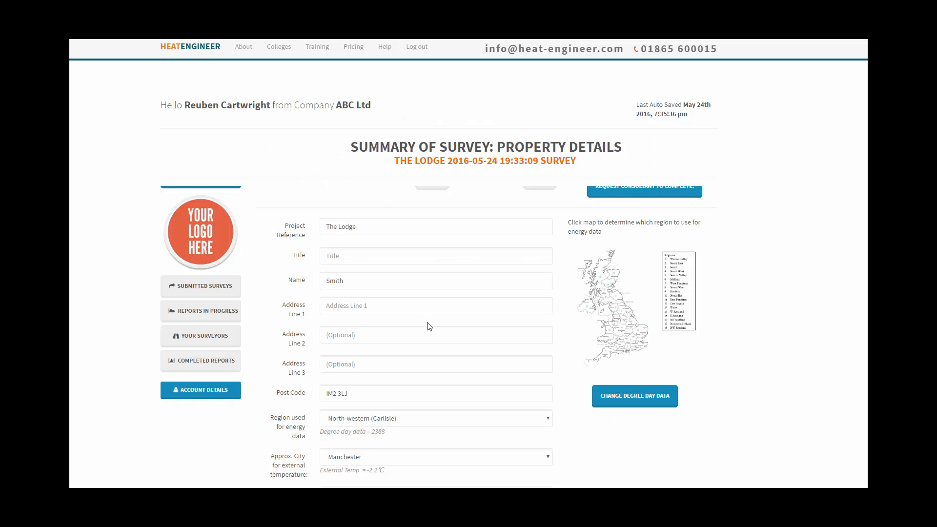
pyautogui.scroll(-3)
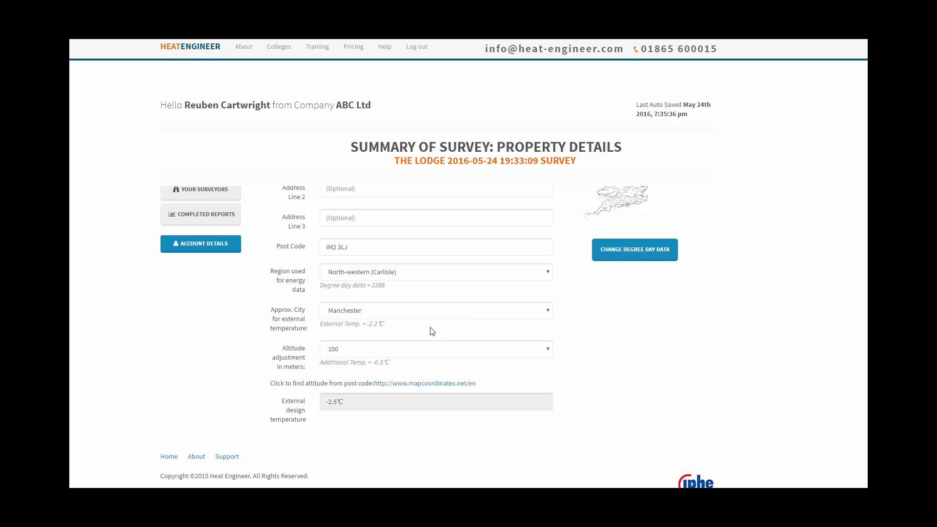
pyautogui.click(434, 310)
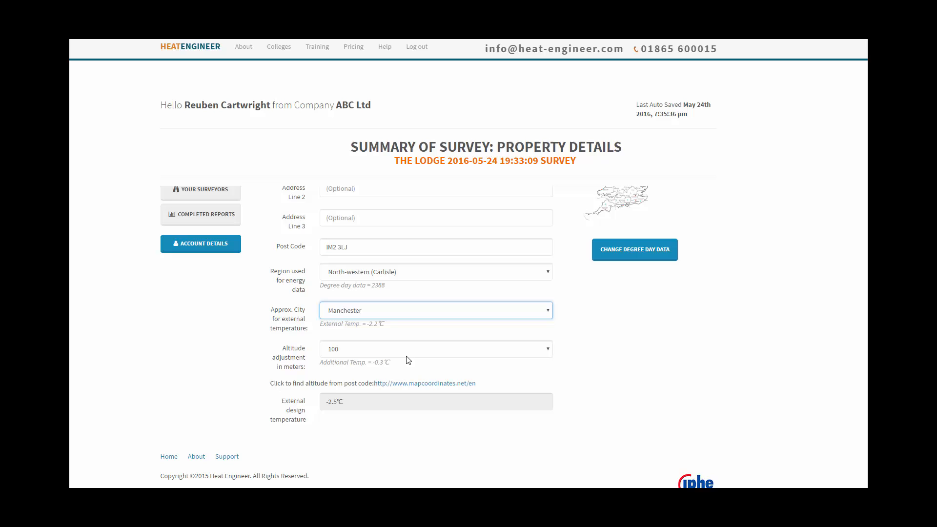
pyautogui.click(435, 349)
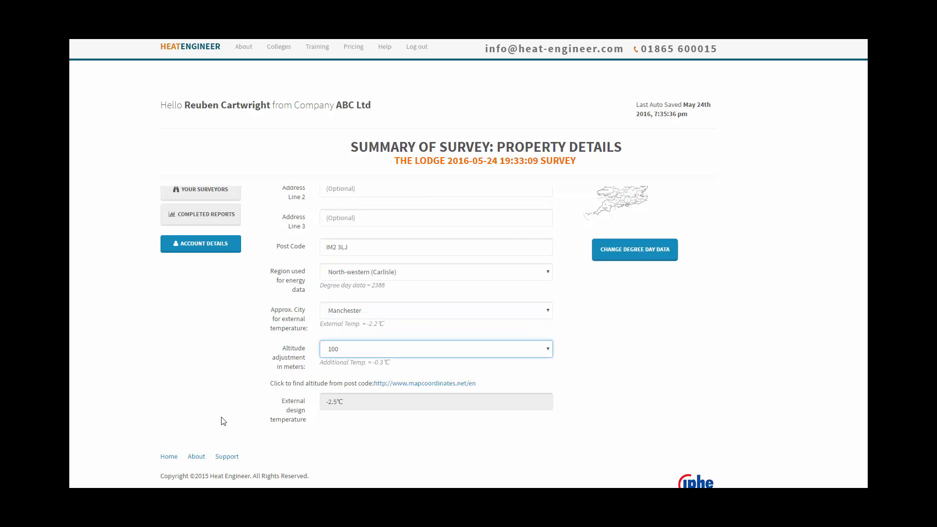
pyautogui.moveTo(415, 394)
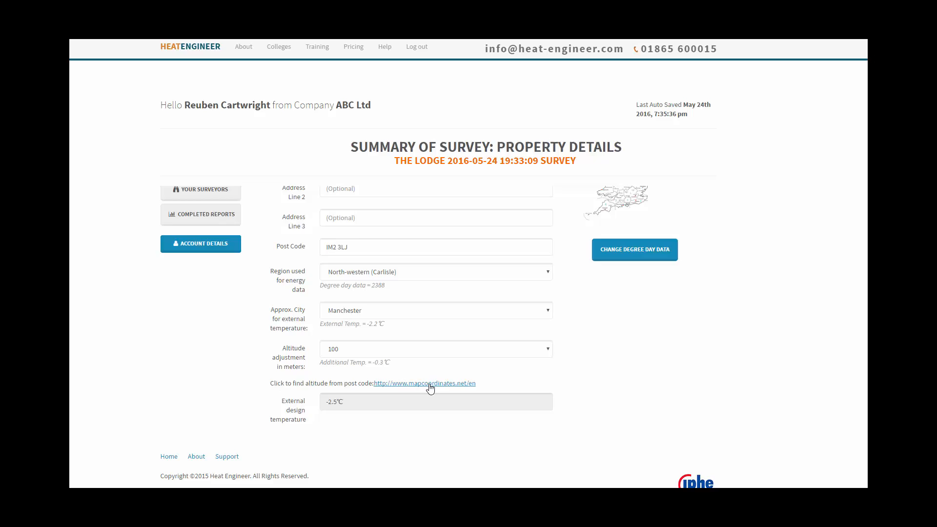
pyautogui.click(424, 383)
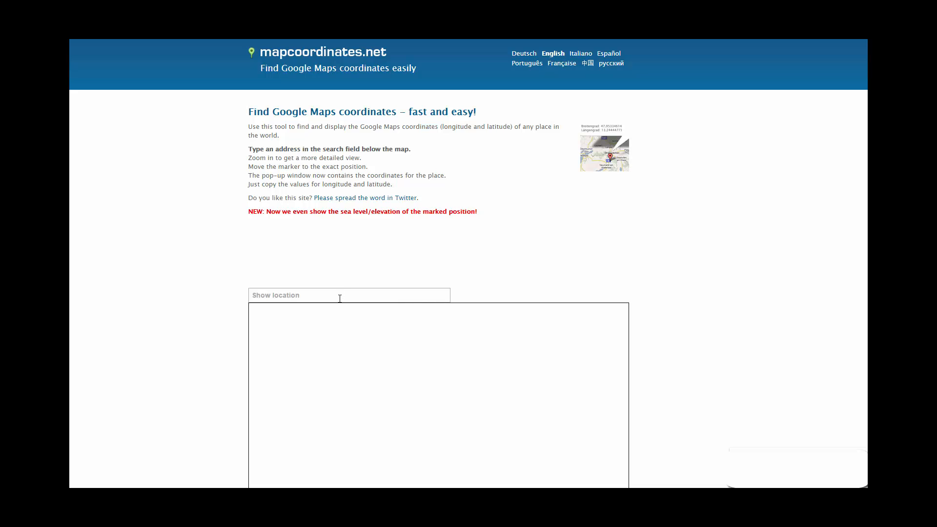
pyautogui.moveTo(338, 285)
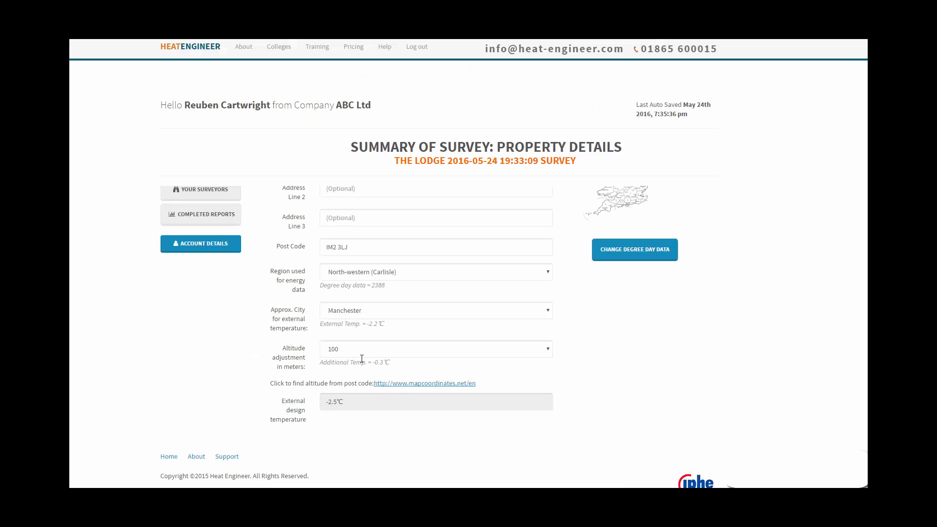
pyautogui.click(435, 349)
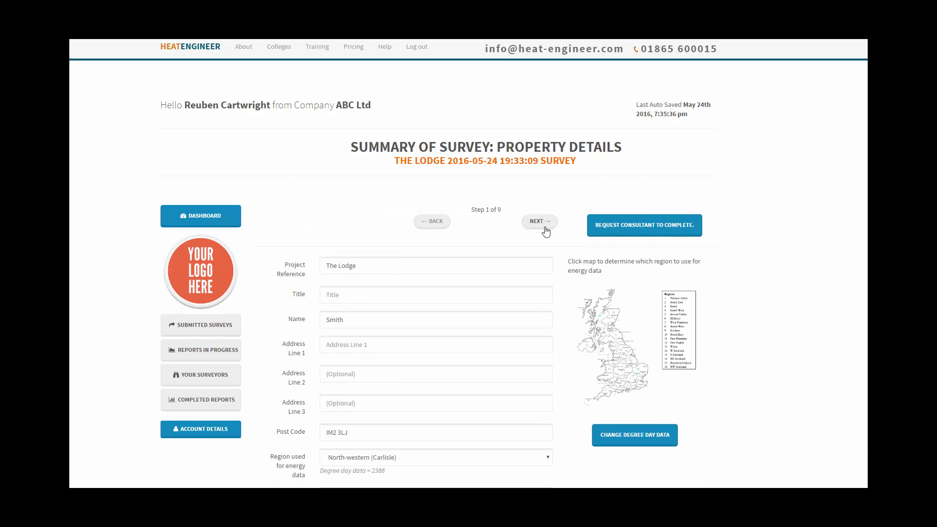
# Advance to Heating Type, step 2 of 9, and confirm ASHP as heat source type.
pyautogui.click(538, 222)
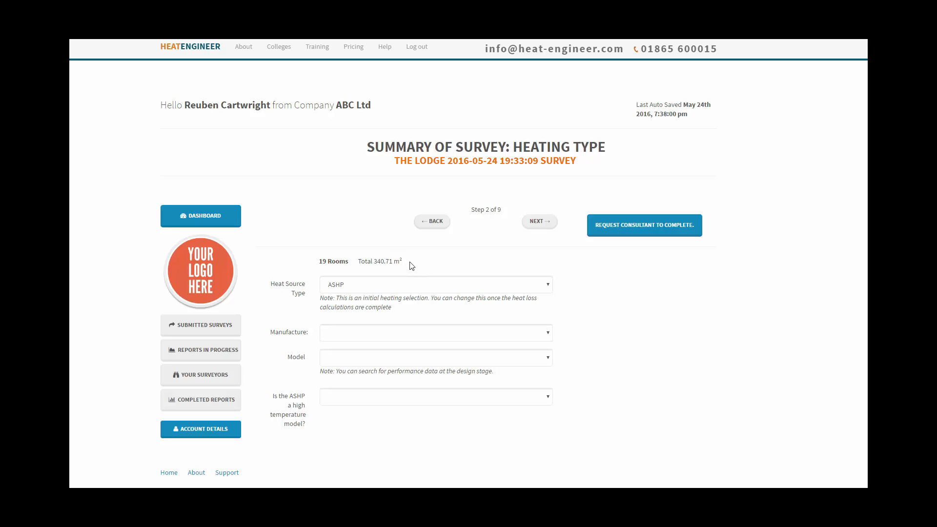
pyautogui.click(434, 285)
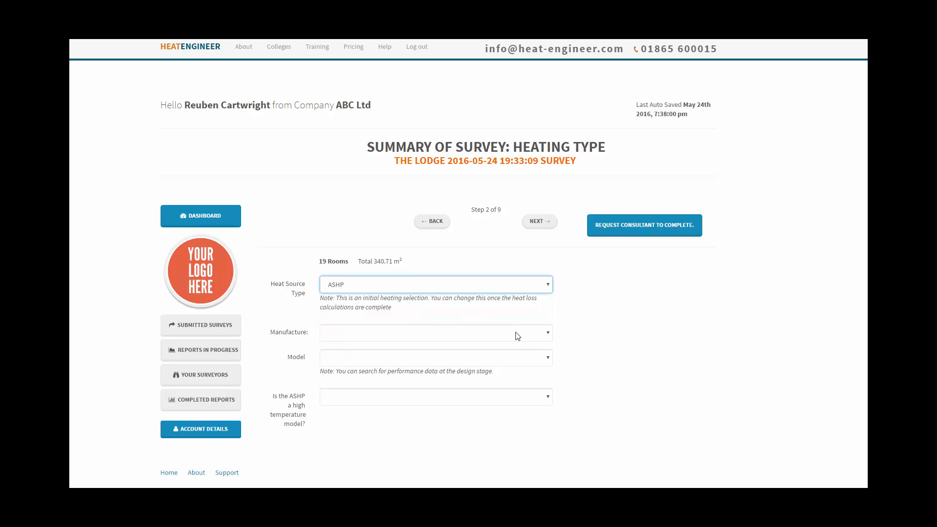
pyautogui.click(435, 332)
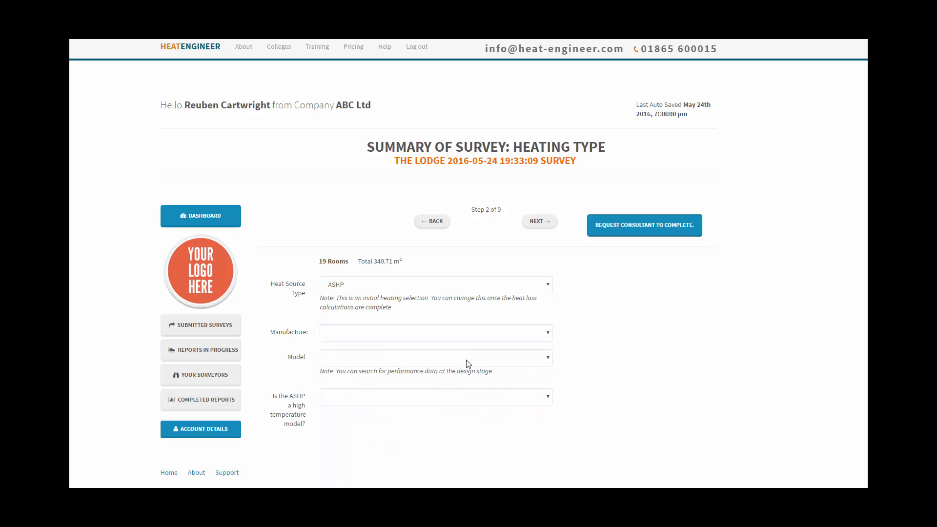
pyautogui.moveTo(508, 279)
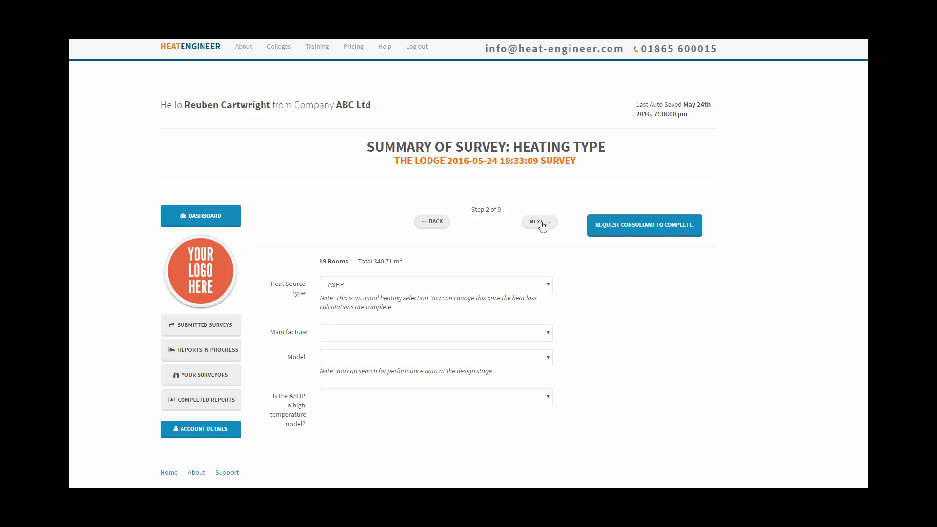
# Advance to room features and set lower hall's room type to Hall or landing.
pyautogui.click(537, 222)
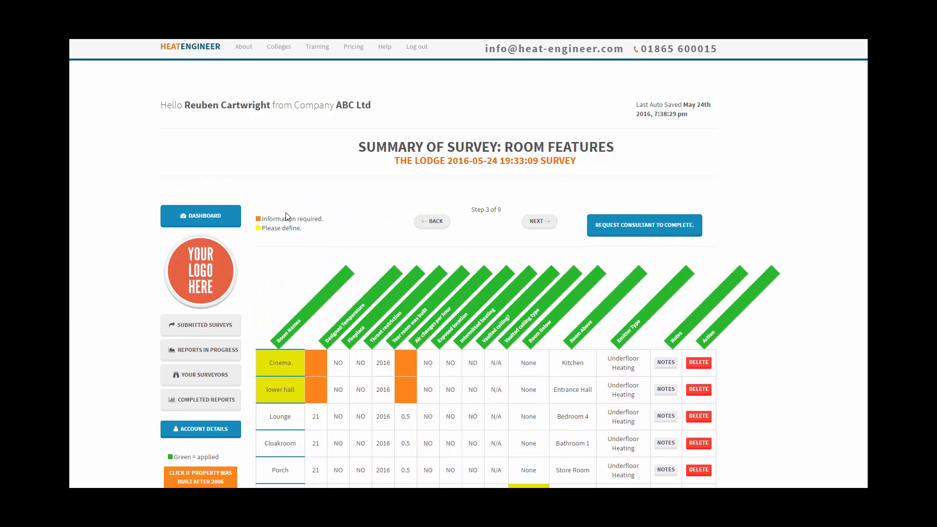
pyautogui.moveTo(319, 221)
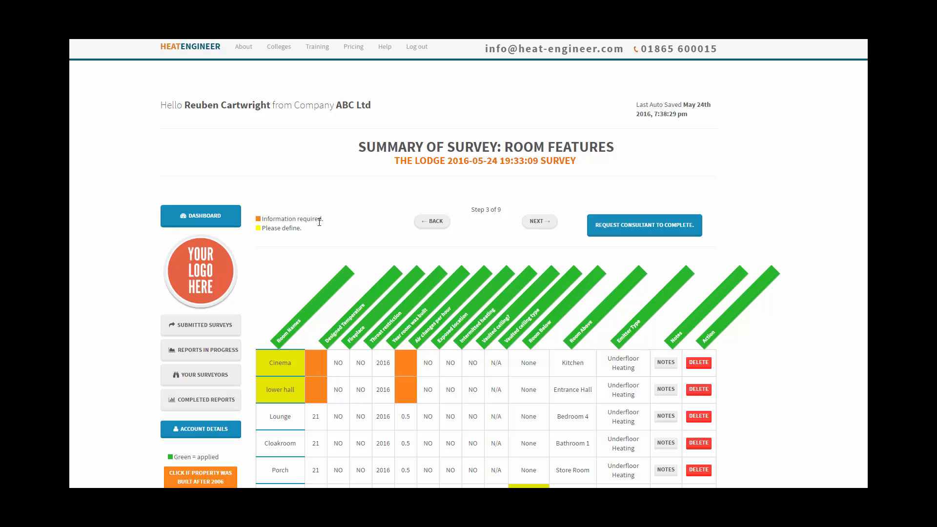
pyautogui.moveTo(282, 238)
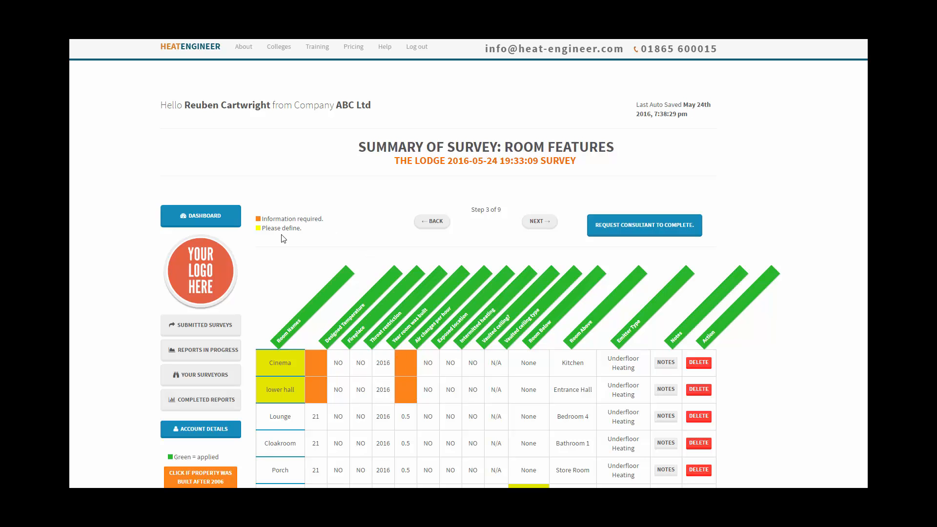
pyautogui.moveTo(319, 266)
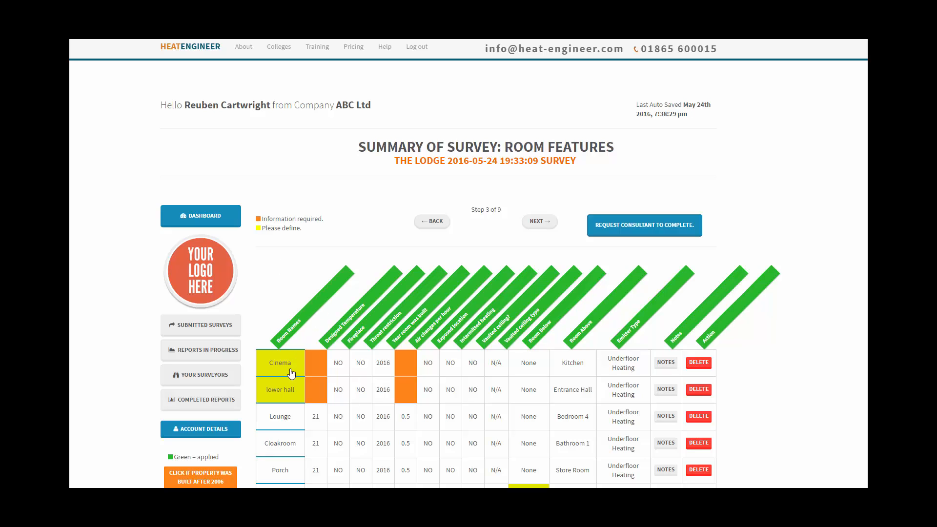
pyautogui.moveTo(264, 270)
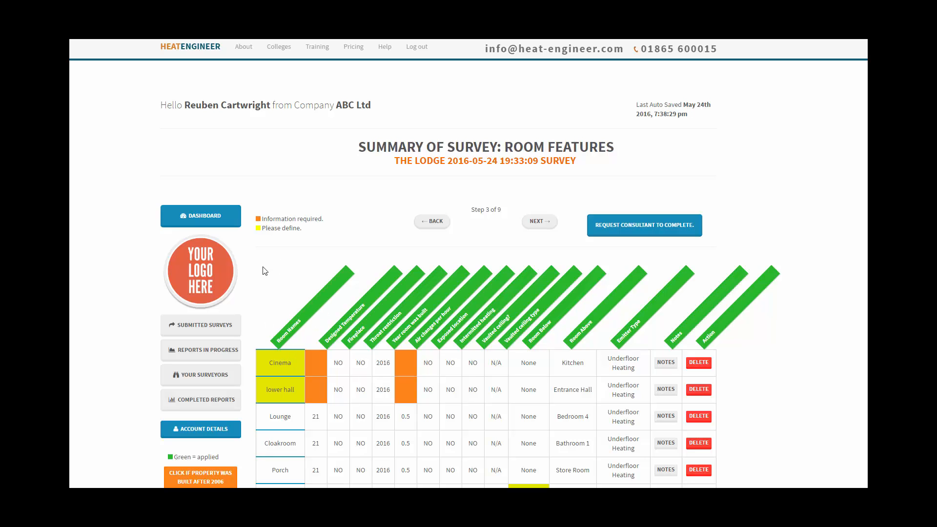
pyautogui.moveTo(292, 367)
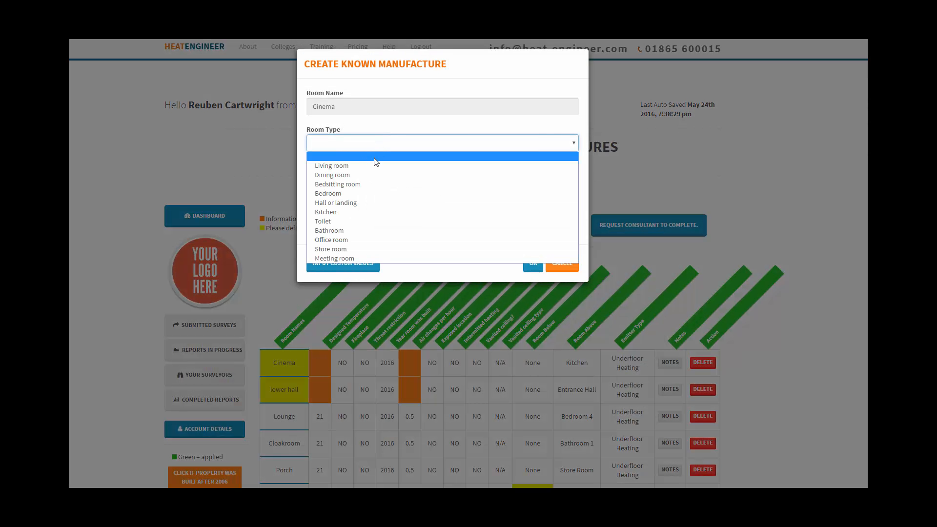
pyautogui.moveTo(337, 183)
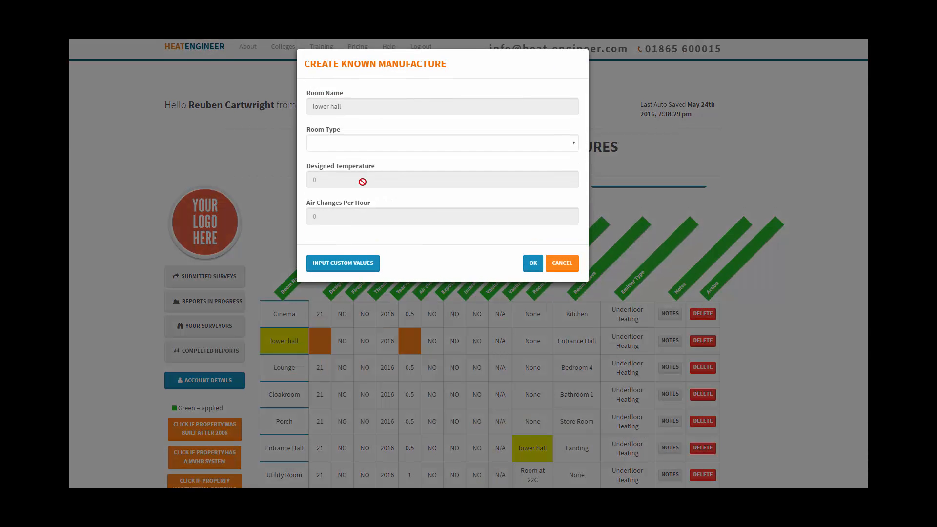
pyautogui.click(441, 142)
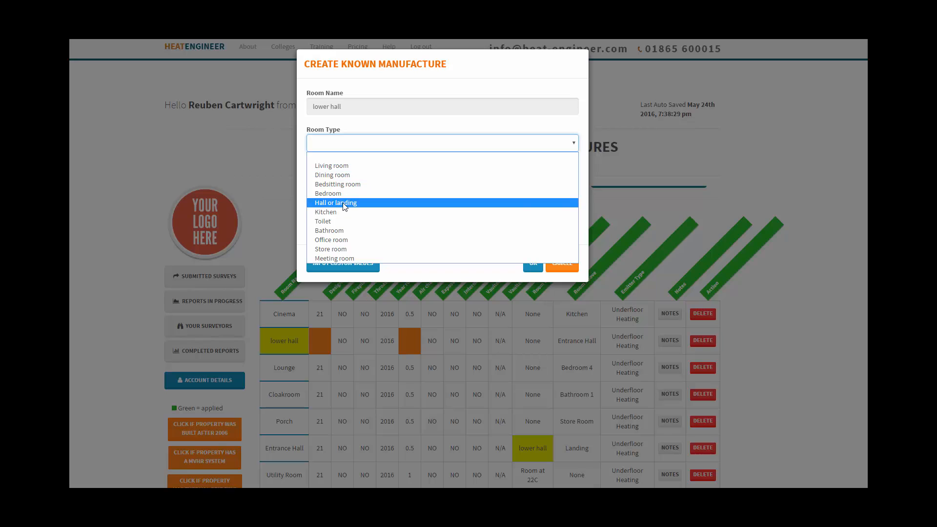
pyautogui.click(335, 202)
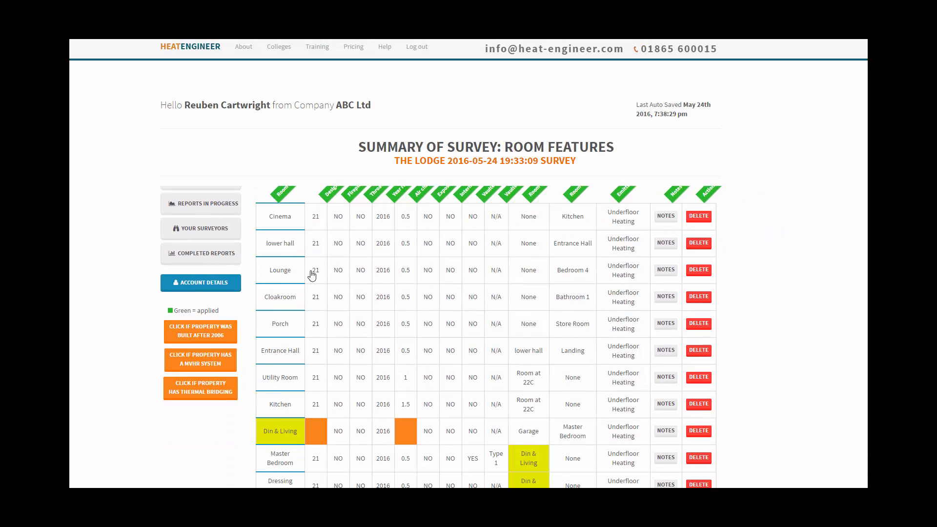
pyautogui.moveTo(360, 240)
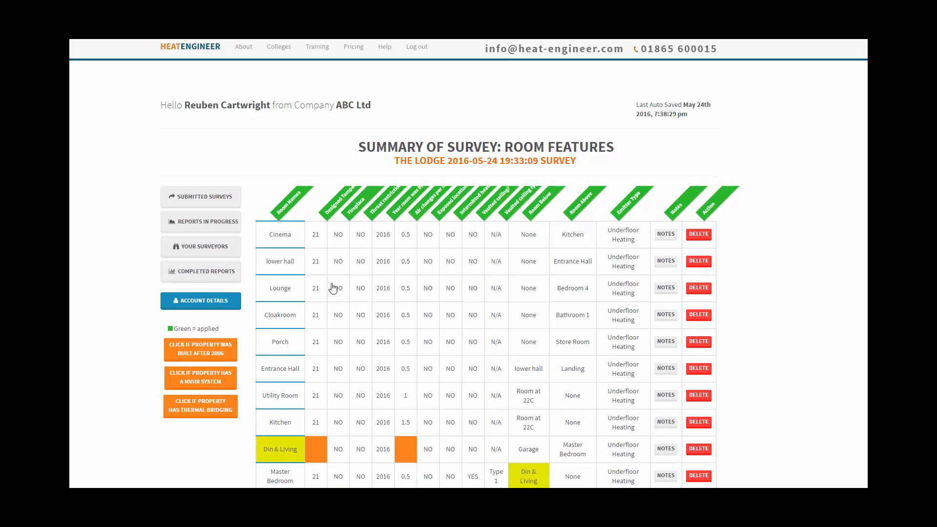
# Set Din & Living to Living room and choose a room type for link corridor.
pyautogui.scroll(-3)
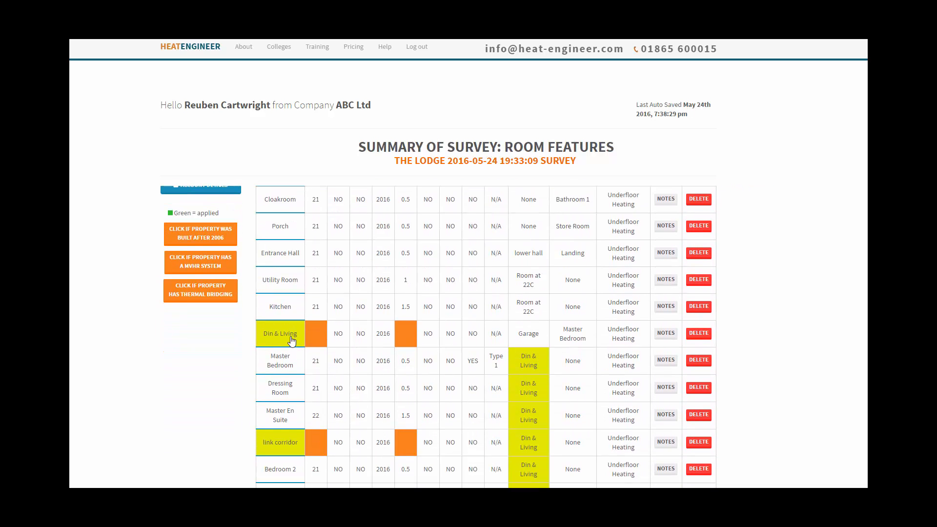
pyautogui.click(279, 334)
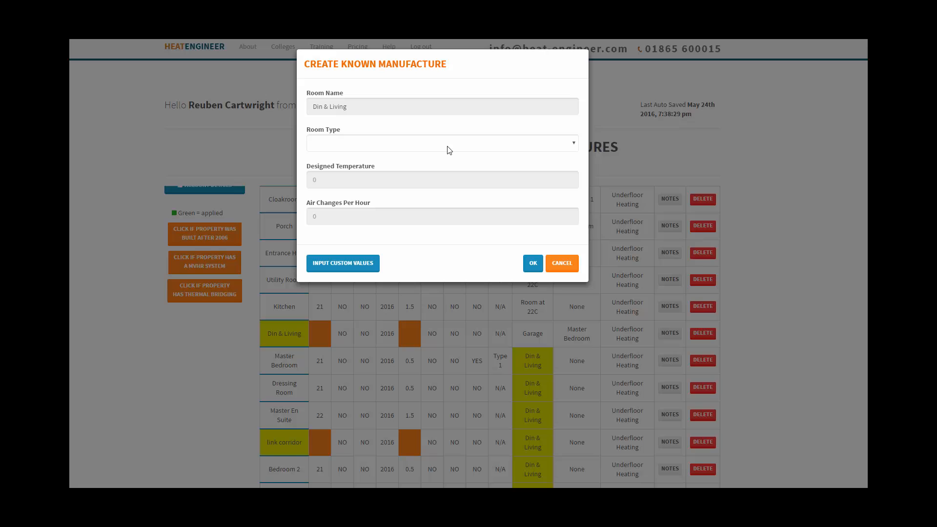
pyautogui.click(441, 143)
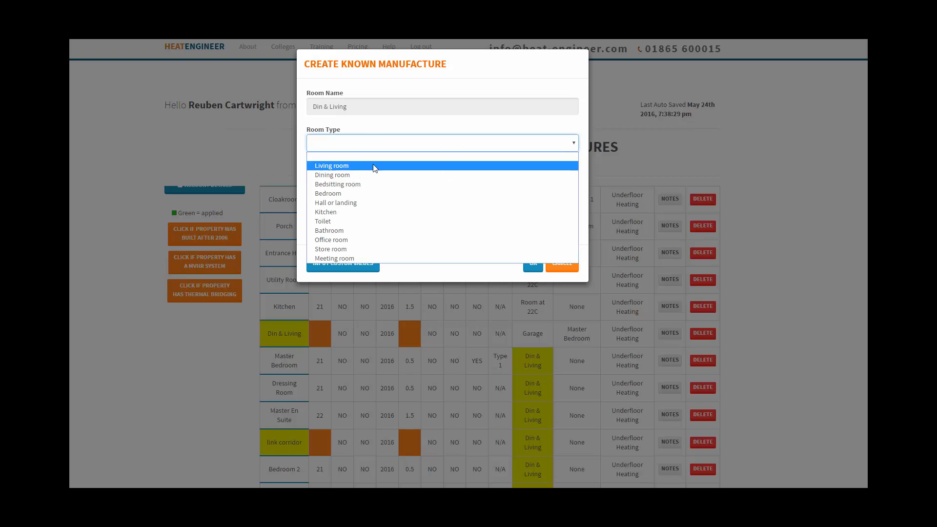
pyautogui.click(560, 264)
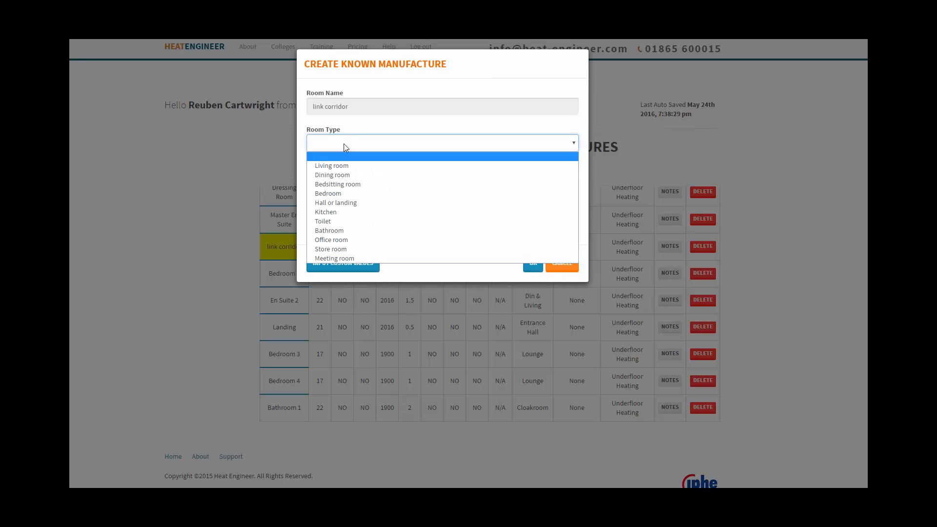
pyautogui.click(336, 203)
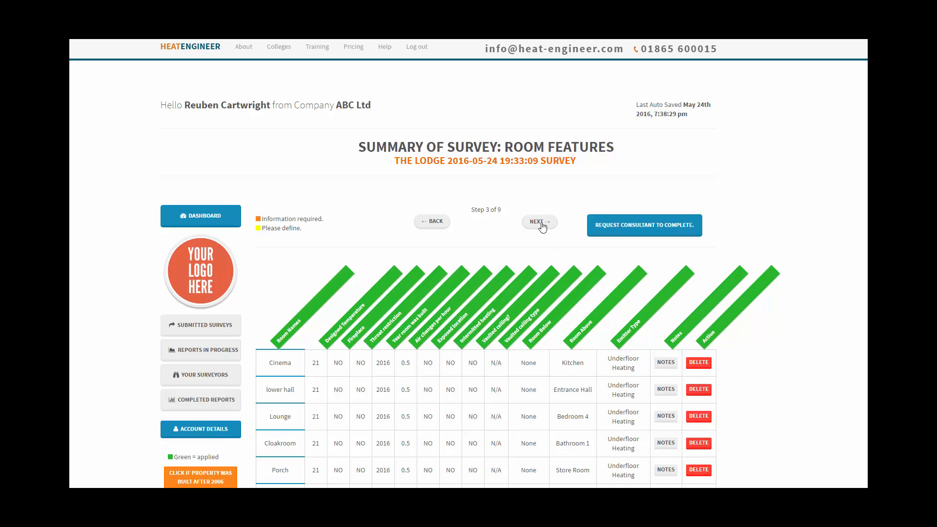
# Review the room dimensions summary, then advance to the vaulted rooms step, 5 of 9.
pyautogui.click(538, 222)
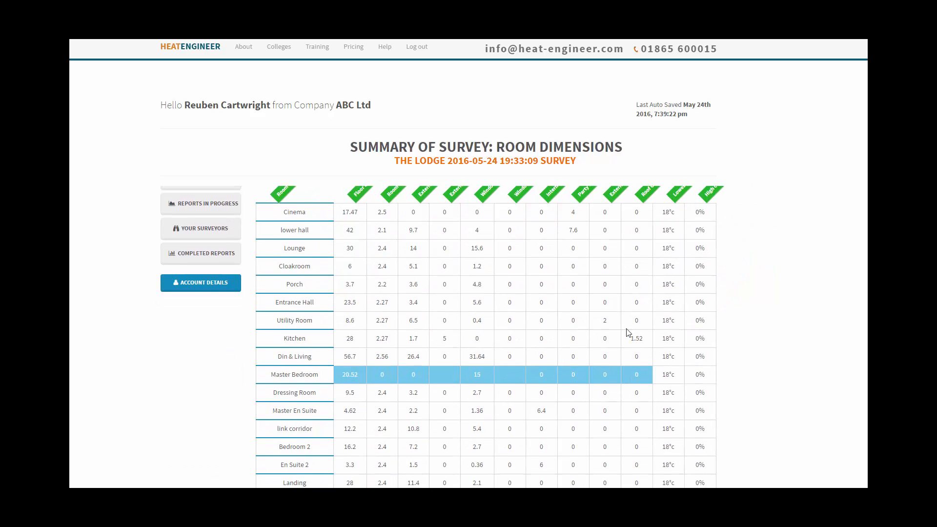
pyautogui.scroll(-3)
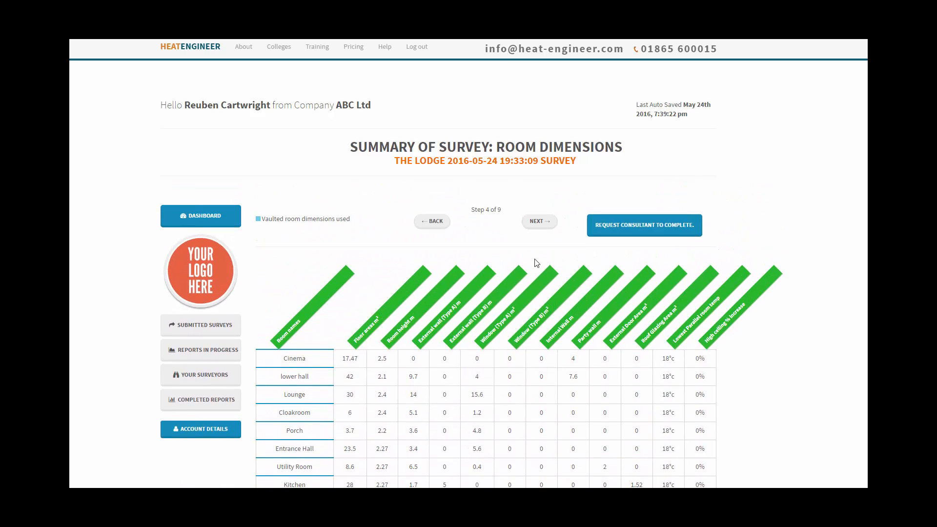
pyautogui.moveTo(536, 226)
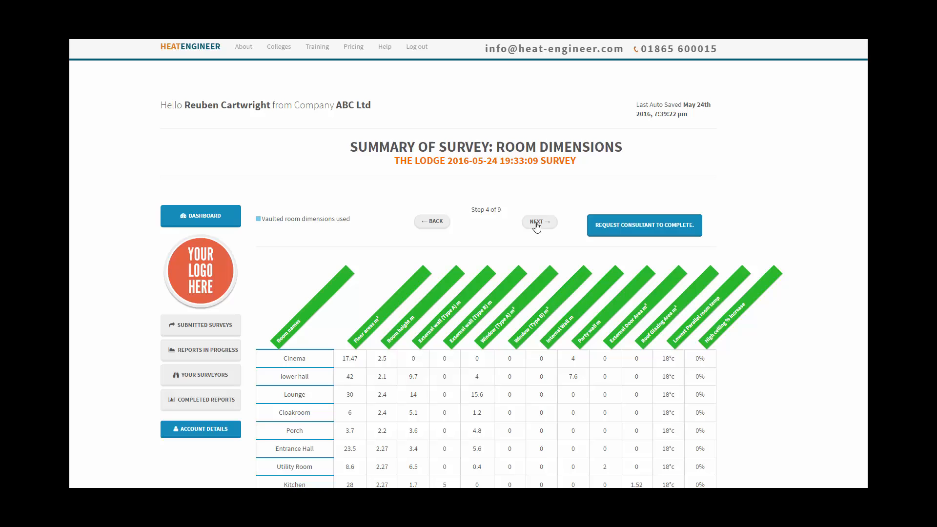
pyautogui.click(538, 222)
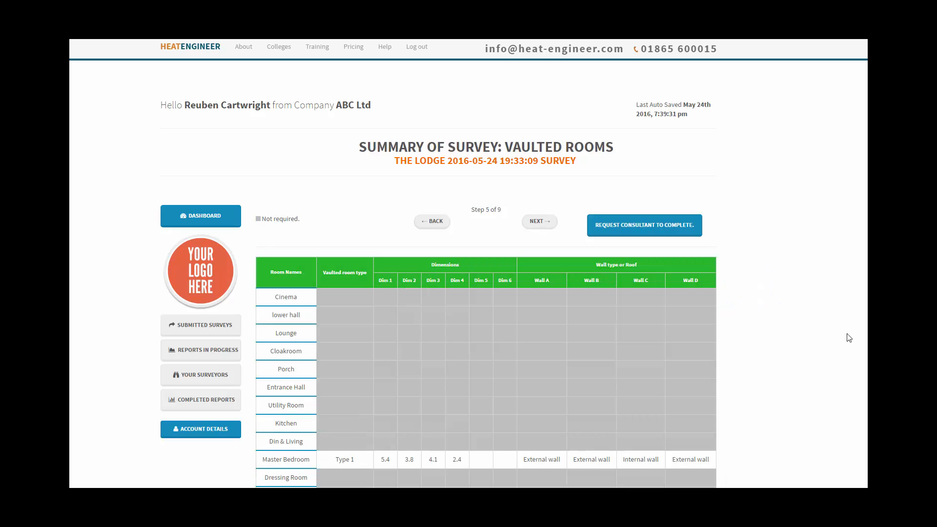
pyautogui.scroll(-3)
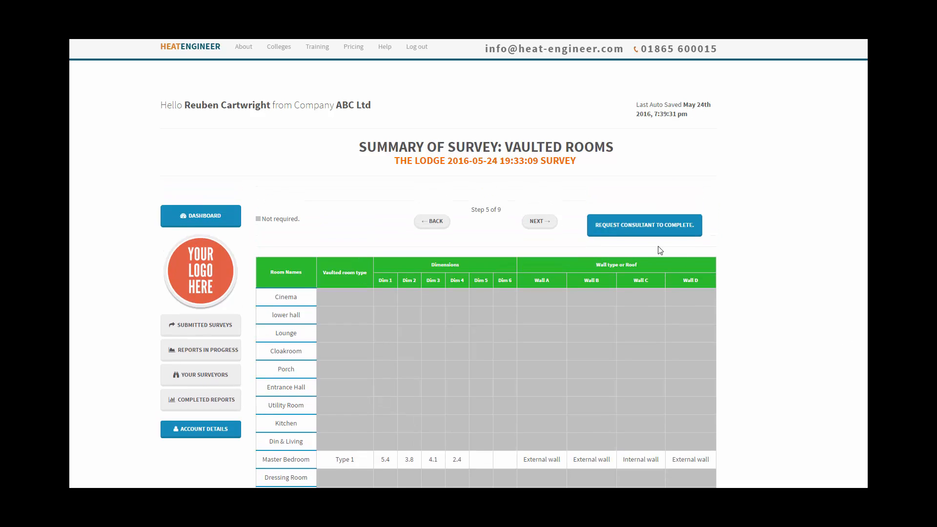
# Reach walls step 6 and set Master Bedroom's internal wall to Plasterboard with Studding (1.72).
pyautogui.click(538, 221)
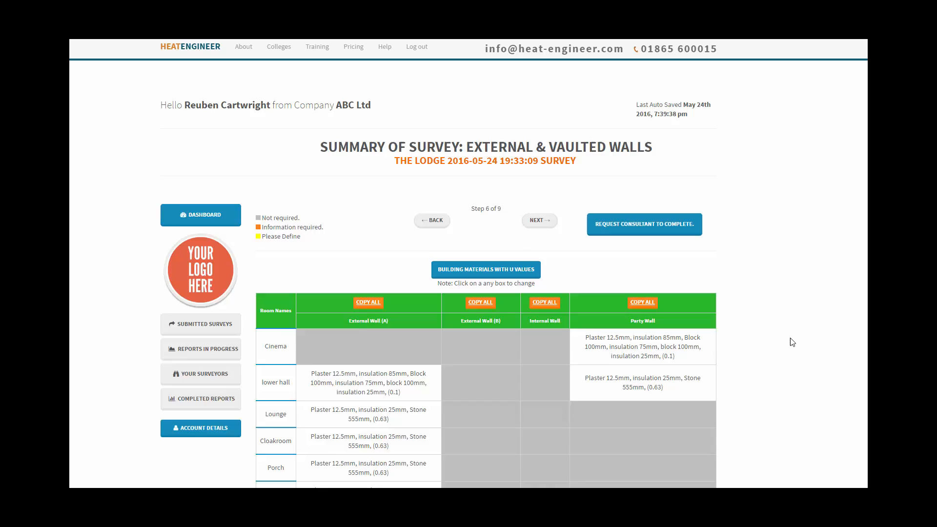
pyautogui.scroll(-3)
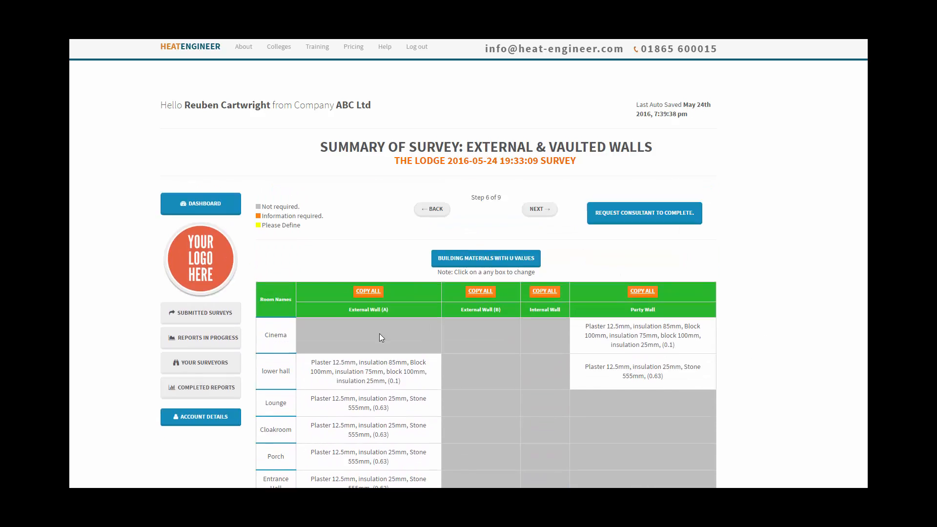
pyautogui.scroll(-3)
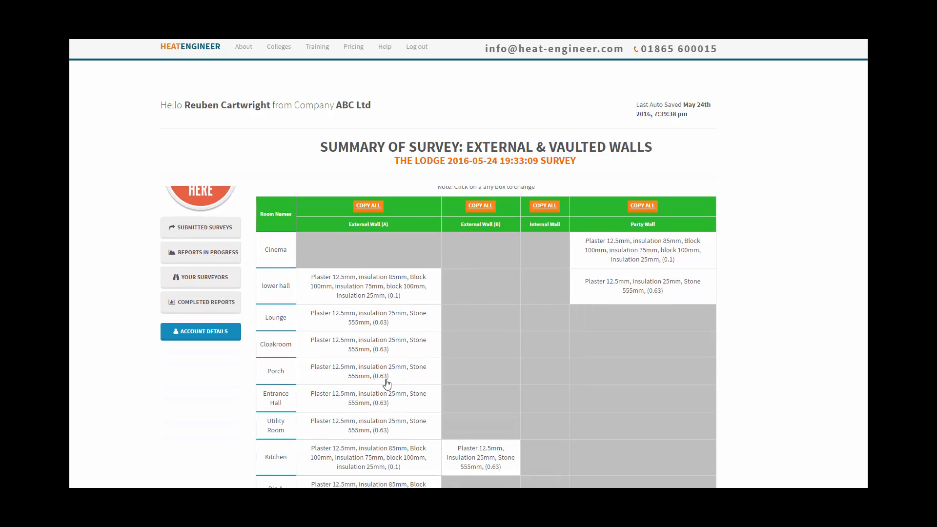
pyautogui.scroll(-3)
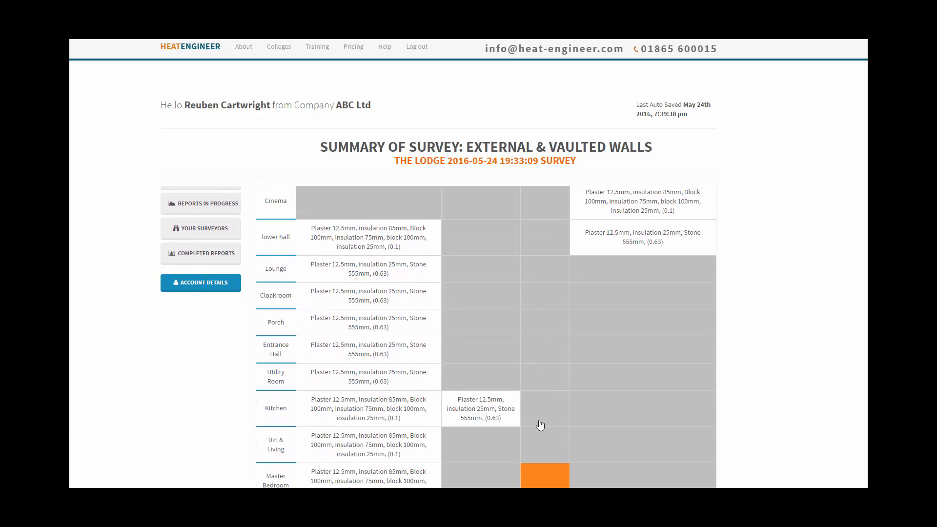
pyautogui.scroll(-3)
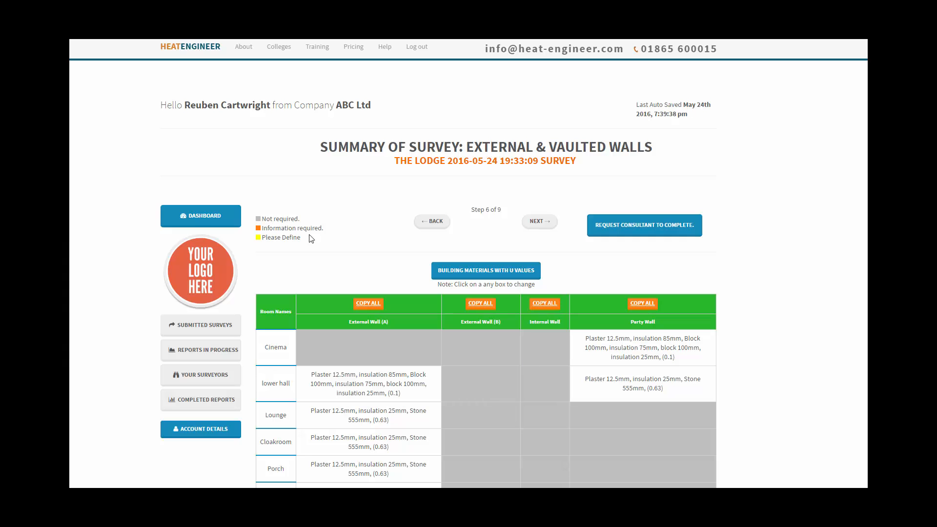
pyautogui.moveTo(336, 234)
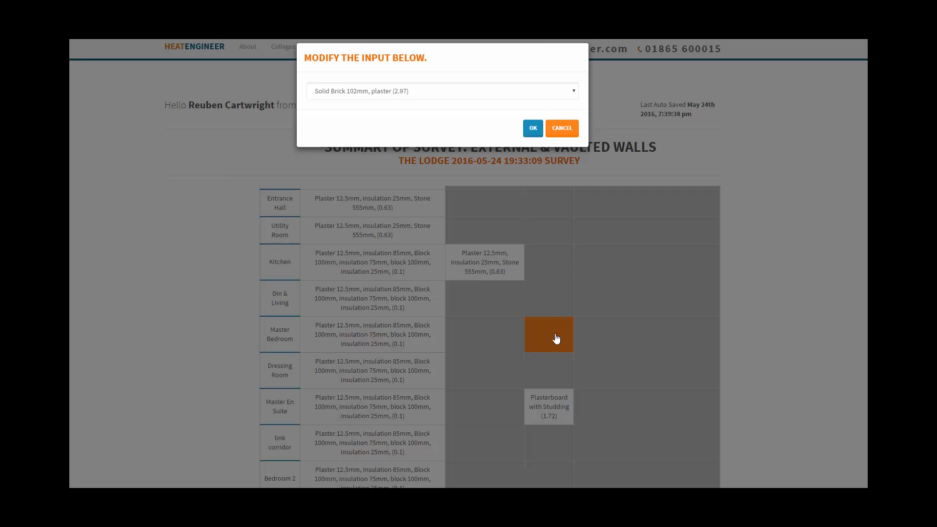
pyautogui.click(440, 90)
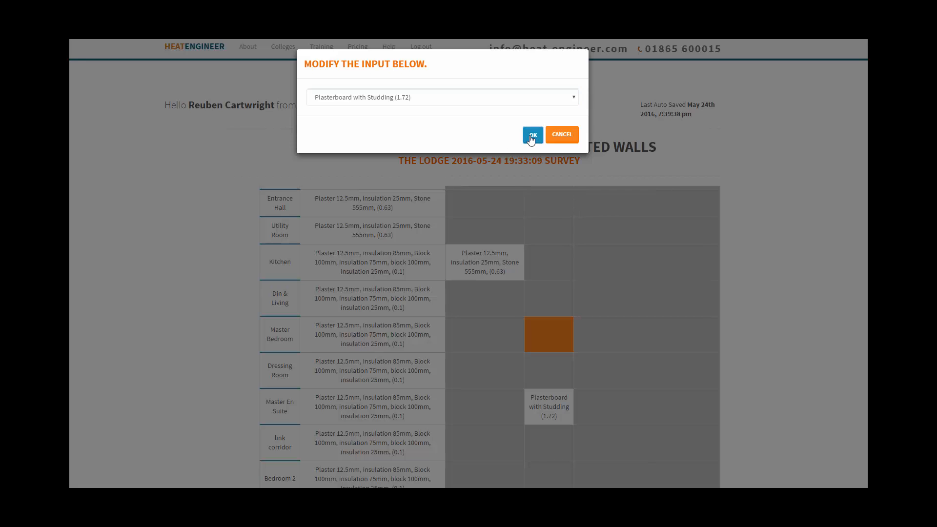
pyautogui.click(531, 134)
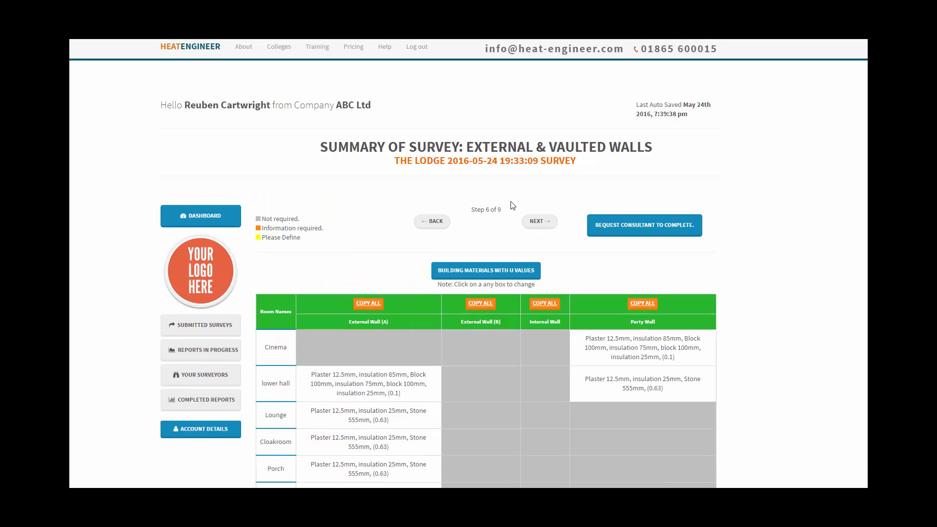
# Advance to step 7 and give the Kitchen roof glazing U-Value = (1.6).
pyautogui.click(537, 221)
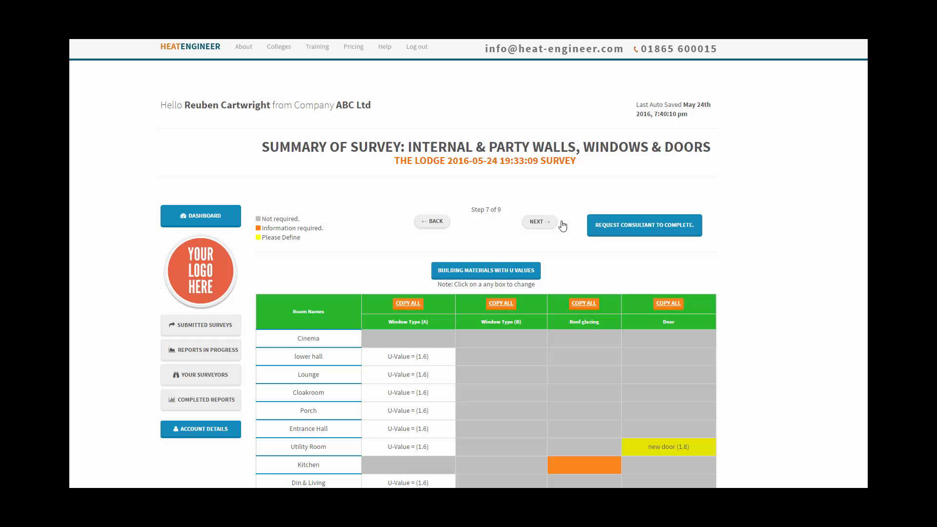
pyautogui.scroll(-3)
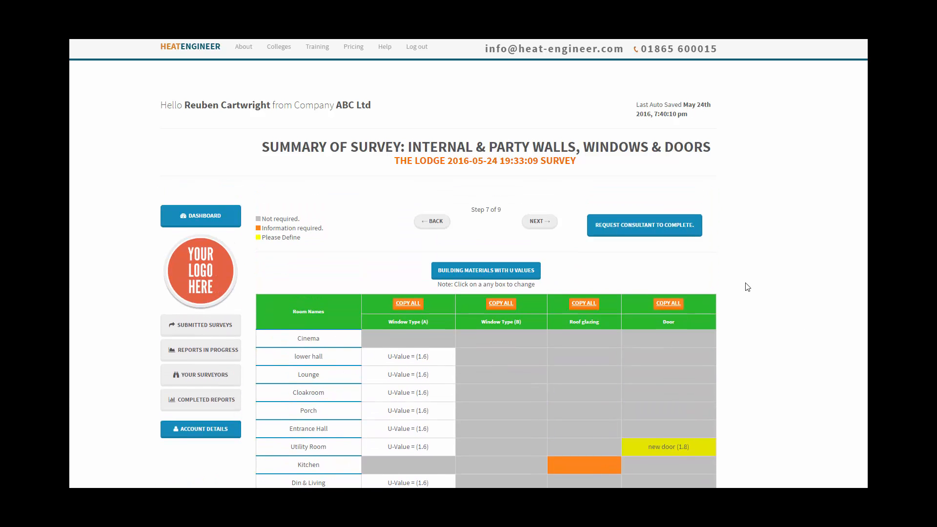
pyautogui.scroll(-3)
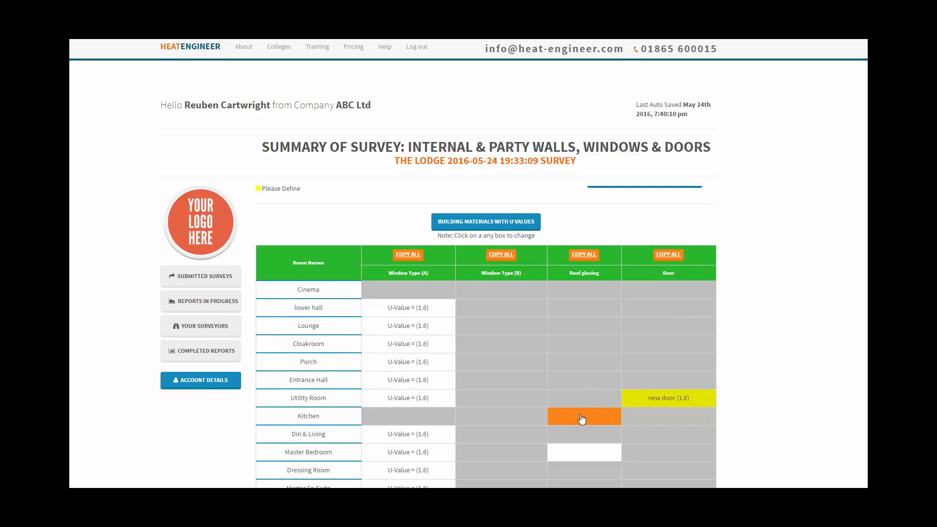
pyautogui.click(583, 416)
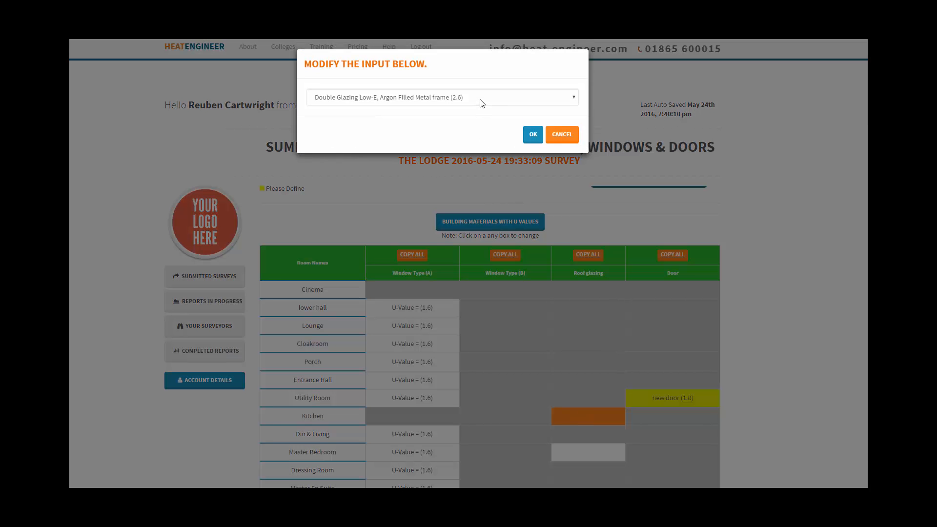
pyautogui.click(441, 97)
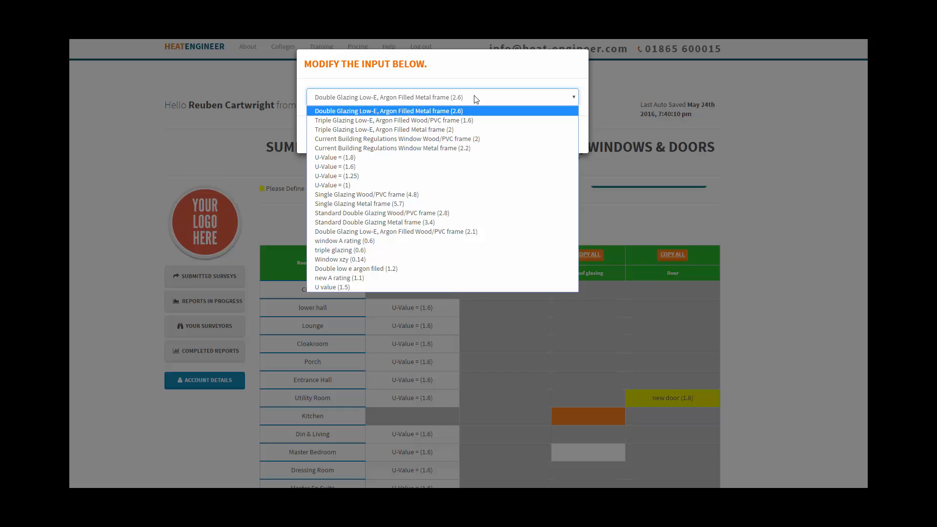
pyautogui.click(336, 167)
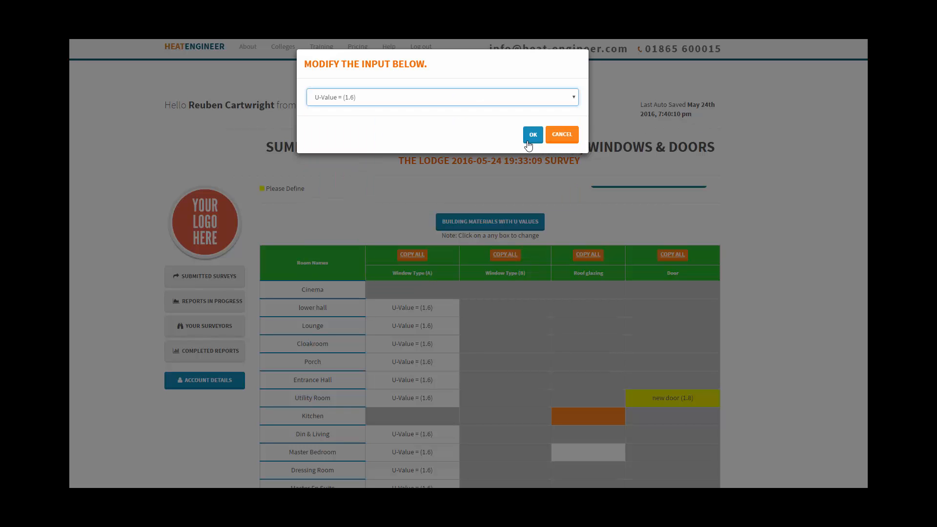
pyautogui.click(531, 134)
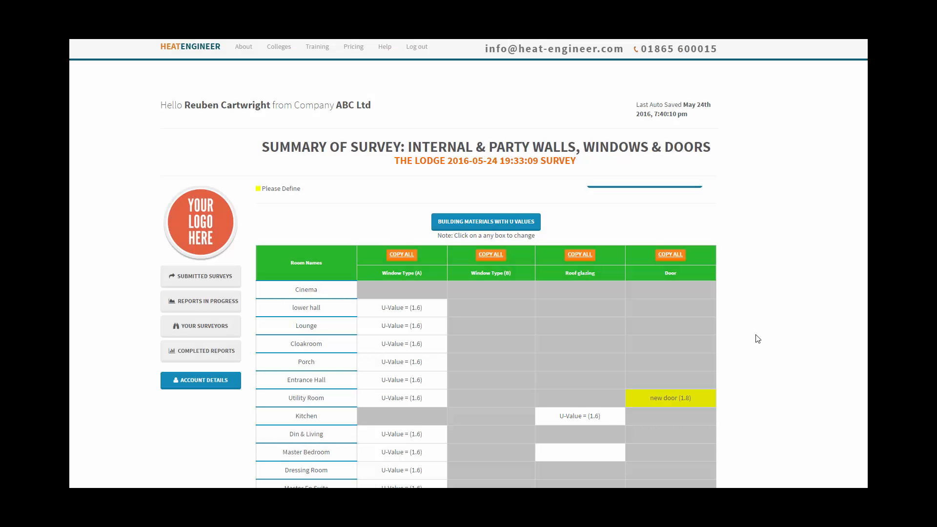
# Save the Utility Room door as custom material 'new door' rated 1.8.
pyautogui.scroll(-3)
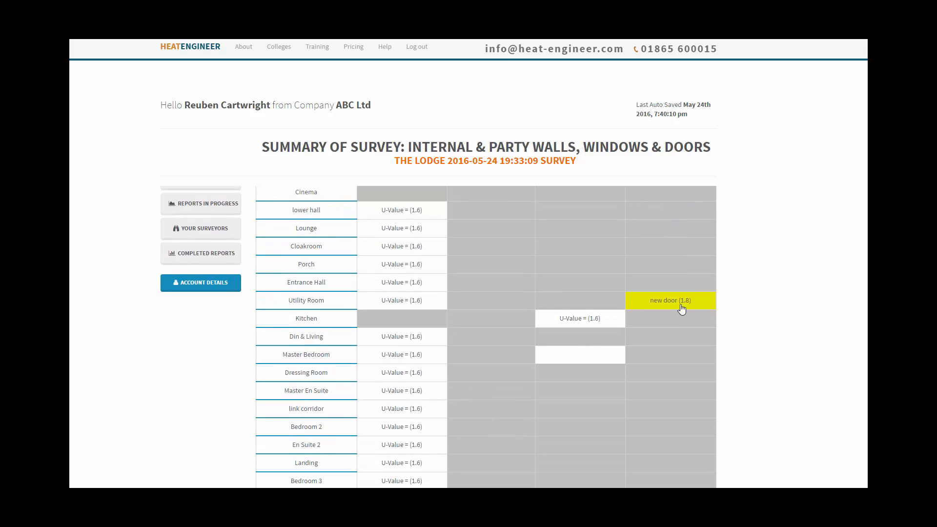
pyautogui.click(670, 300)
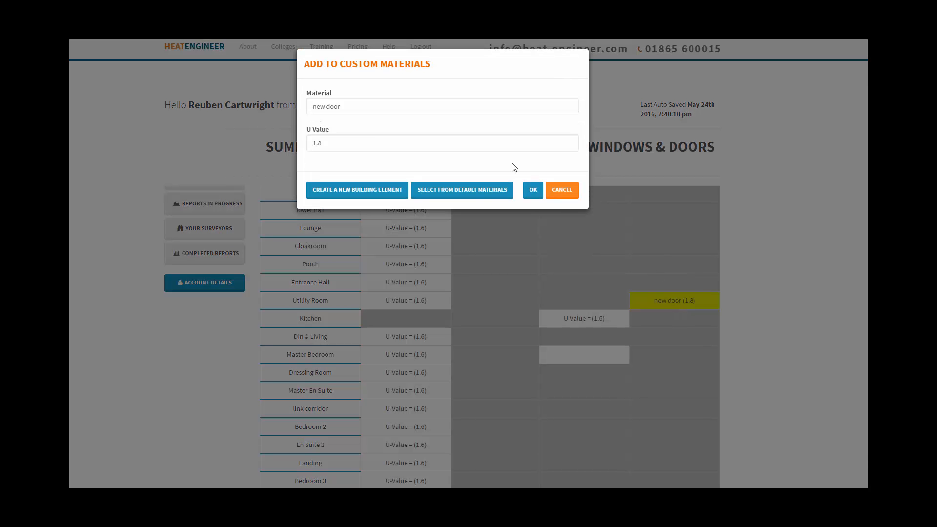
pyautogui.click(532, 190)
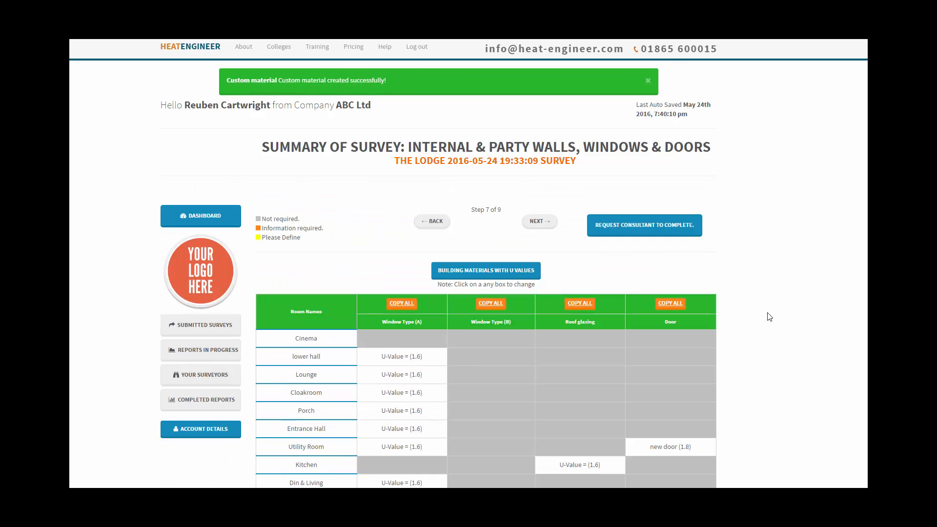
pyautogui.scroll(-3)
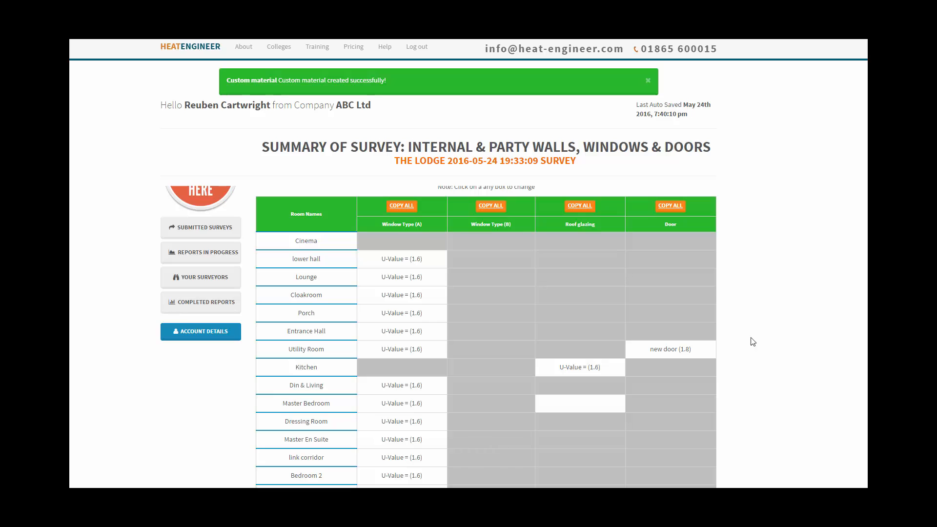
pyautogui.click(647, 81)
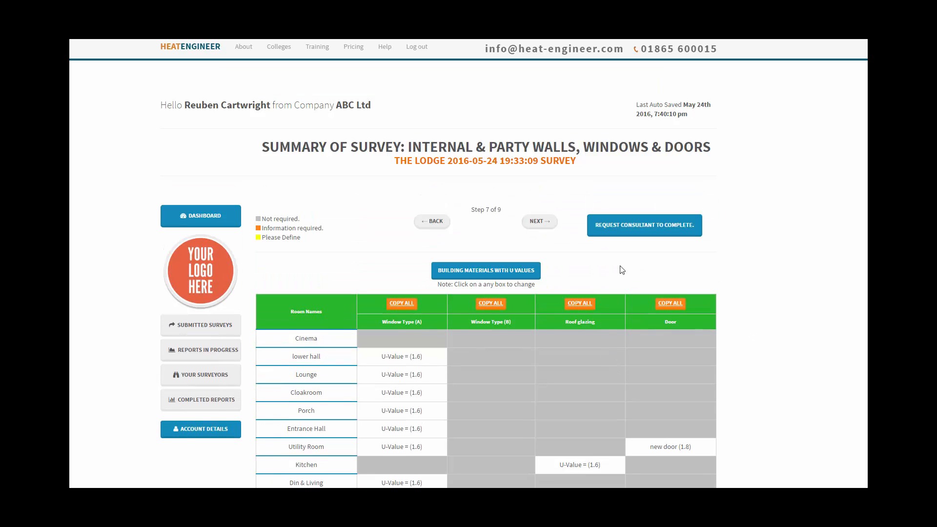
pyautogui.moveTo(751, 359)
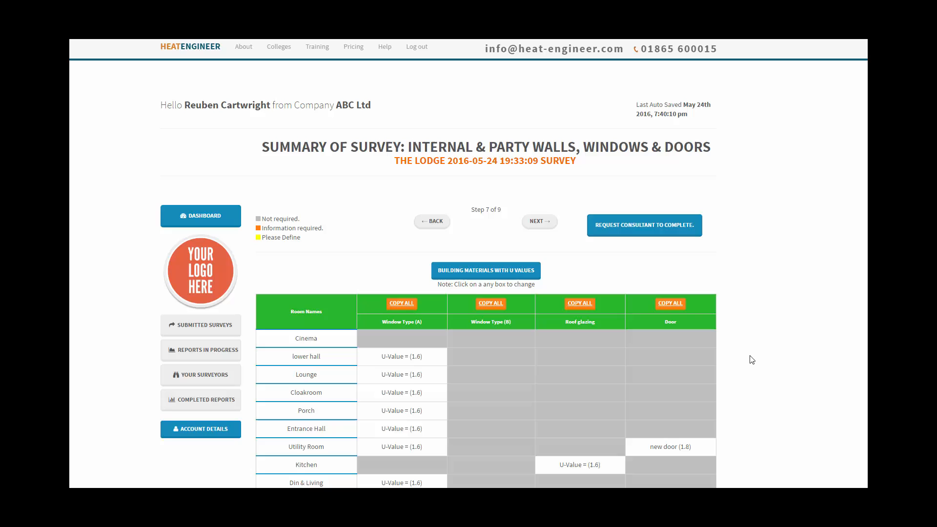
pyautogui.scroll(-3)
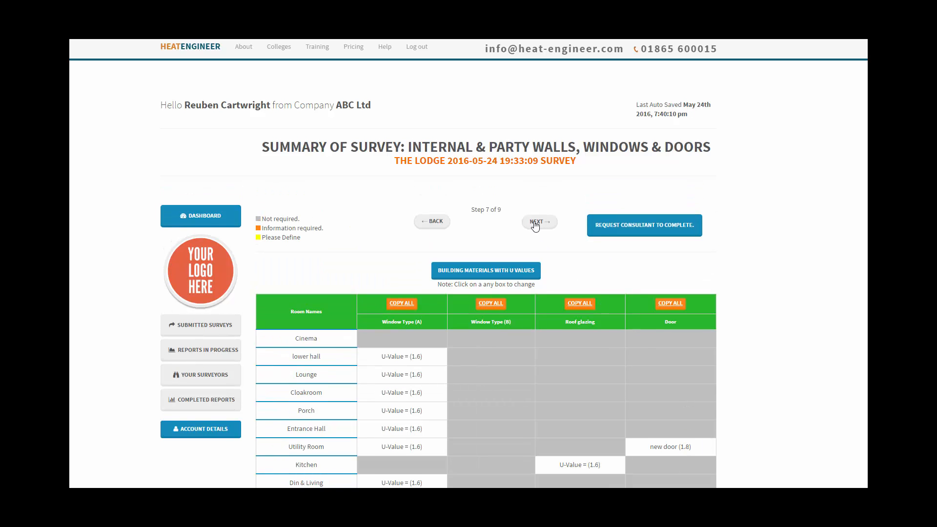
# Advance to step 8, save Utility Room Roof (0.16) as a custom material, and select Roof (0.11).
pyautogui.click(538, 221)
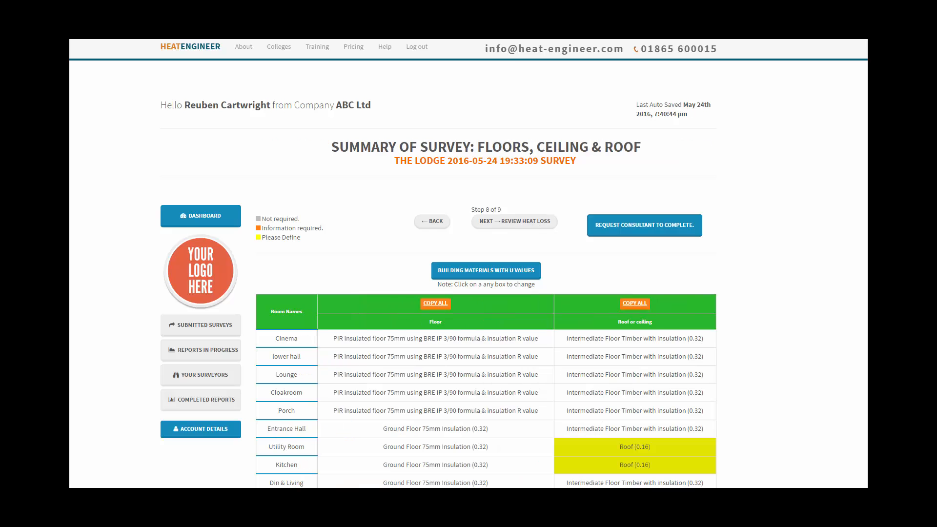
pyautogui.scroll(-3)
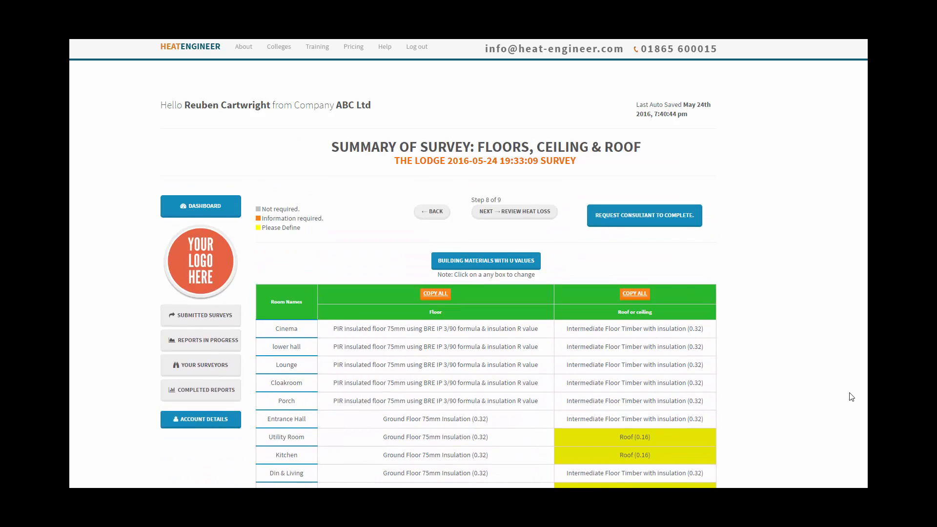
pyautogui.scroll(-3)
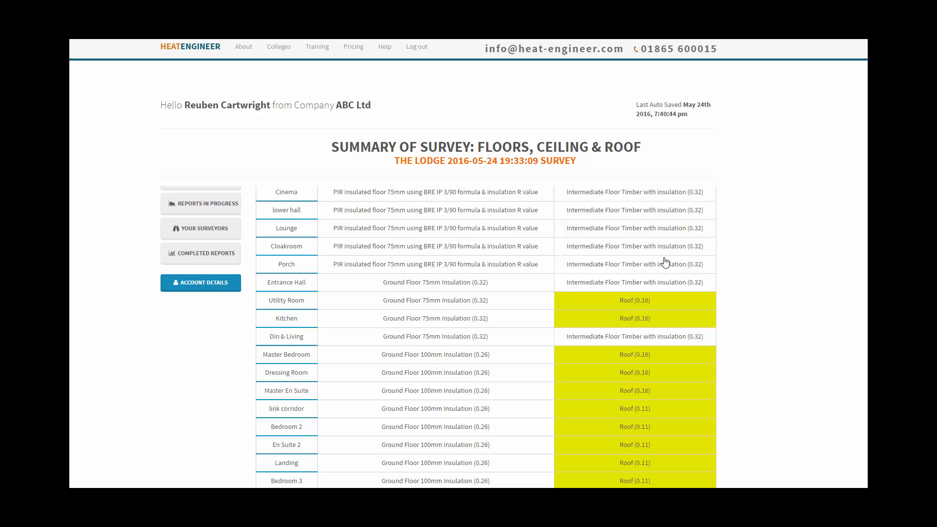
pyautogui.moveTo(755, 298)
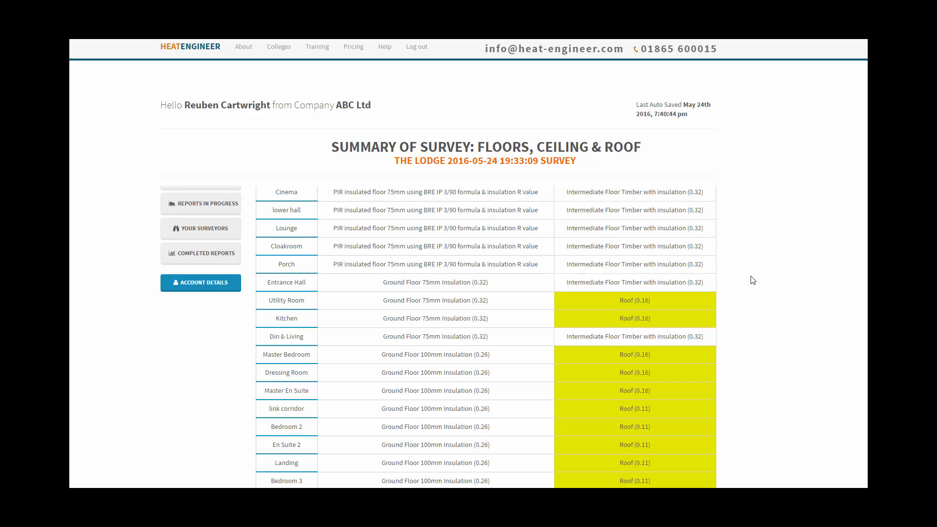
pyautogui.moveTo(744, 279)
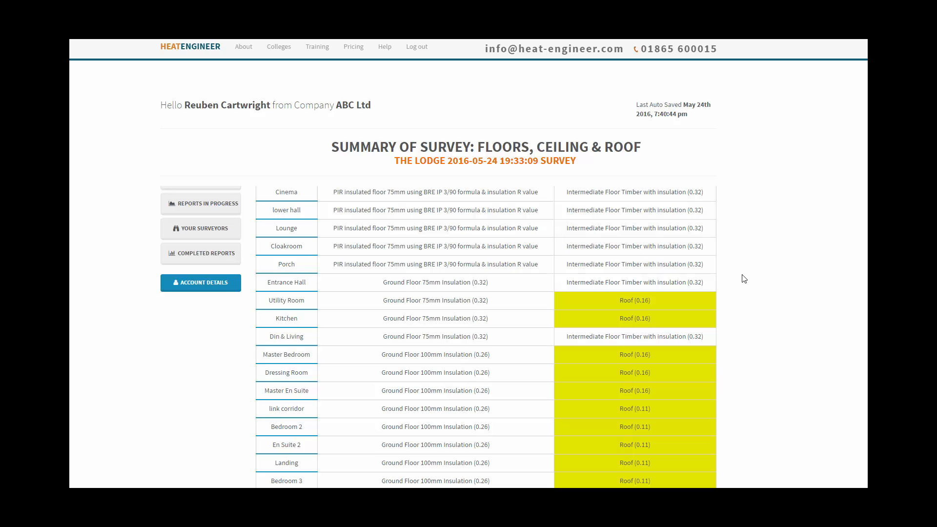
pyautogui.moveTo(656, 303)
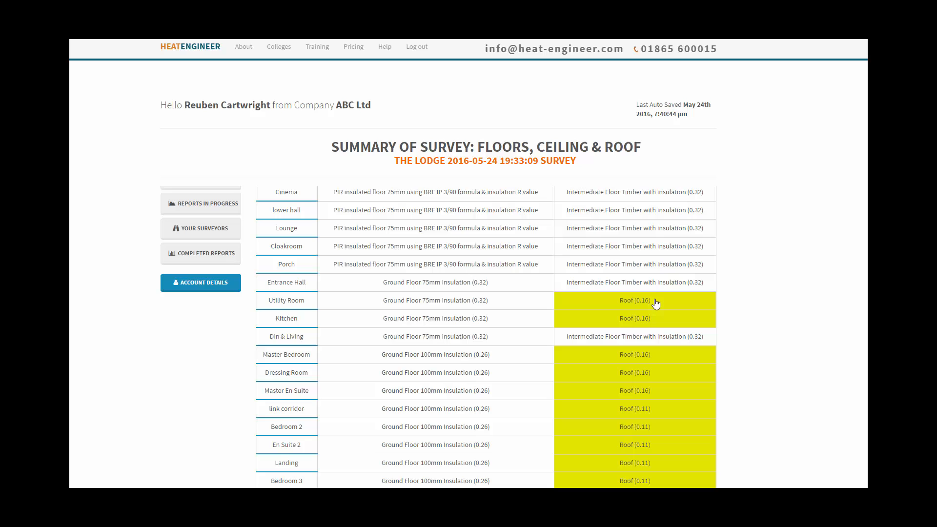
pyautogui.moveTo(654, 304)
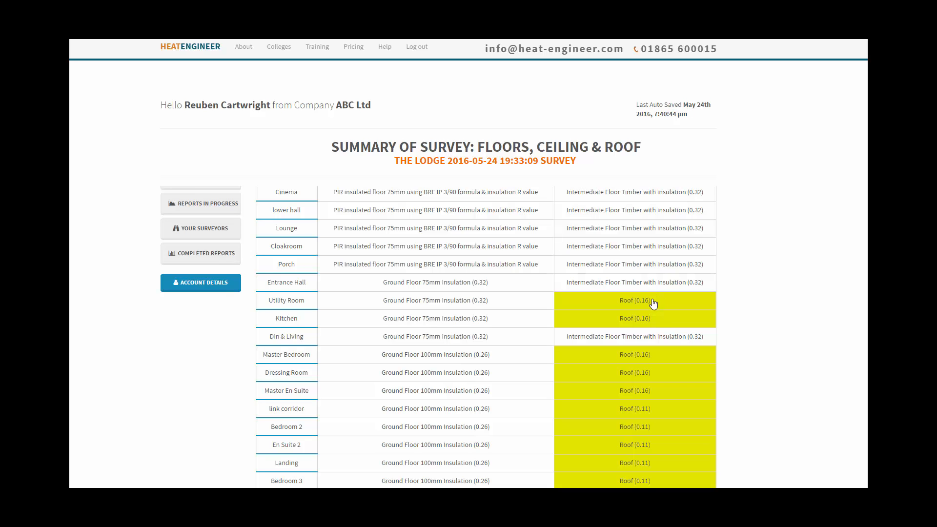
pyautogui.moveTo(662, 306)
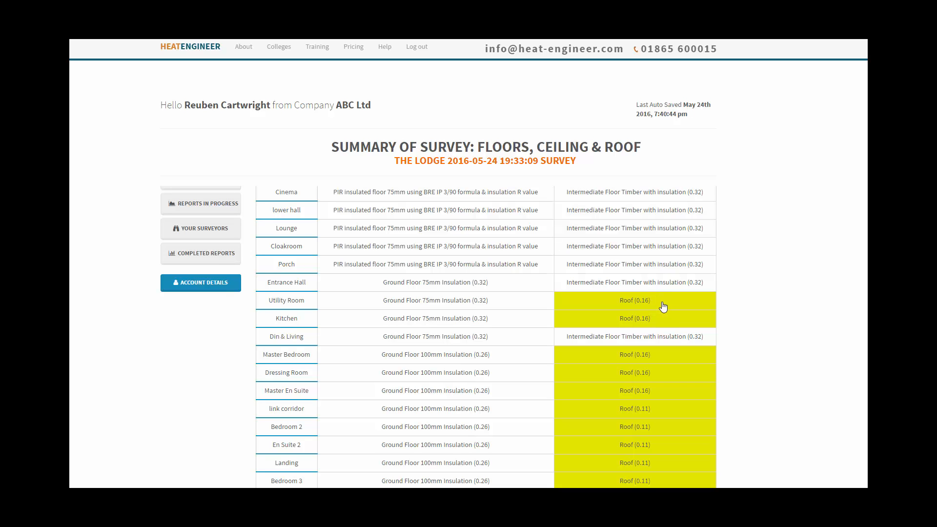
pyautogui.moveTo(657, 304)
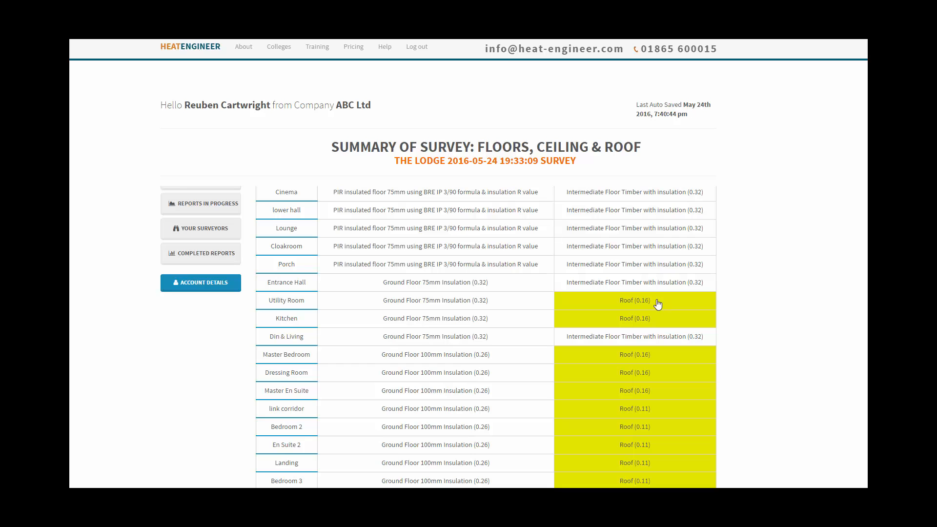
pyautogui.click(635, 300)
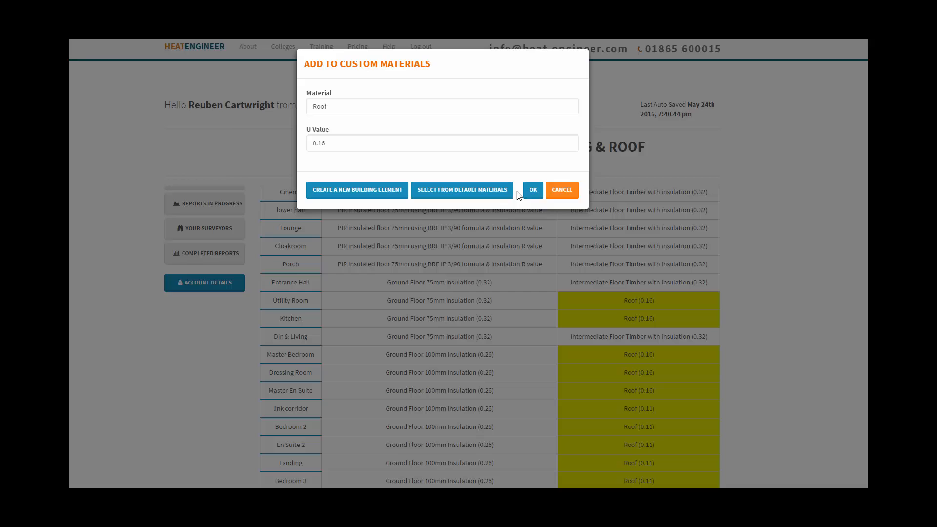
pyautogui.click(531, 189)
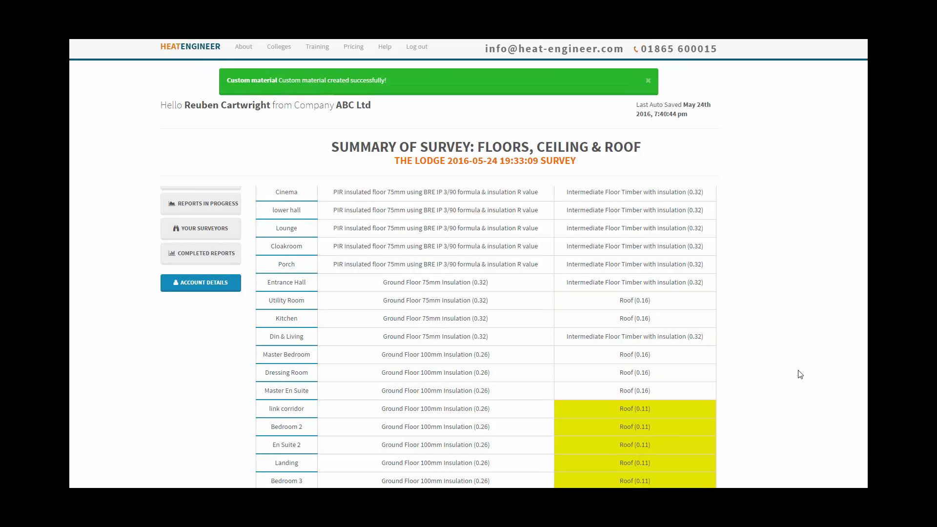
pyautogui.scroll(-3)
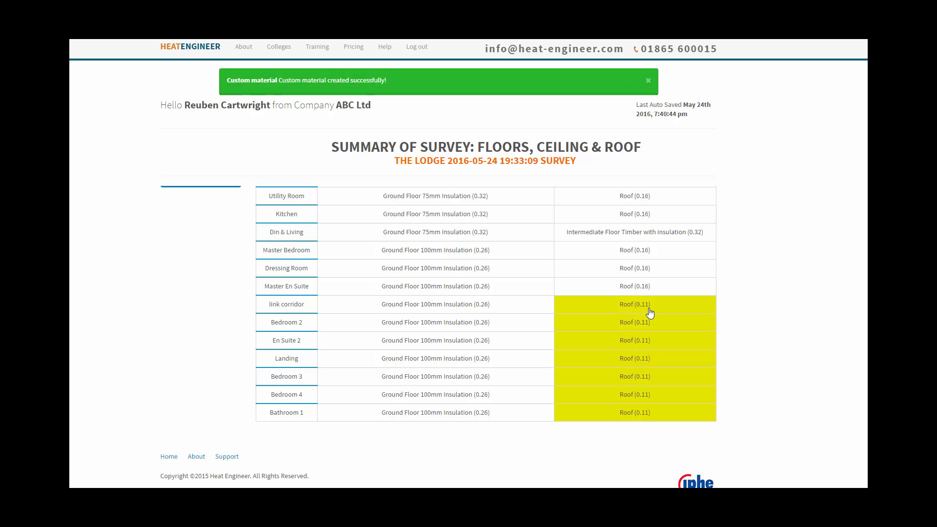
pyautogui.click(634, 304)
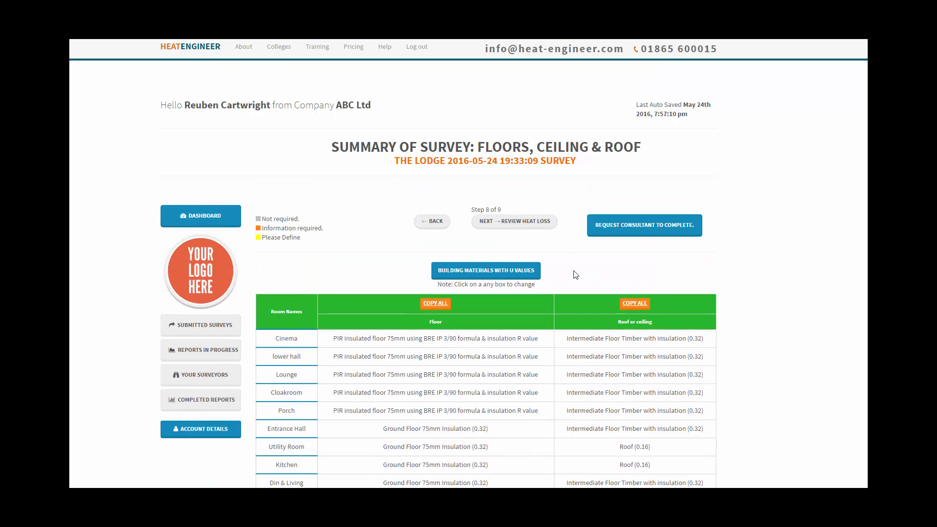
pyautogui.moveTo(538, 248)
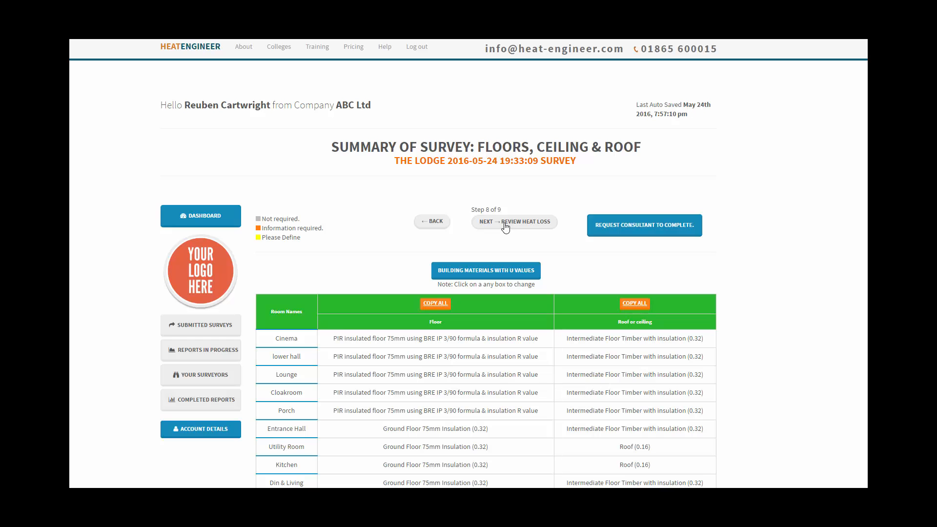
# Open the heat loss review and scroll to totals of 11,789.19 W and 27,784.29 kWh.
pyautogui.click(513, 221)
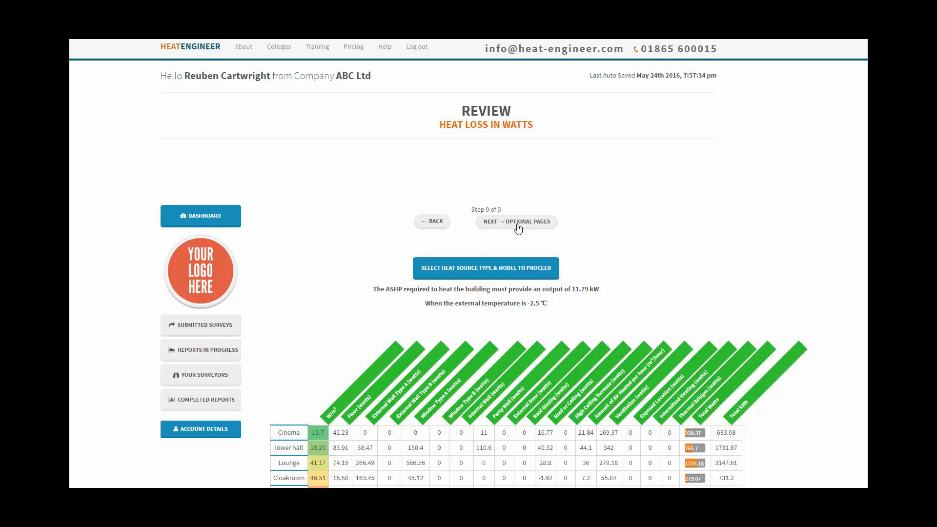
pyautogui.scroll(-3)
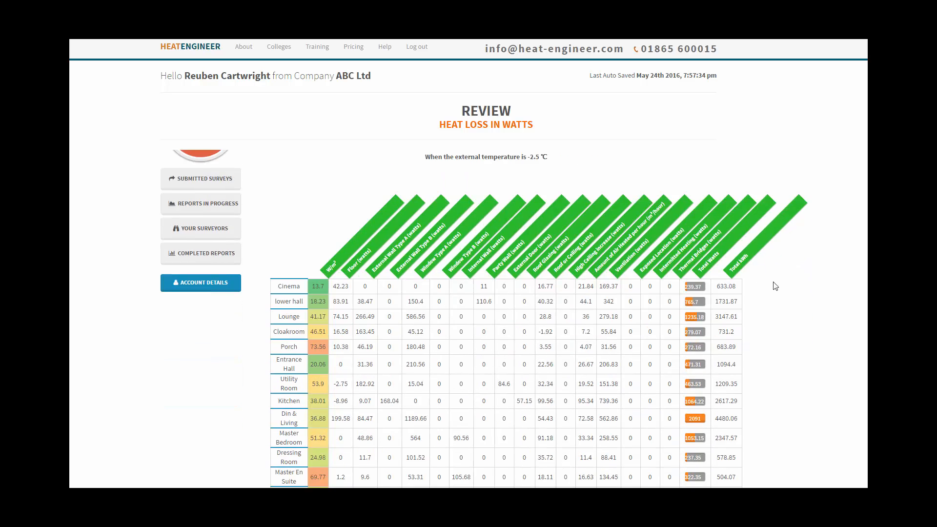
pyautogui.scroll(-3)
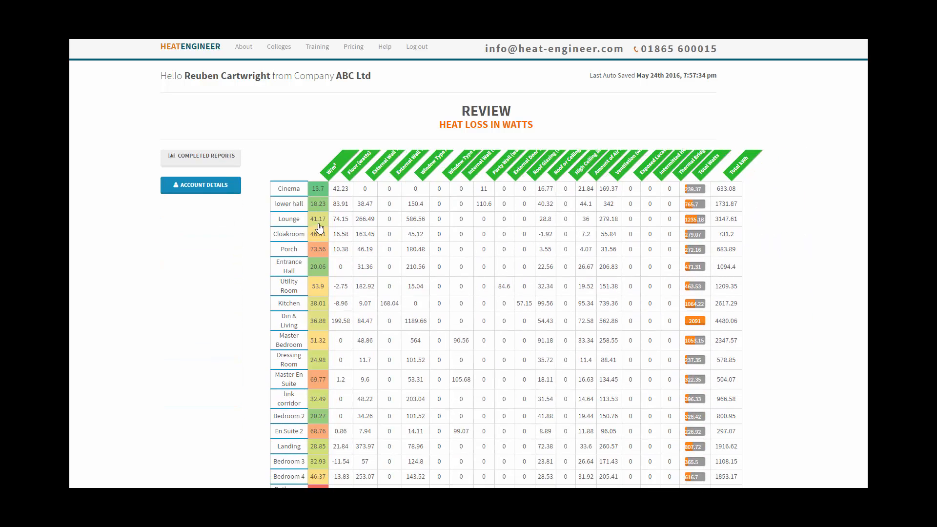
pyautogui.moveTo(750, 223)
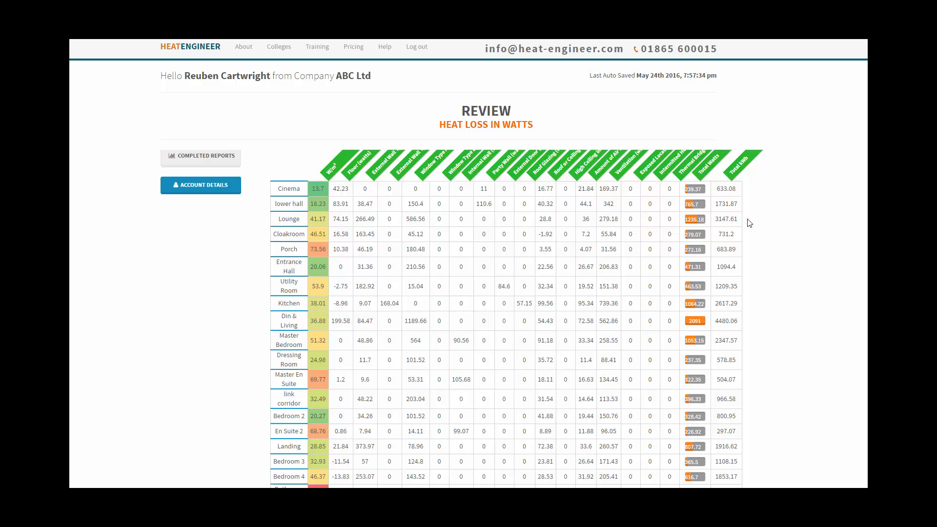
pyautogui.scroll(-3)
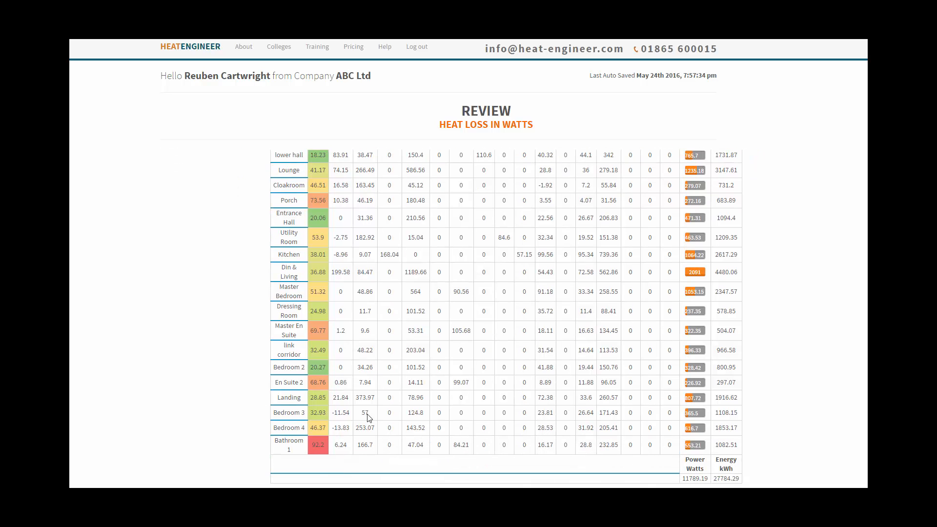
pyautogui.moveTo(348, 446)
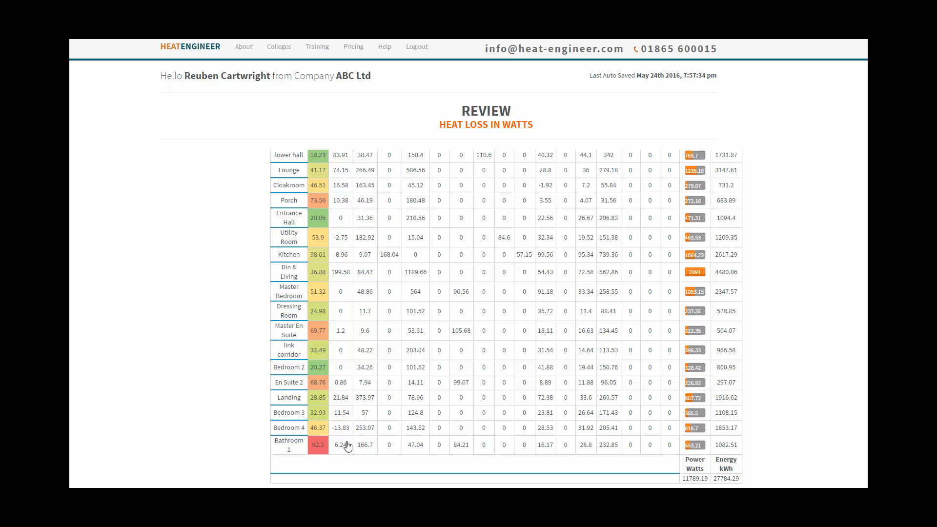
pyautogui.scroll(-3)
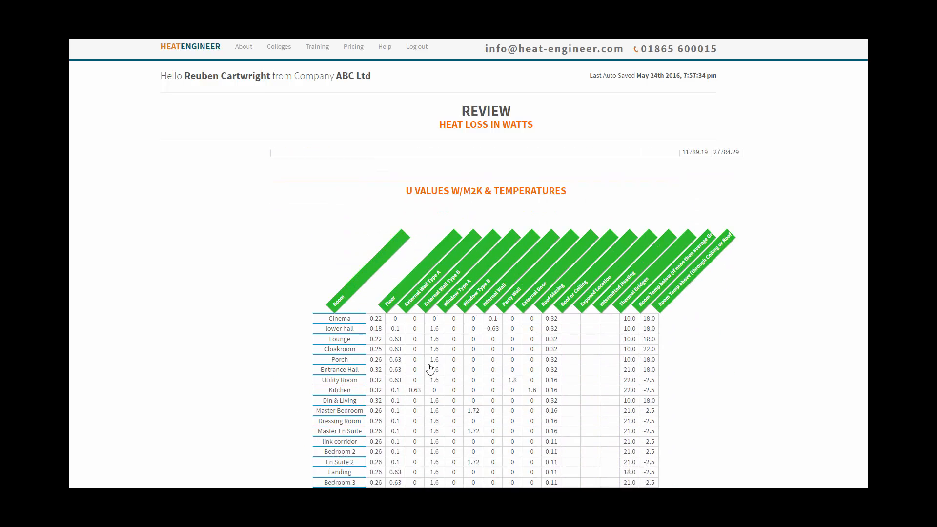
pyautogui.scroll(-3)
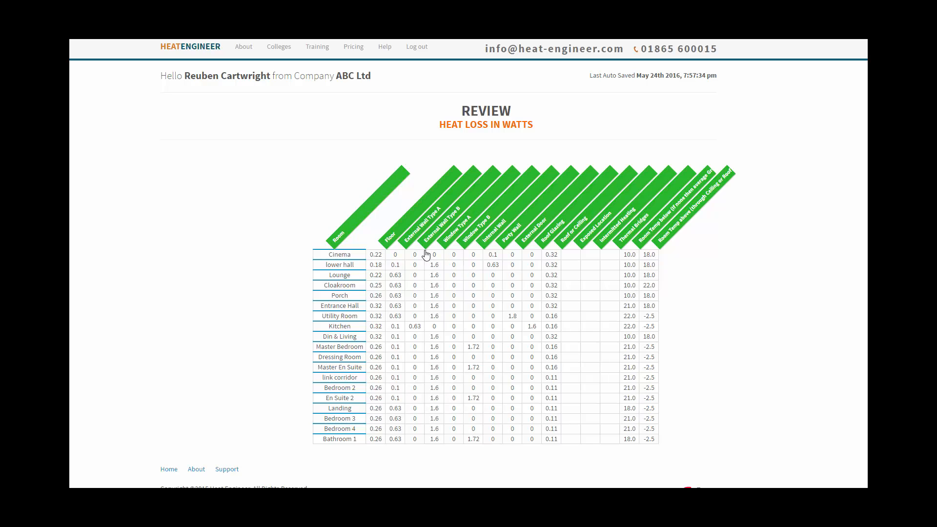
pyautogui.moveTo(454, 242)
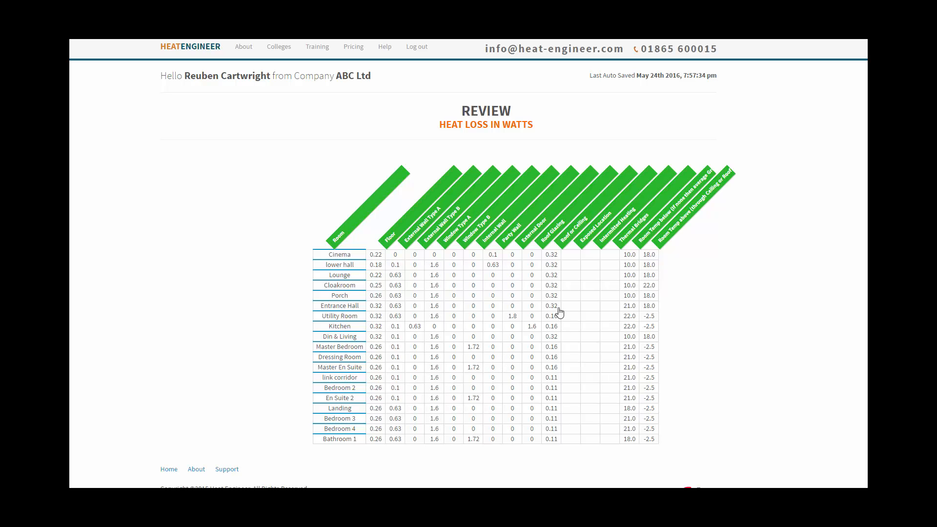
pyautogui.moveTo(574, 258)
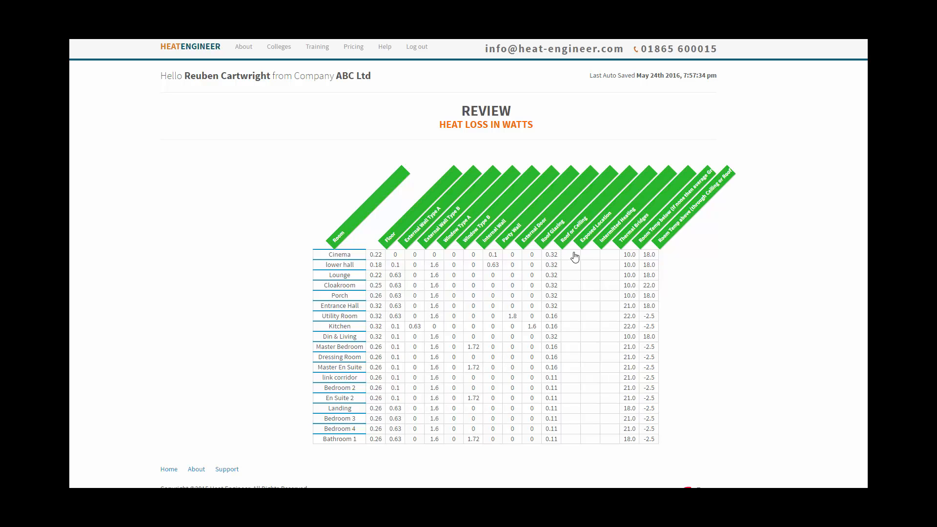
pyautogui.moveTo(640, 299)
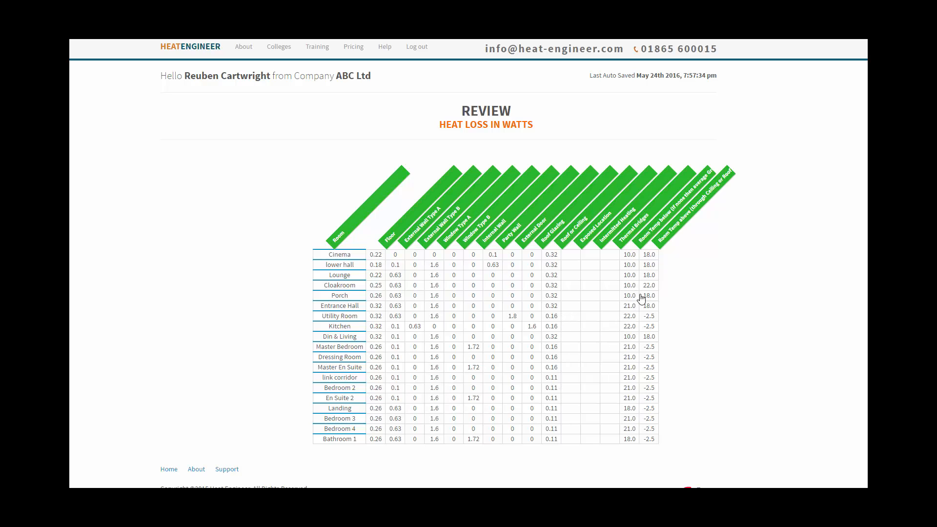
pyautogui.moveTo(668, 297)
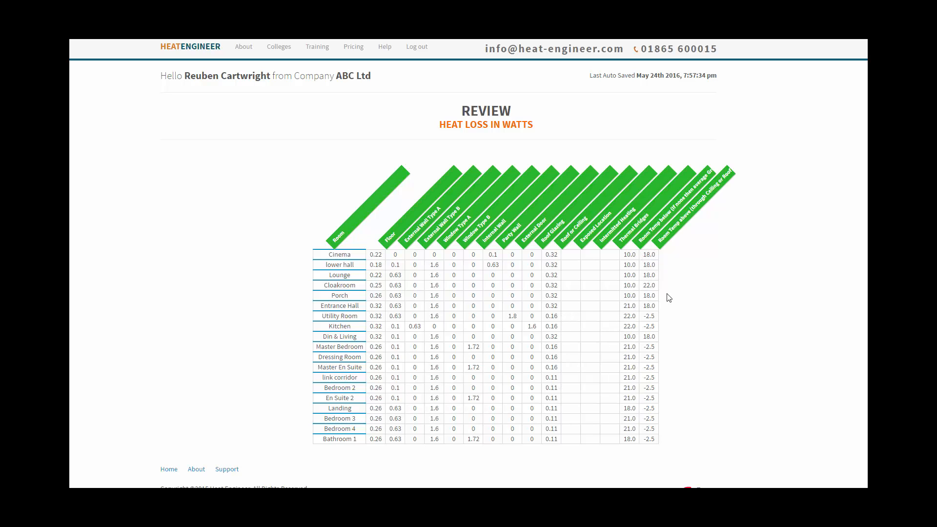
pyautogui.moveTo(672, 386)
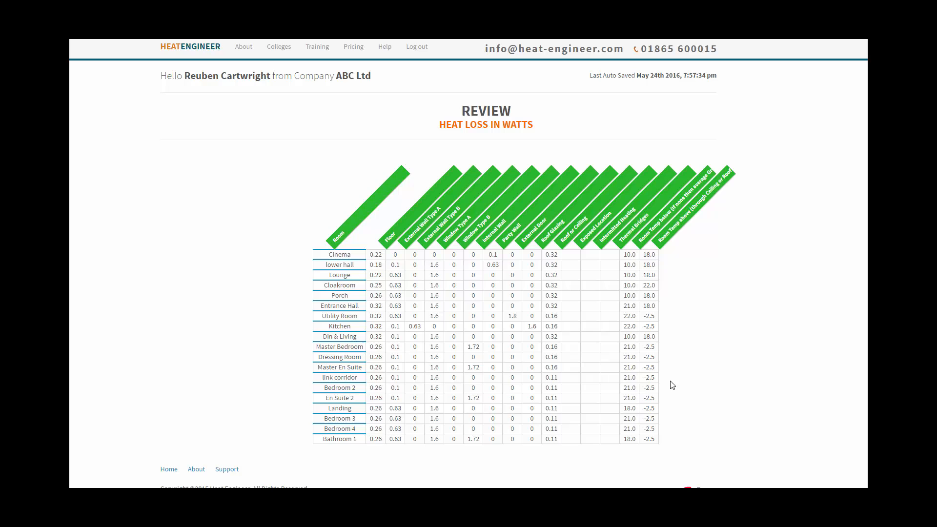
pyautogui.moveTo(605, 291)
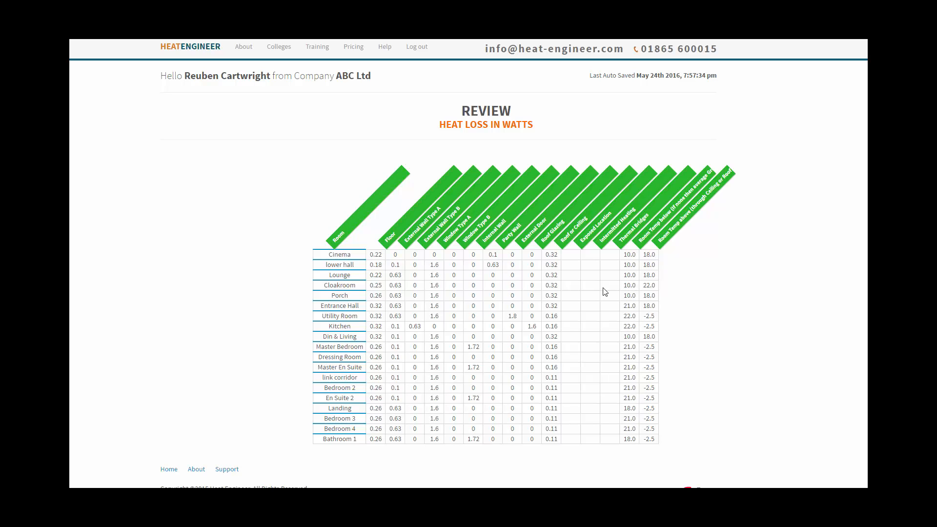
pyautogui.moveTo(564, 264)
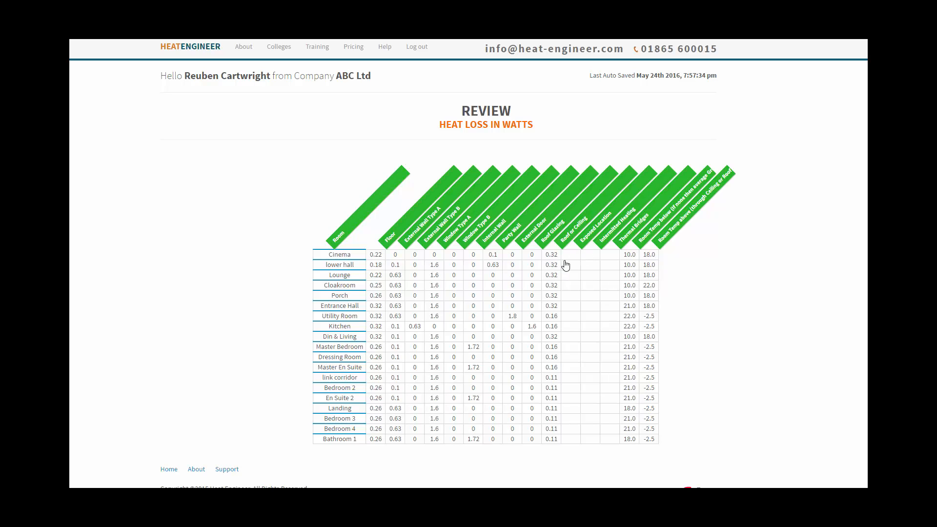
pyautogui.moveTo(603, 254)
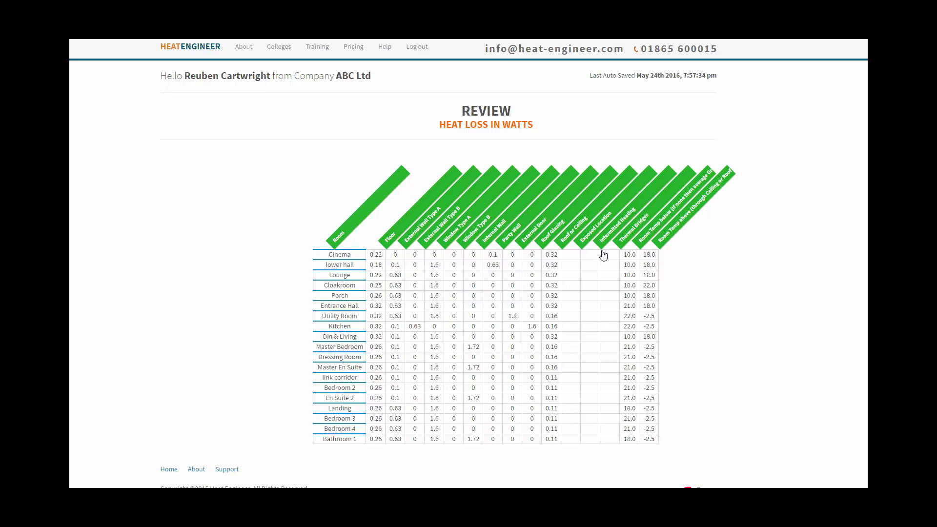
pyautogui.moveTo(542, 339)
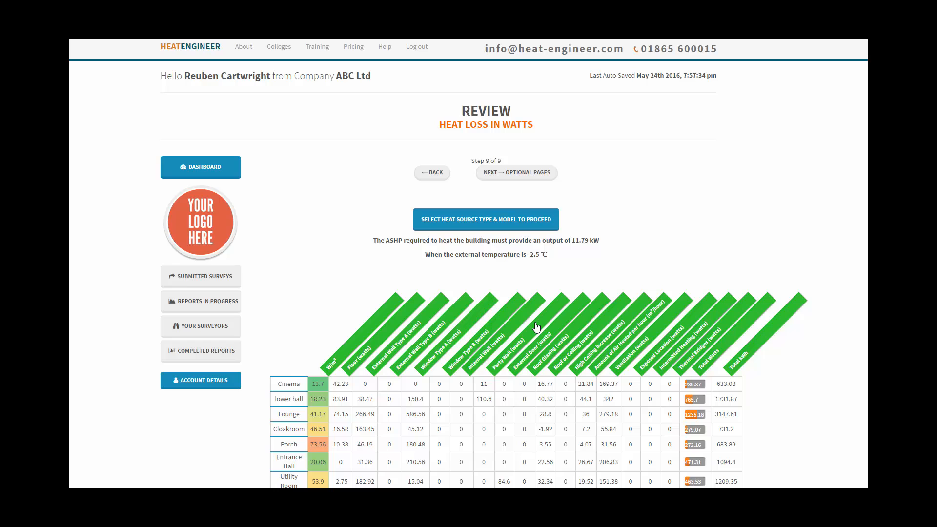
pyautogui.moveTo(617, 293)
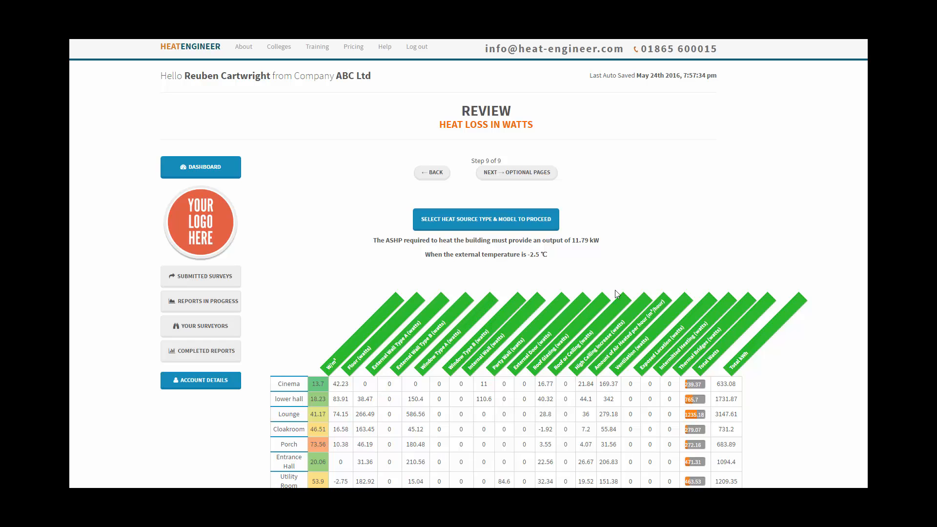
pyautogui.moveTo(611, 274)
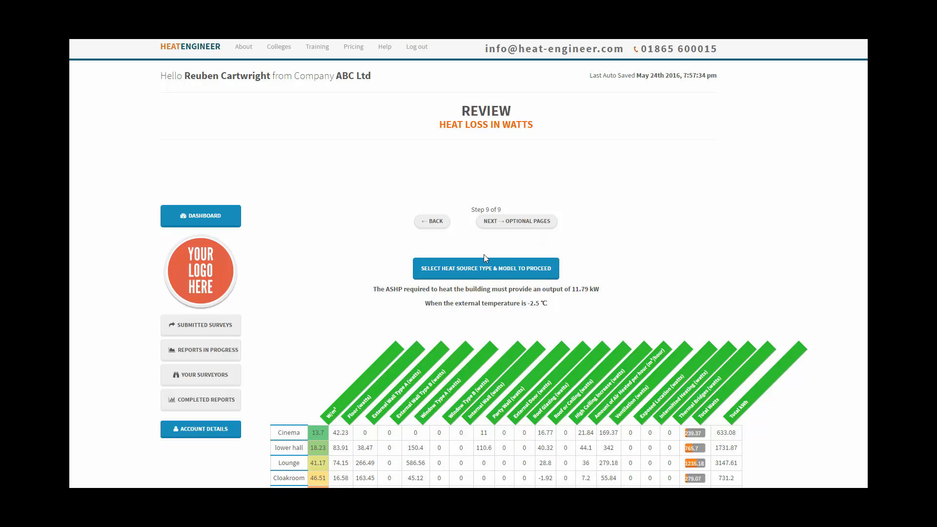
pyautogui.moveTo(446, 272)
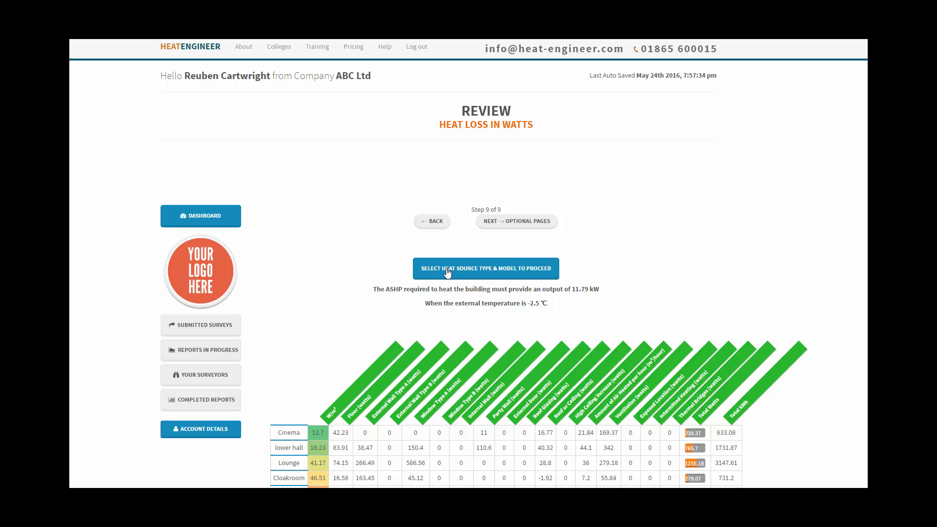
# Select manufacturer NIBE and model F2040 12 in the heat source dialog and confirm.
pyautogui.click(484, 268)
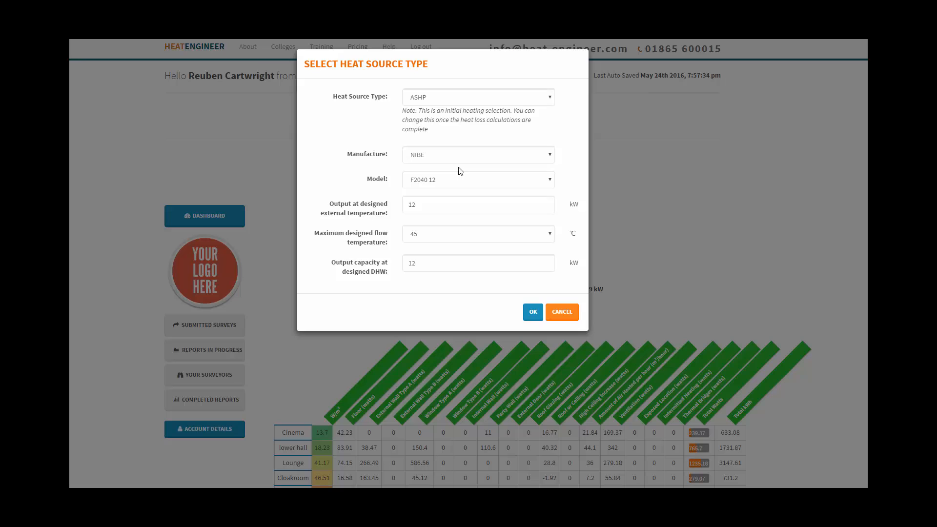
pyautogui.click(477, 154)
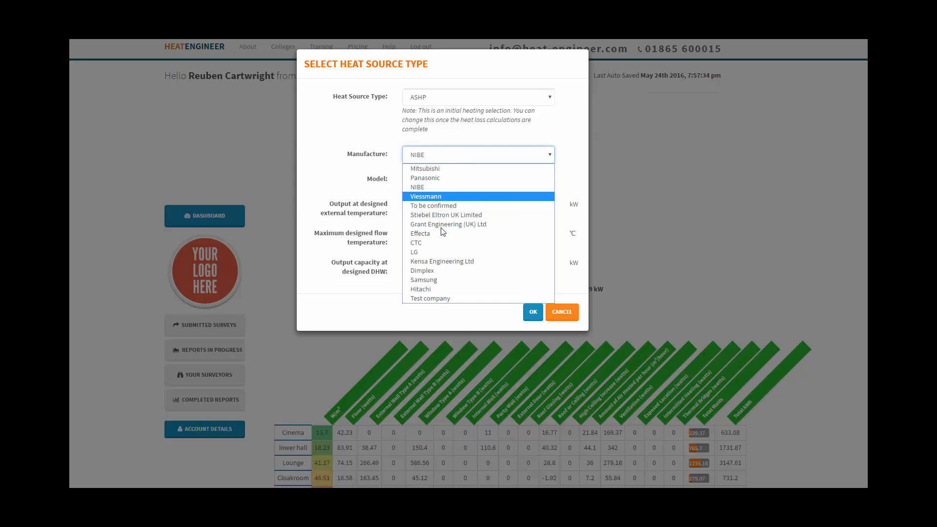
pyautogui.moveTo(438, 187)
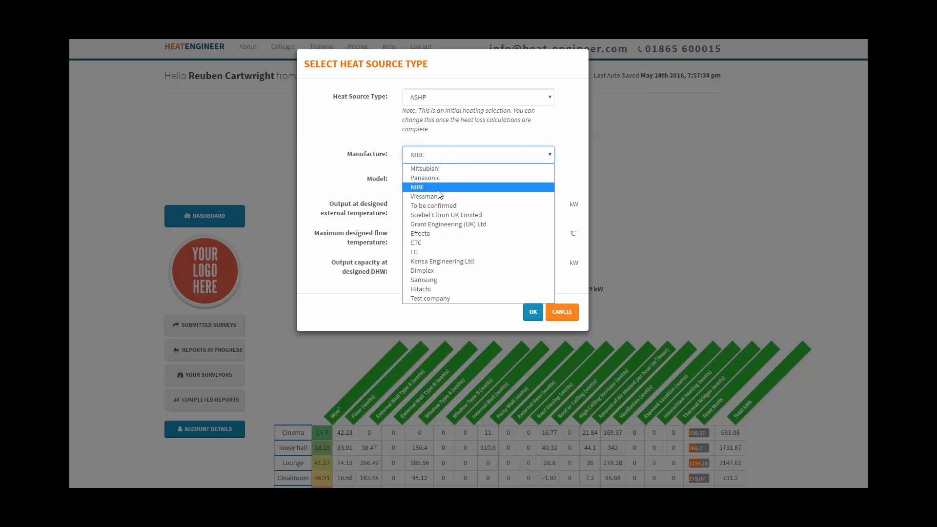
pyautogui.moveTo(447, 224)
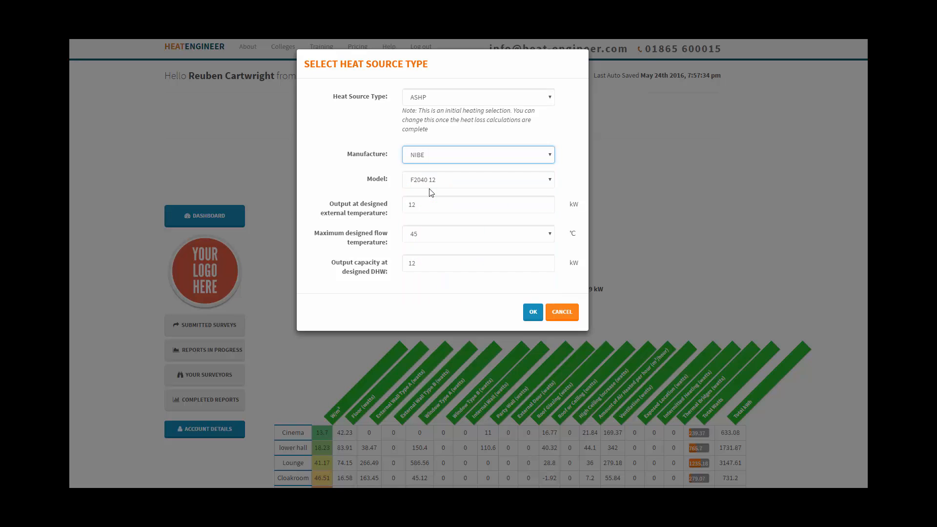
pyautogui.click(478, 179)
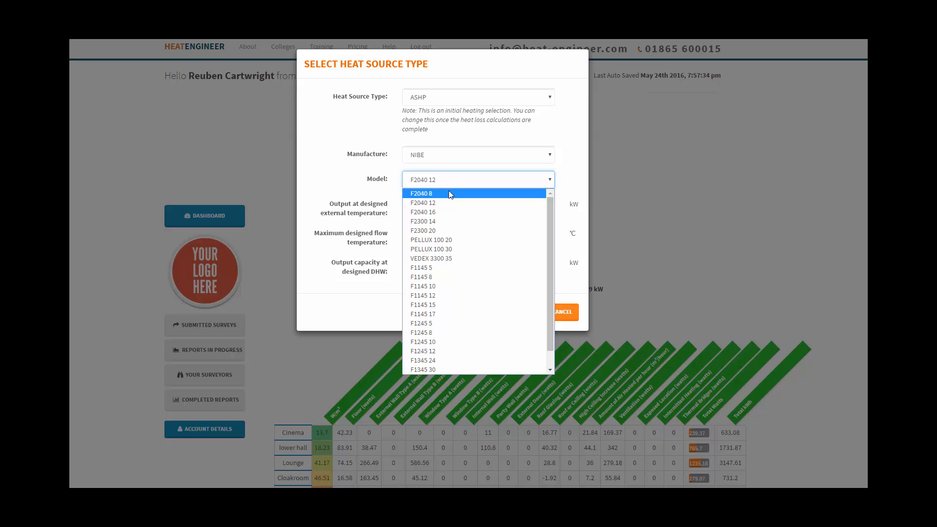
pyautogui.click(421, 193)
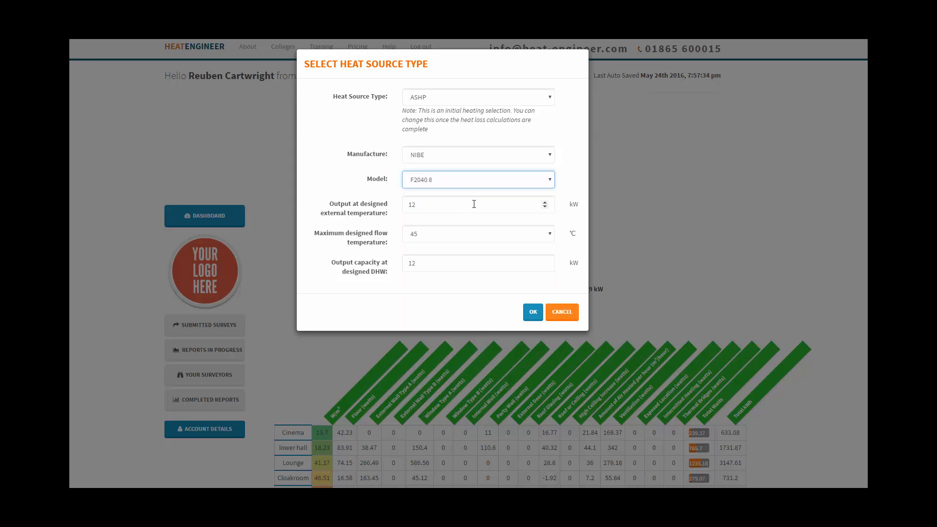
pyautogui.moveTo(468, 196)
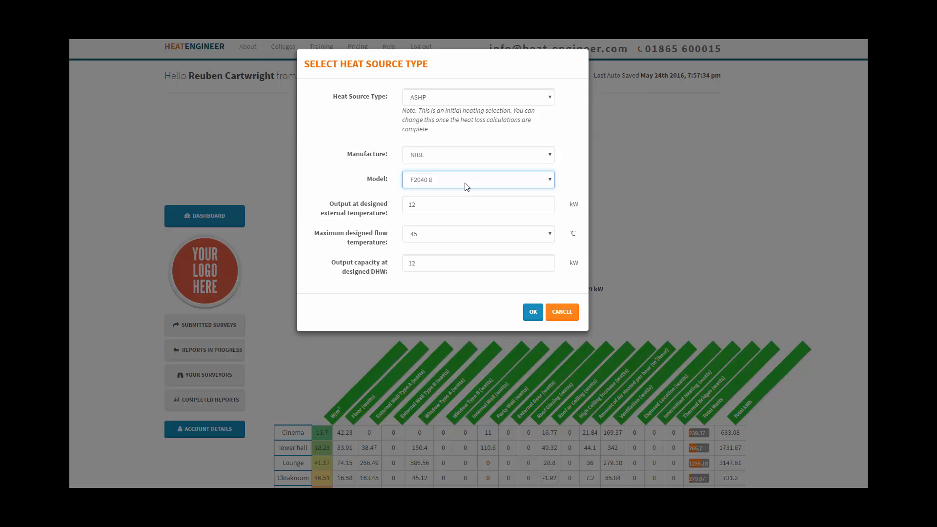
pyautogui.moveTo(445, 187)
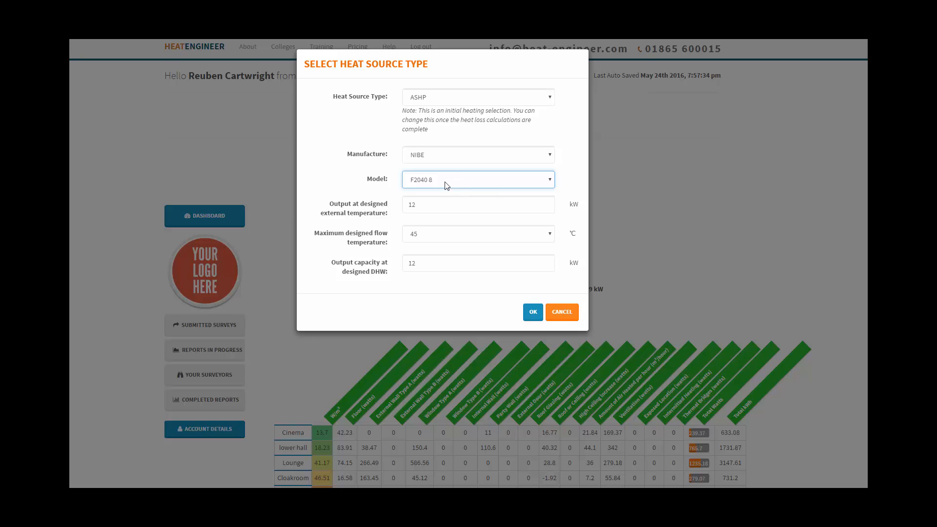
pyautogui.moveTo(449, 183)
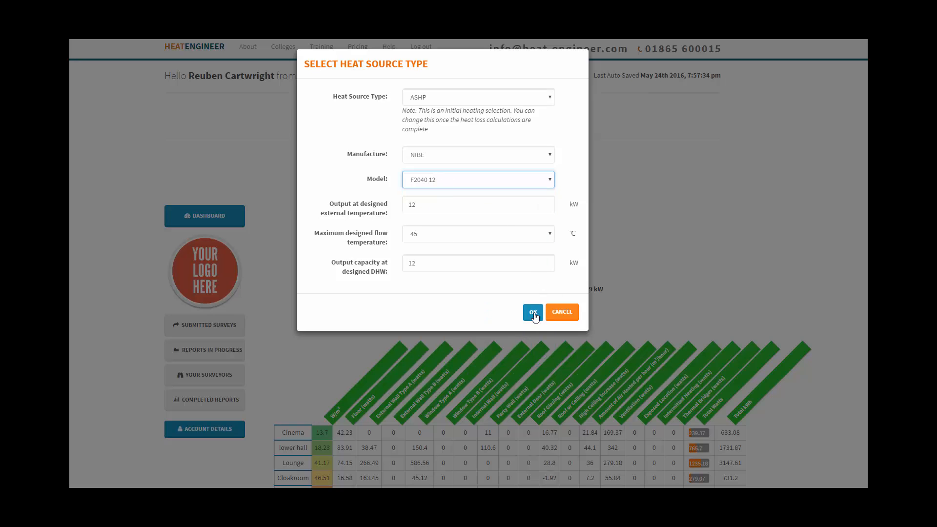
pyautogui.click(531, 312)
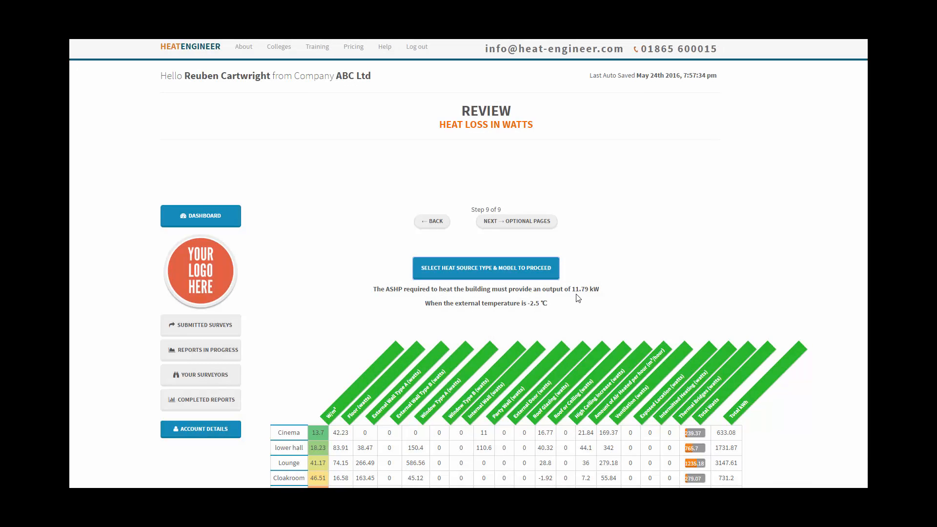
pyautogui.moveTo(595, 303)
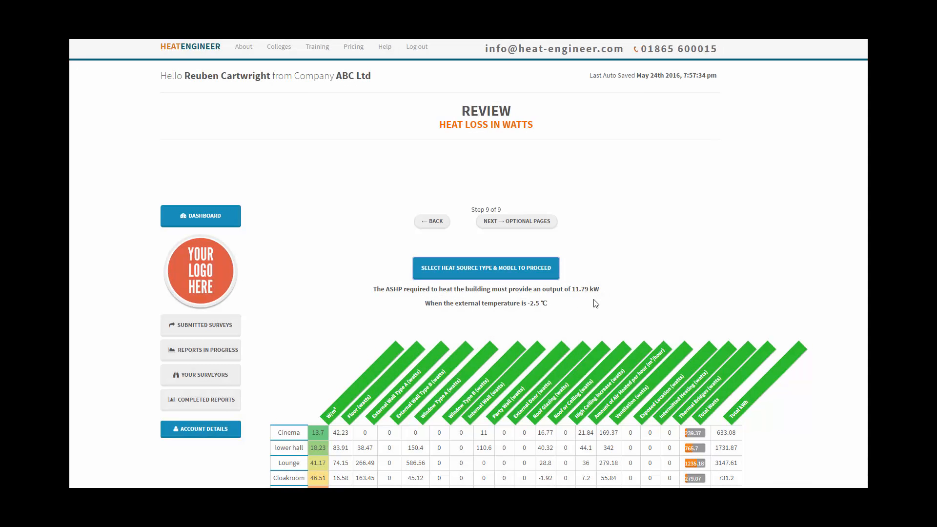
pyautogui.moveTo(580, 298)
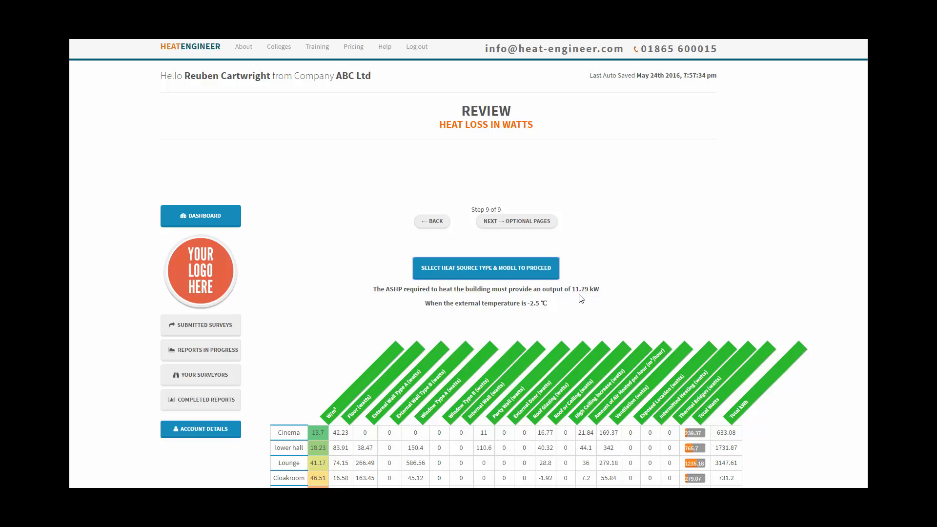
# Enter 11.9 kW for the NIBE F2040 12's design-temperature output and DHW capacity.
pyautogui.click(485, 268)
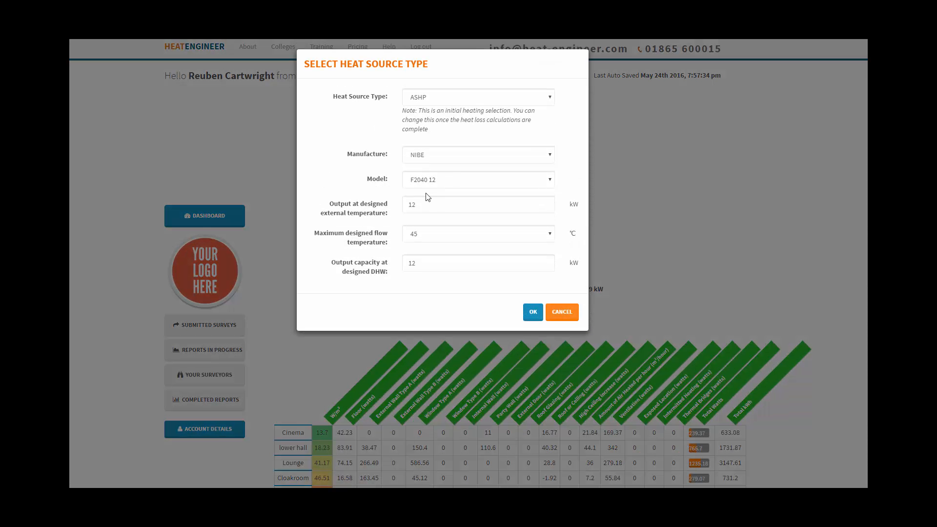
pyautogui.moveTo(429, 191)
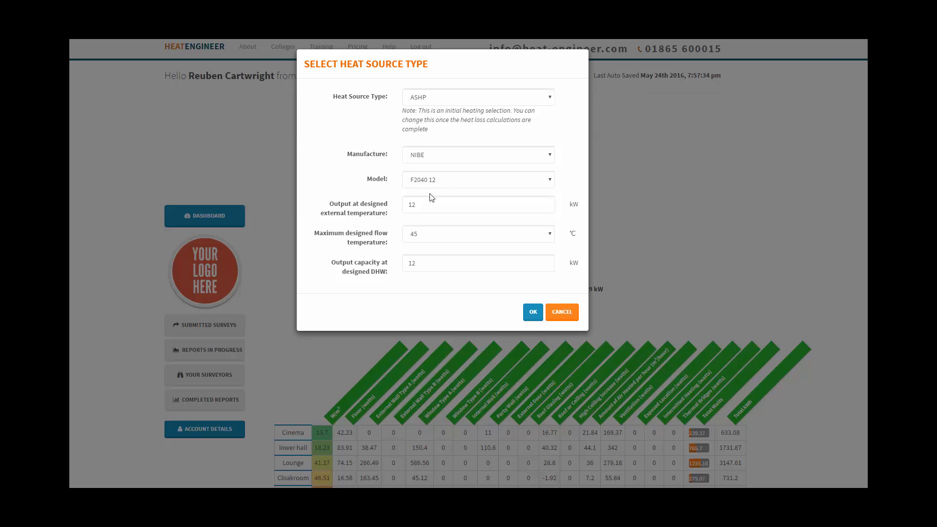
pyautogui.click(478, 205)
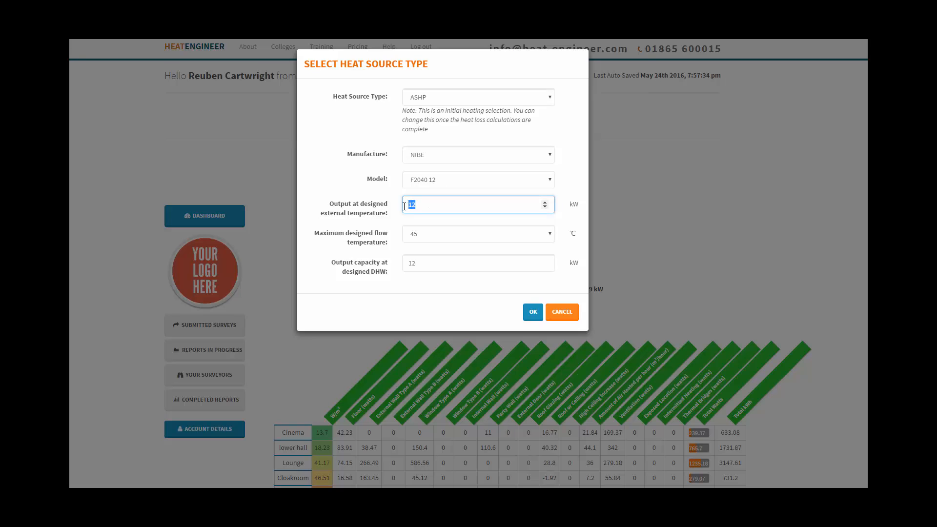
pyautogui.write('11.9')
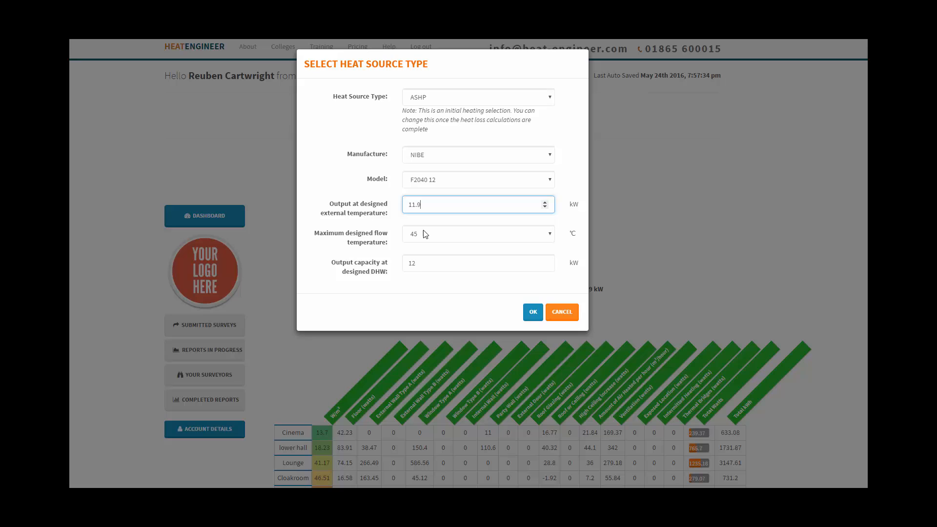
pyautogui.click(478, 263)
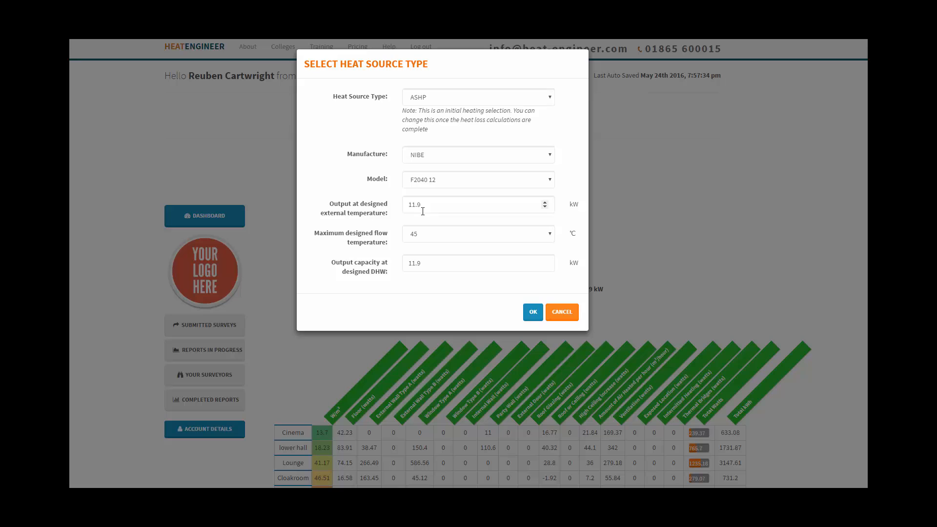
pyautogui.click(472, 262)
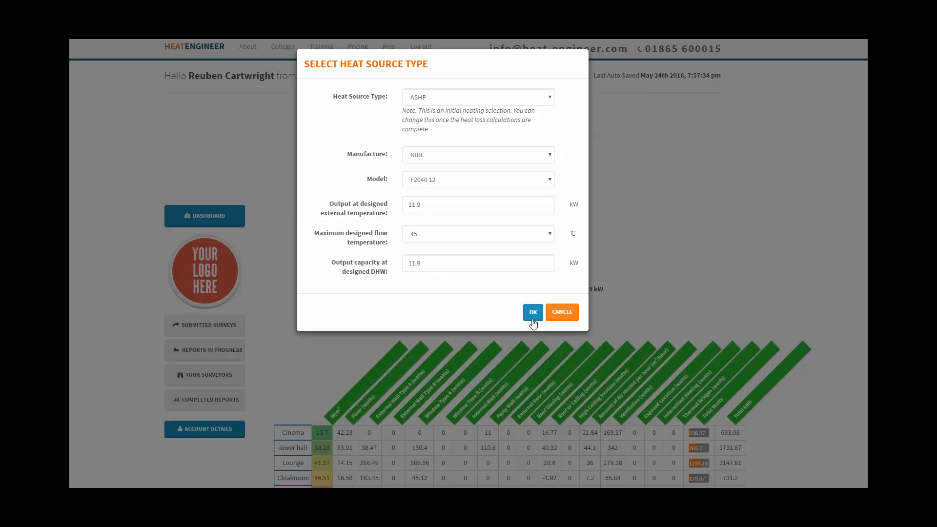
pyautogui.click(532, 312)
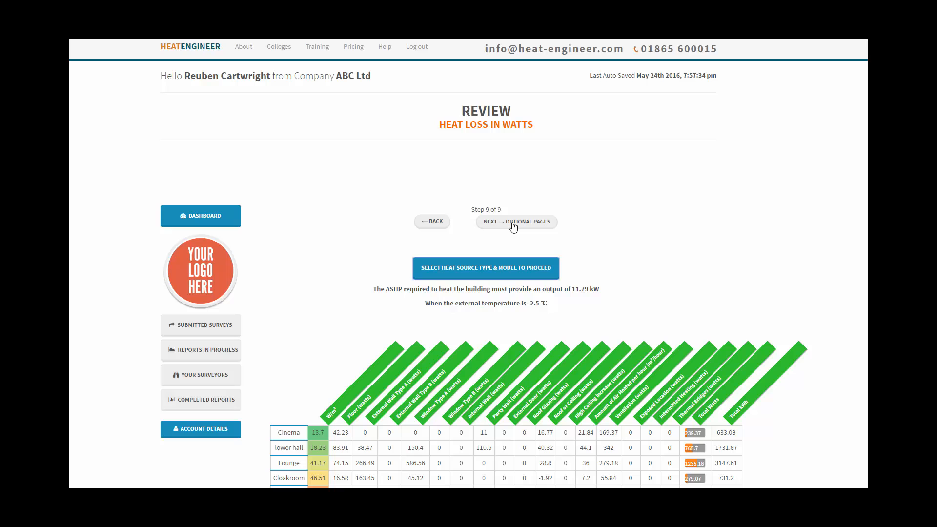
# Go from the Optional Pages screen to The Lodge's Domestic Hot Water inputs.
pyautogui.click(515, 222)
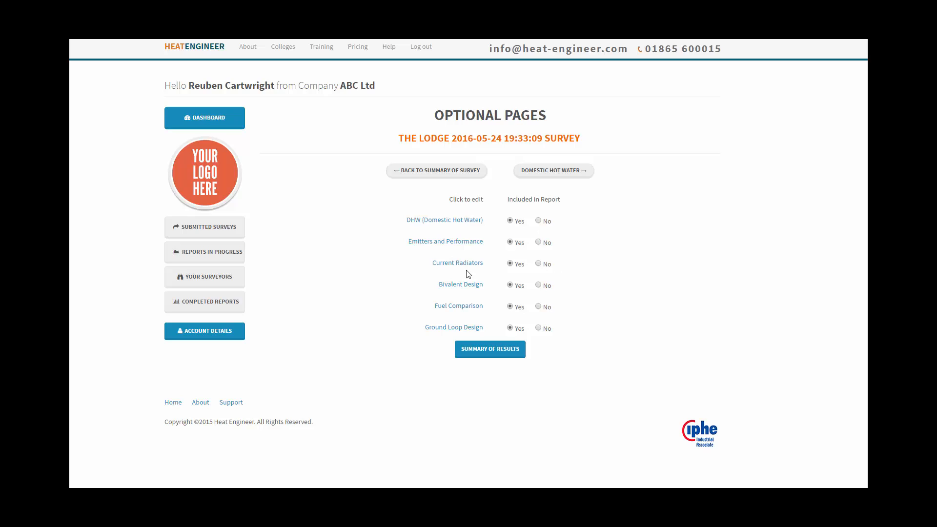
pyautogui.moveTo(583, 232)
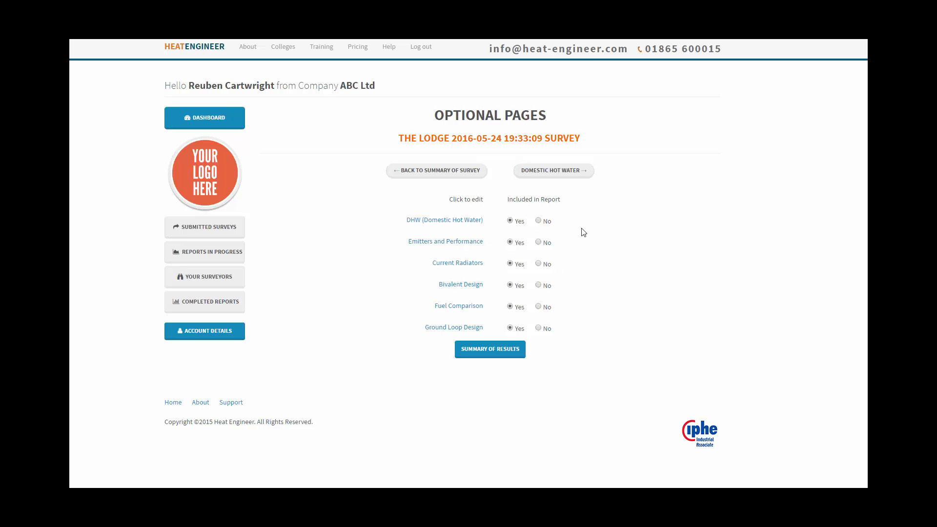
pyautogui.moveTo(460, 284)
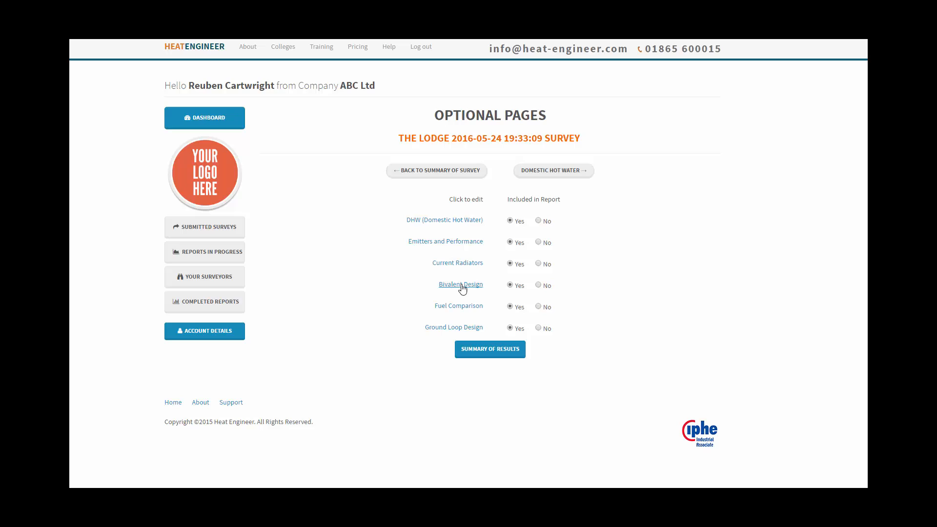
pyautogui.click(460, 284)
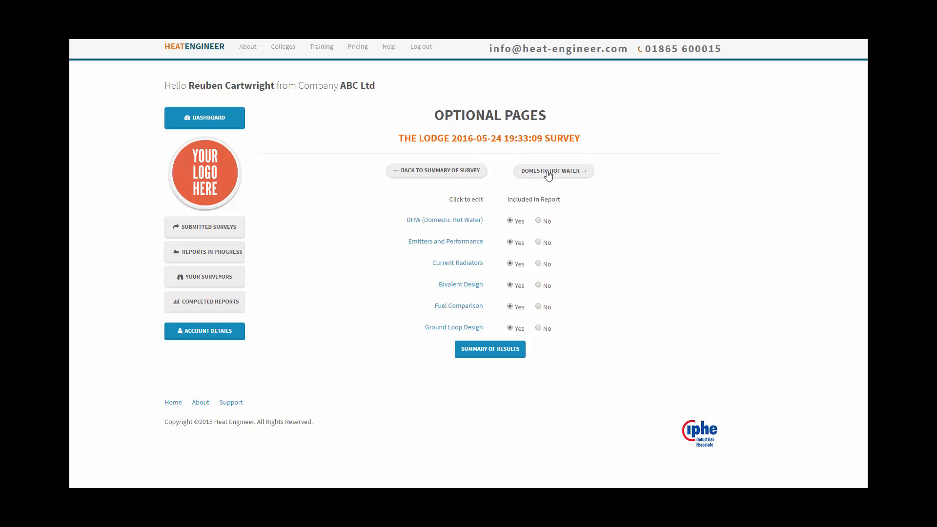
pyautogui.click(551, 170)
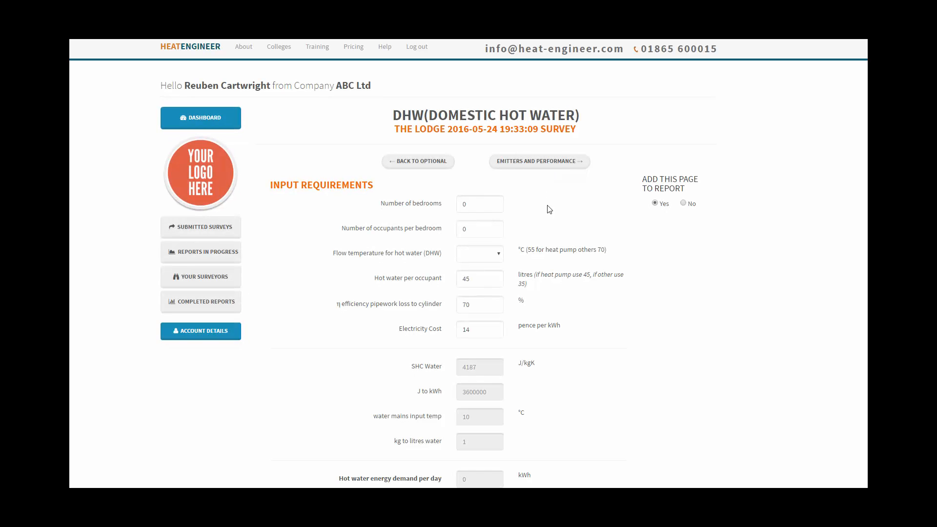
pyautogui.moveTo(493, 192)
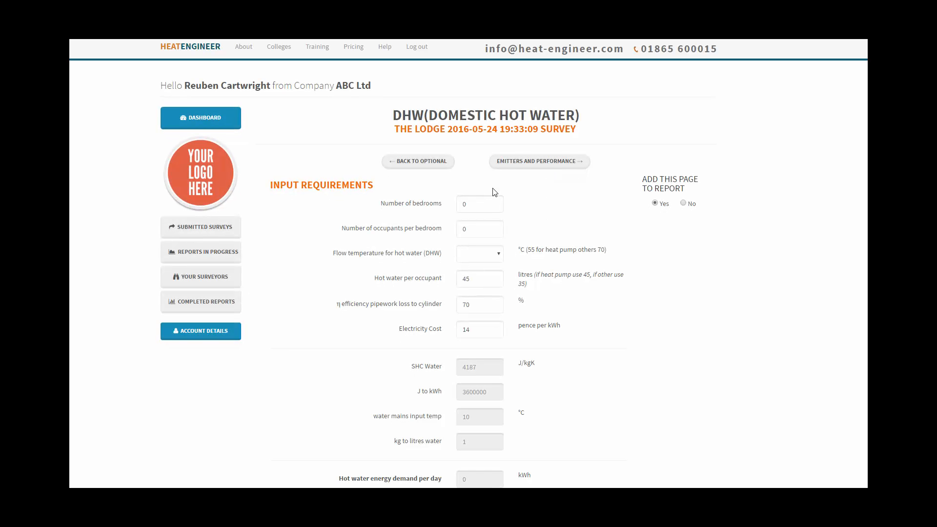
# Enter 5 bedrooms, 1 occupant per bedroom and a 55 °C hot water flow temperature.
pyautogui.click(478, 203)
pyautogui.write('5')
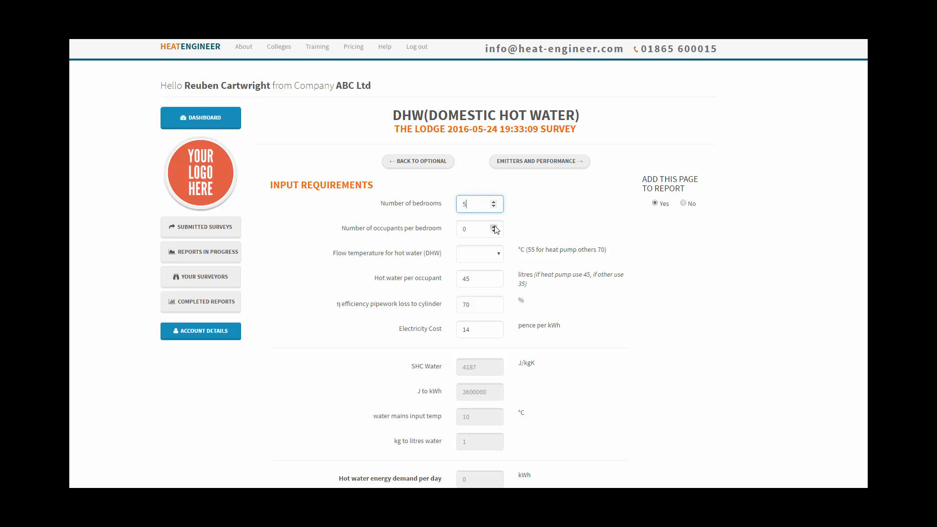
pyautogui.click(495, 227)
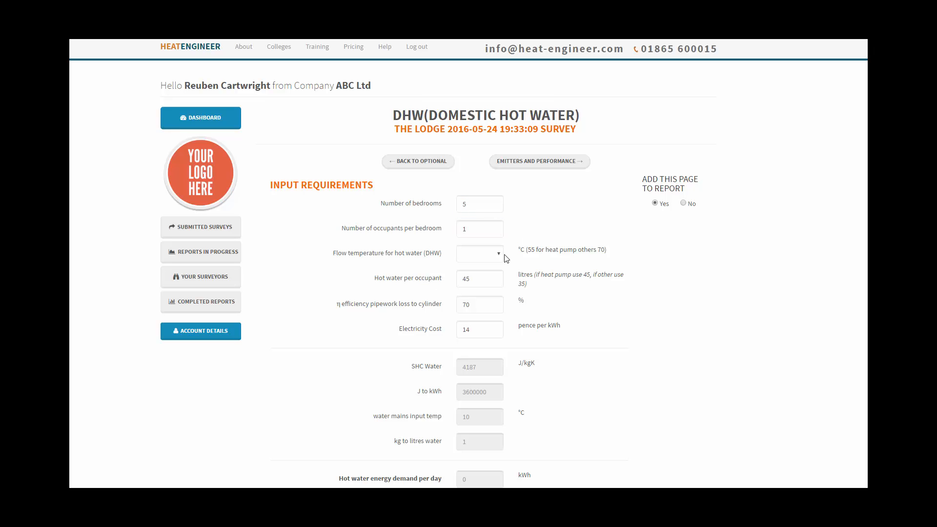
pyautogui.click(479, 254)
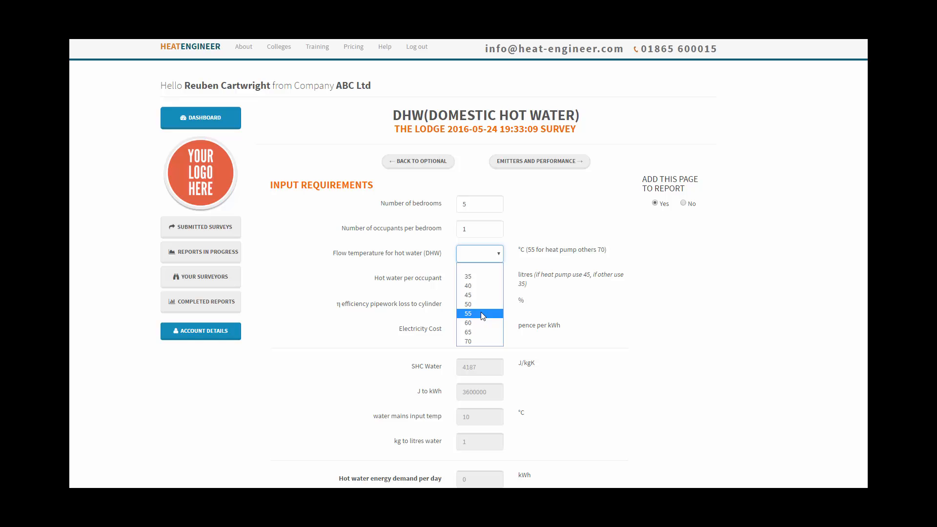
pyautogui.click(468, 313)
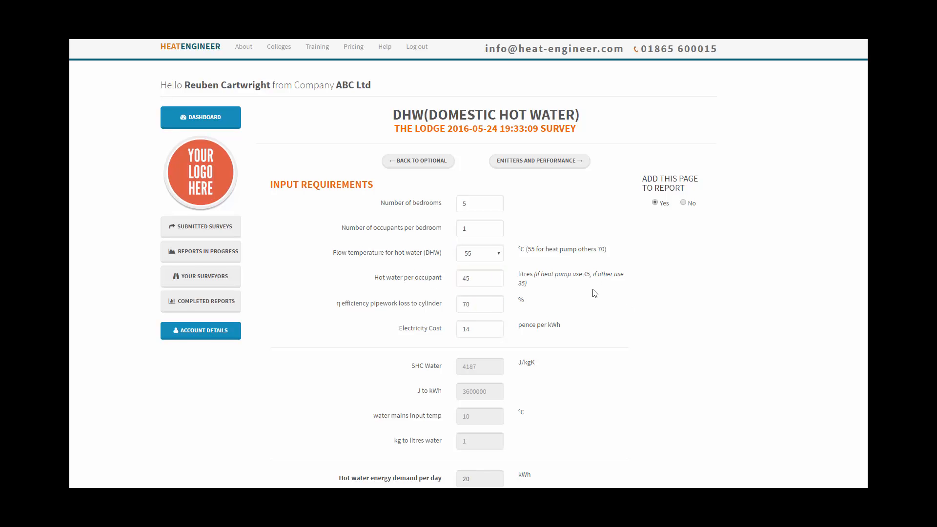
pyautogui.scroll(-3)
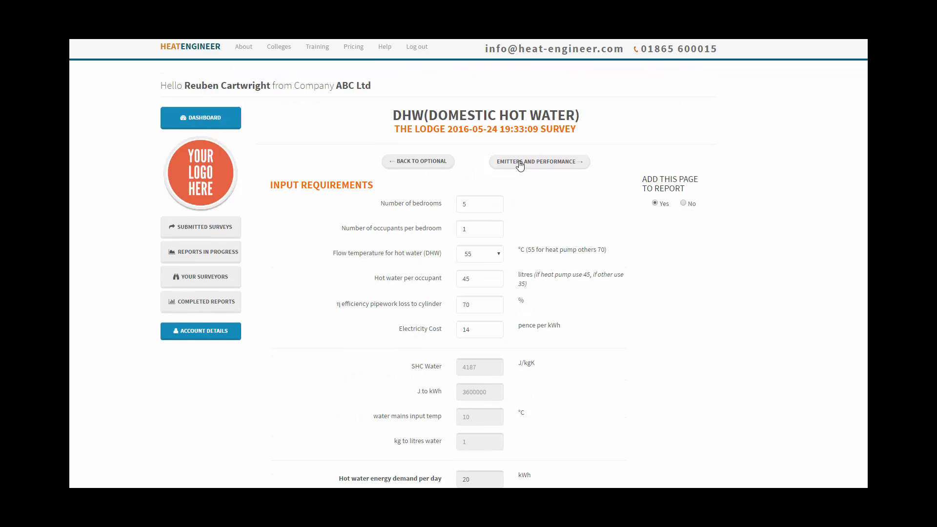
pyautogui.click(538, 162)
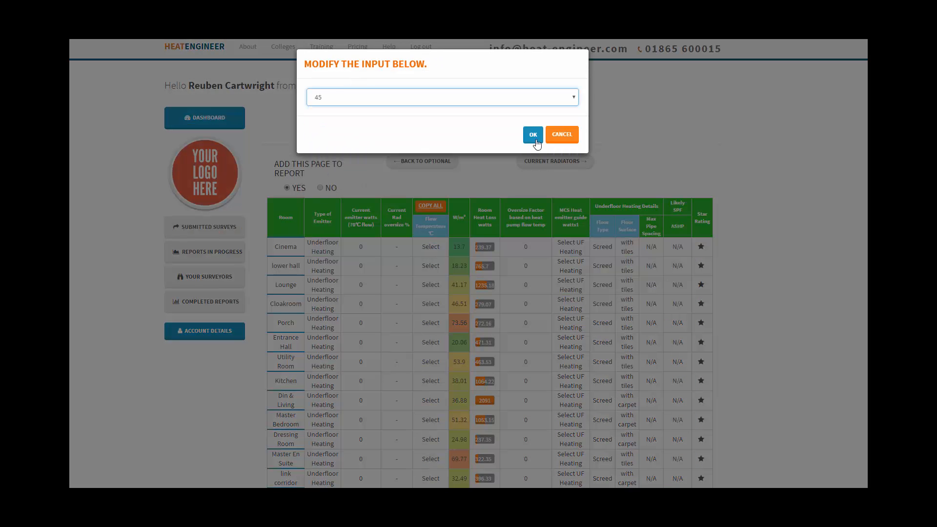
# Copy a 45 °C underfloor heating flow temperature to all rooms.
pyautogui.click(530, 134)
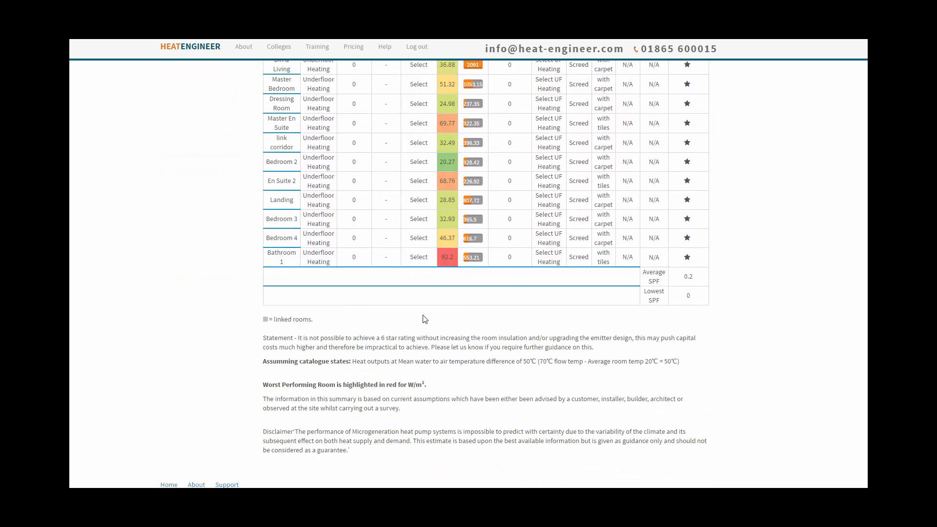
pyautogui.scroll(3)
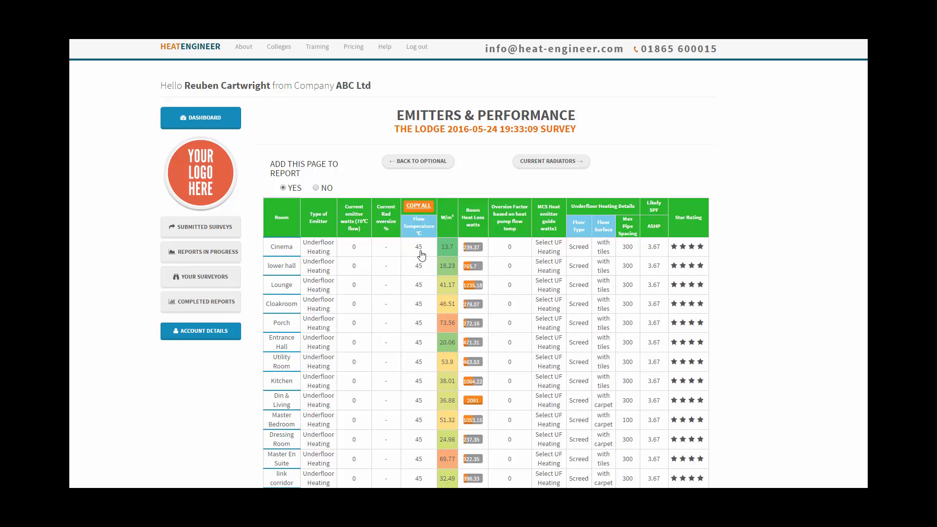
pyautogui.moveTo(667, 264)
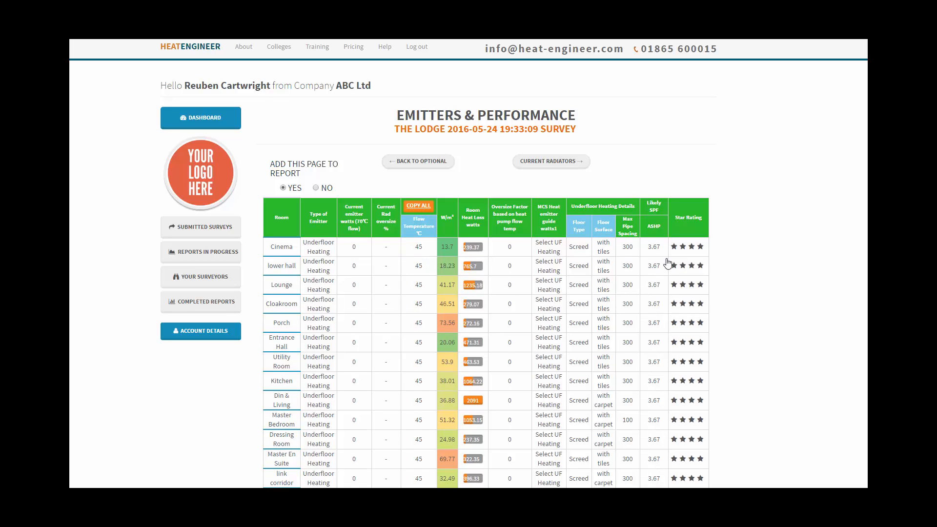
pyautogui.moveTo(651, 280)
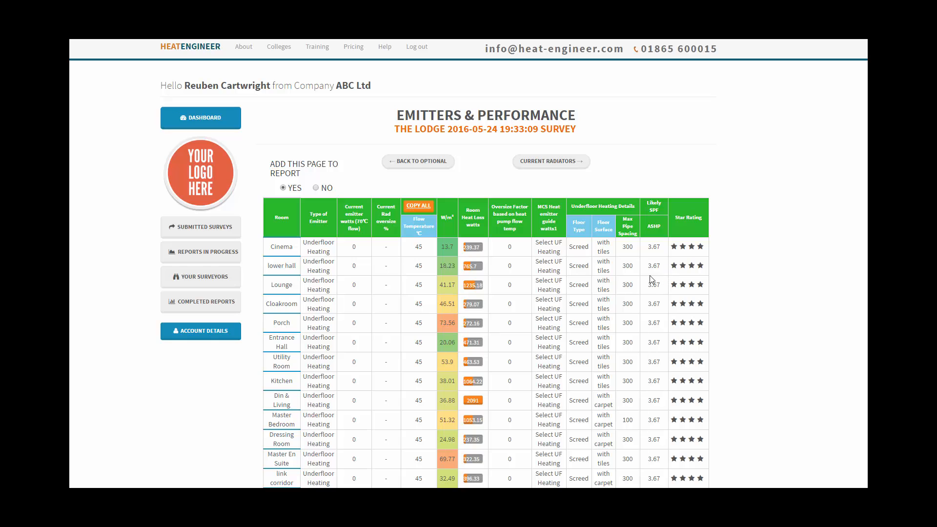
pyautogui.moveTo(649, 344)
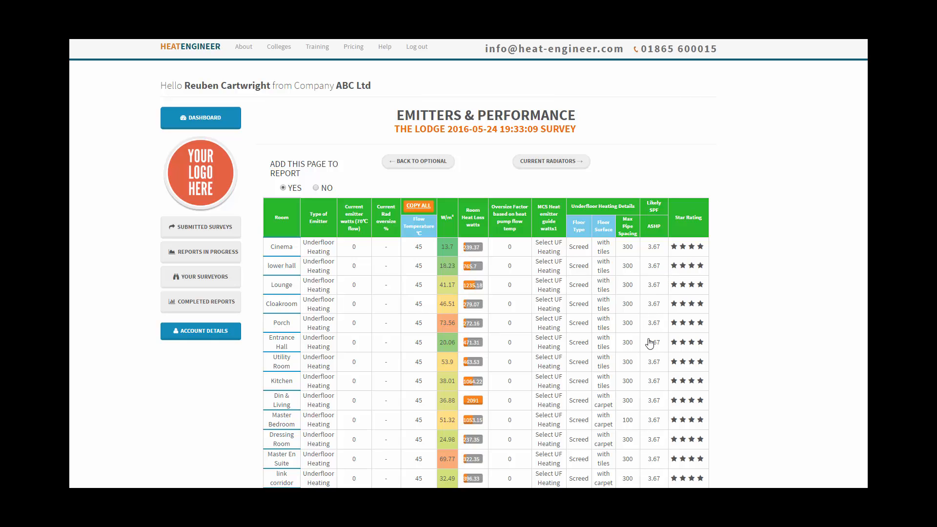
pyautogui.scroll(-3)
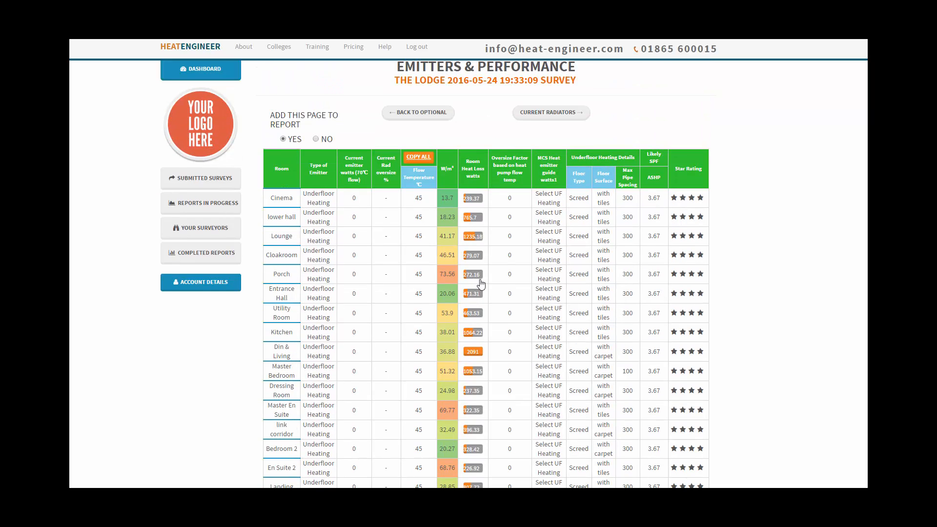
pyautogui.moveTo(583, 208)
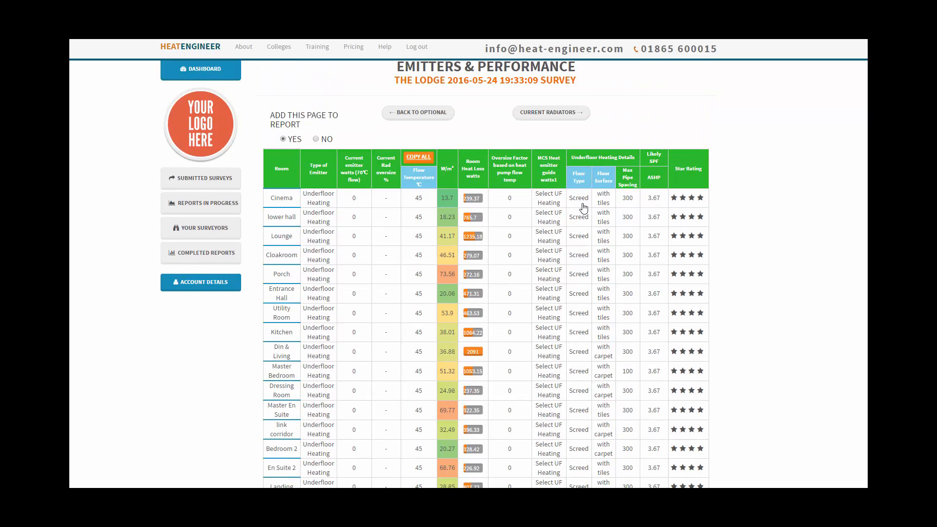
pyautogui.scroll(-3)
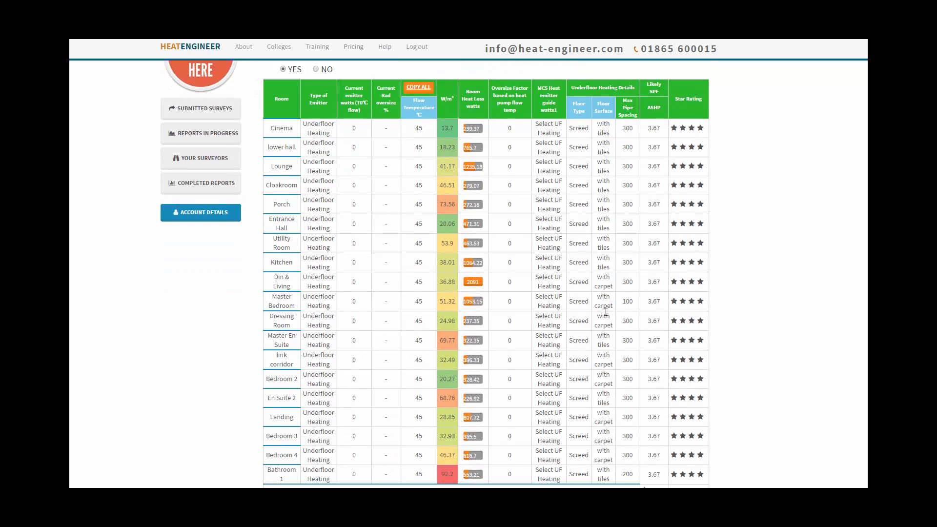
pyautogui.scroll(-3)
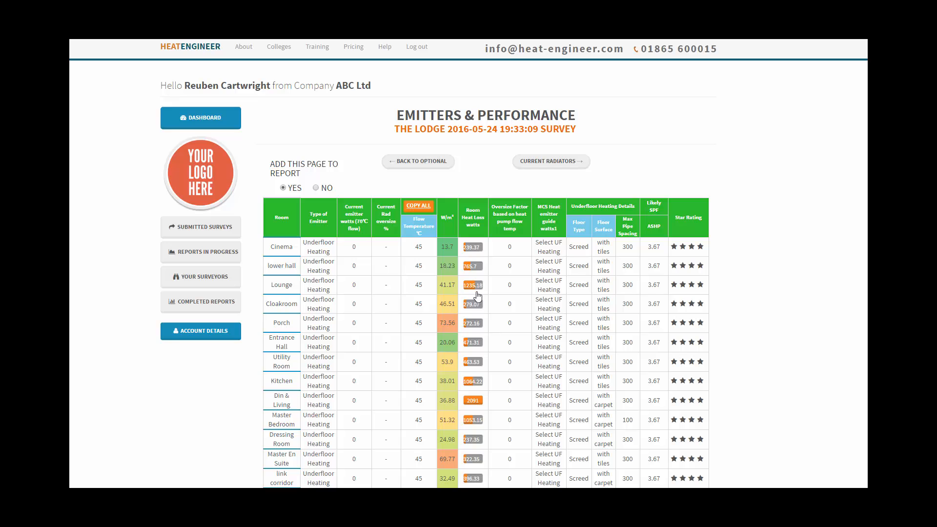
pyautogui.scroll(-3)
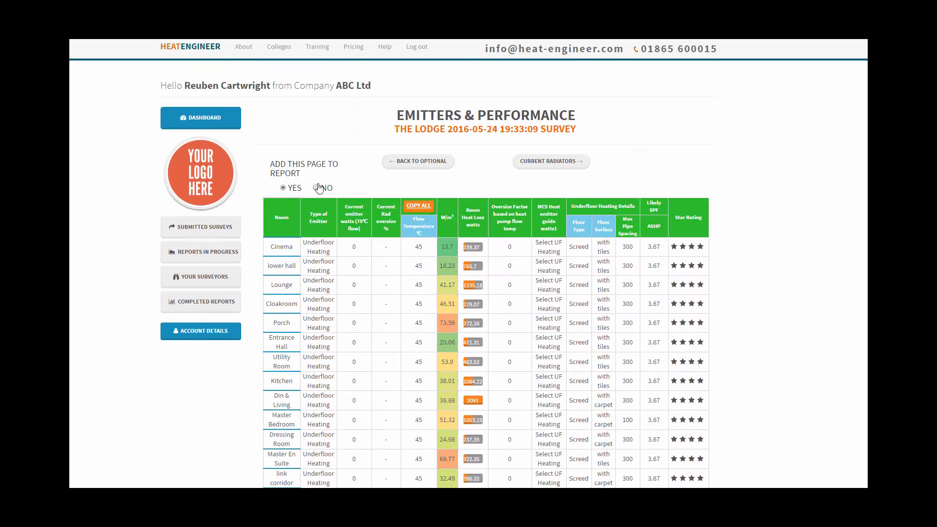
# Keep the emitters page in the report and continue to Current Radiators.
pyautogui.click(315, 188)
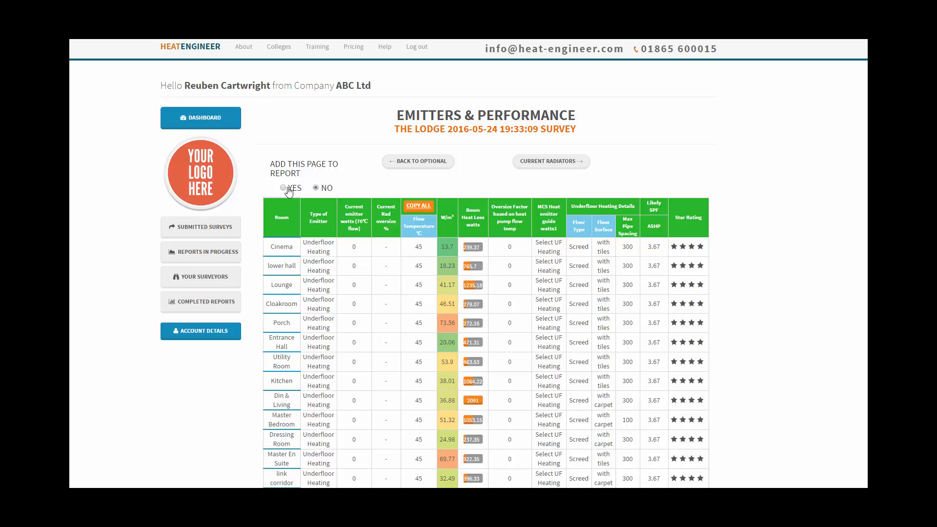
pyautogui.click(282, 187)
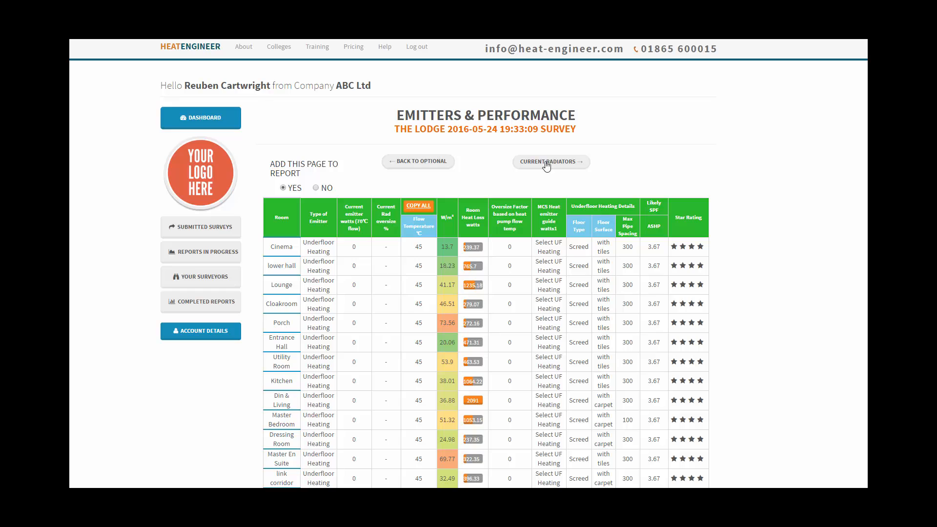
pyautogui.moveTo(384, 185)
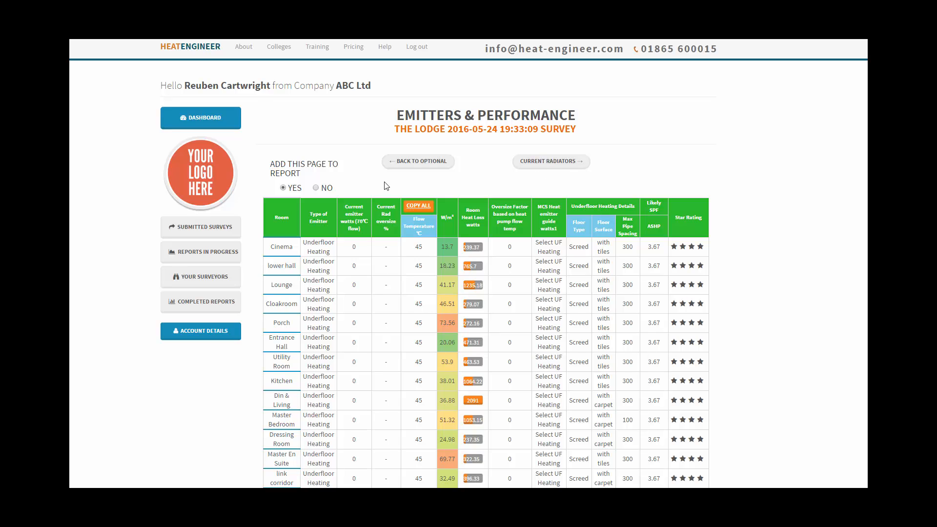
pyautogui.moveTo(376, 189)
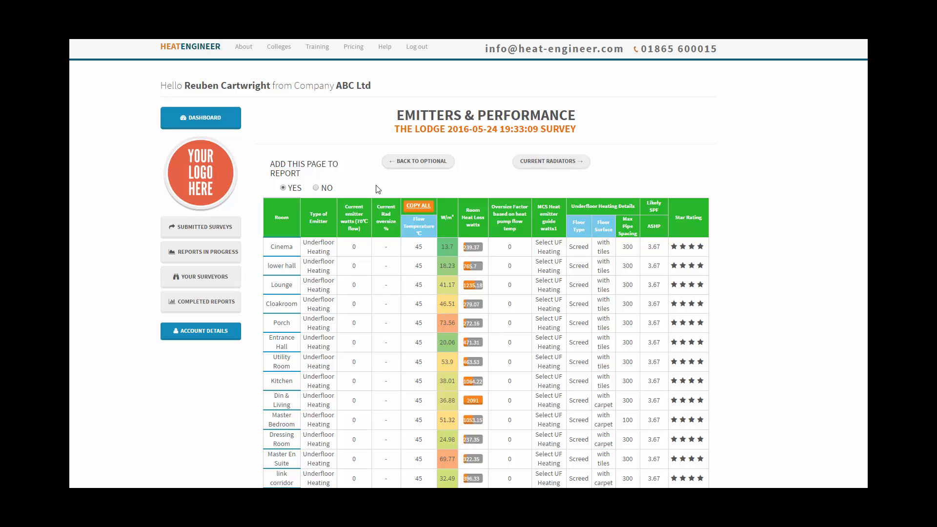
pyautogui.moveTo(417, 173)
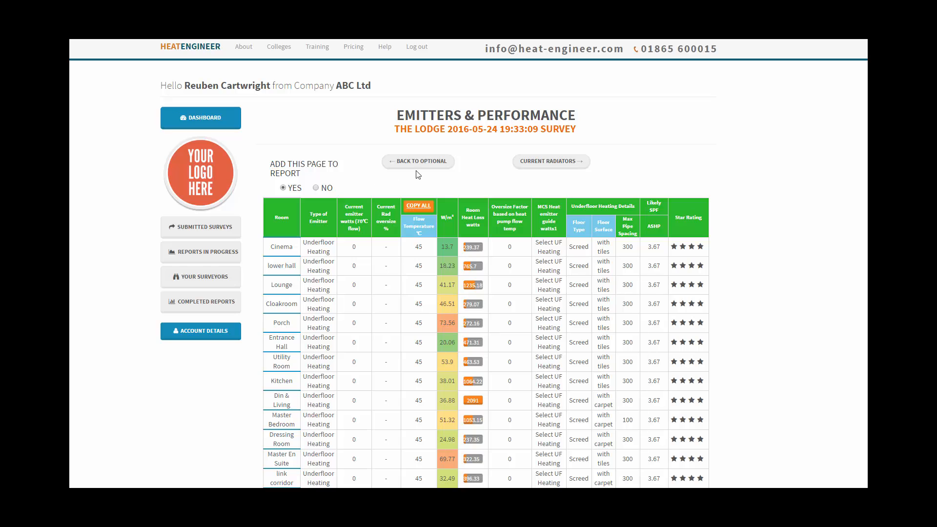
pyautogui.moveTo(381, 175)
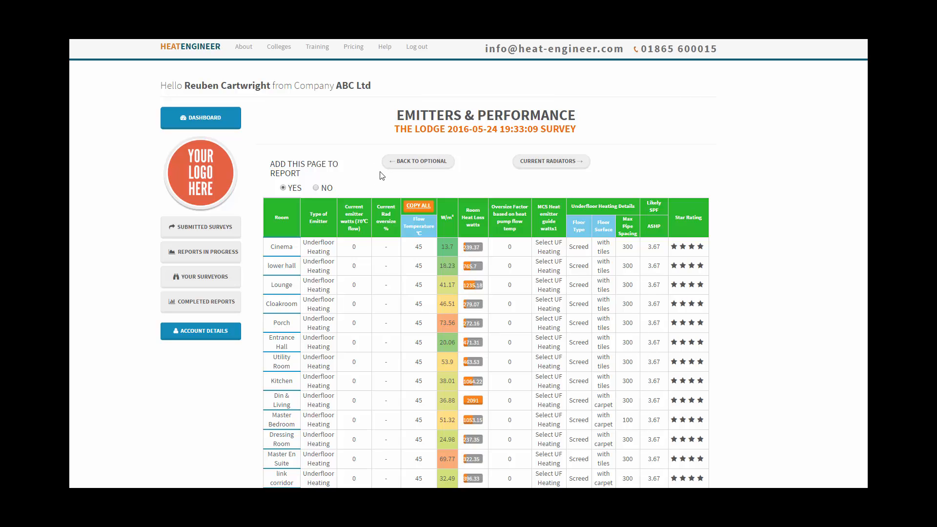
pyautogui.click(550, 161)
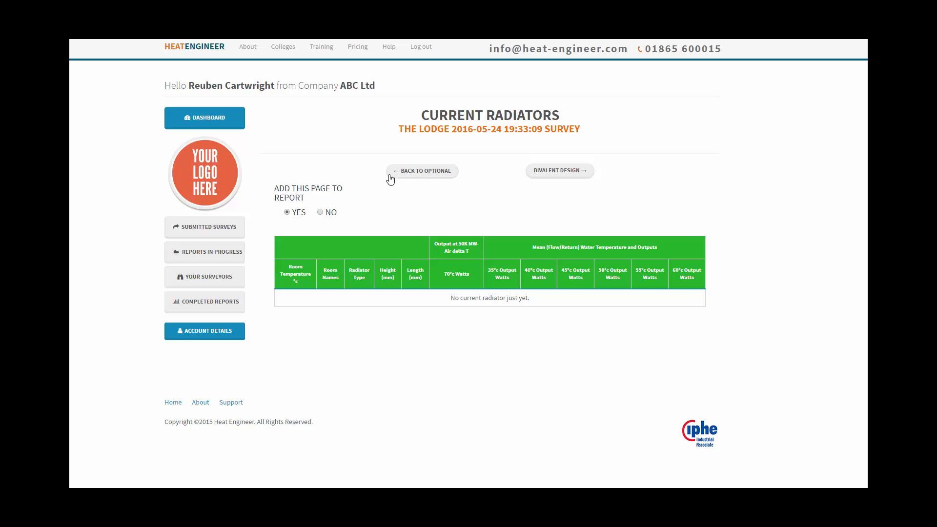
# Exclude current radiators from the report and continue past Bivalent Design to Fuel Comparison.
pyautogui.click(320, 212)
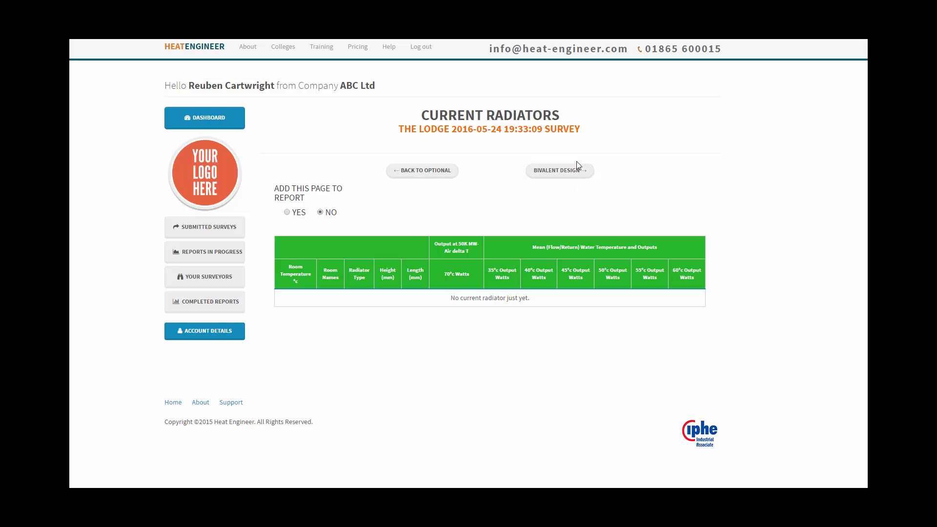
pyautogui.moveTo(568, 174)
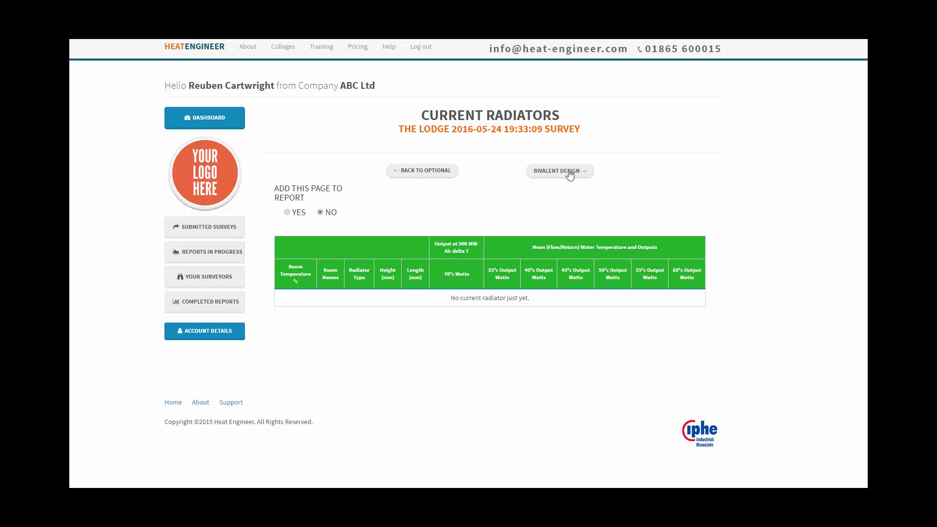
pyautogui.moveTo(695, 225)
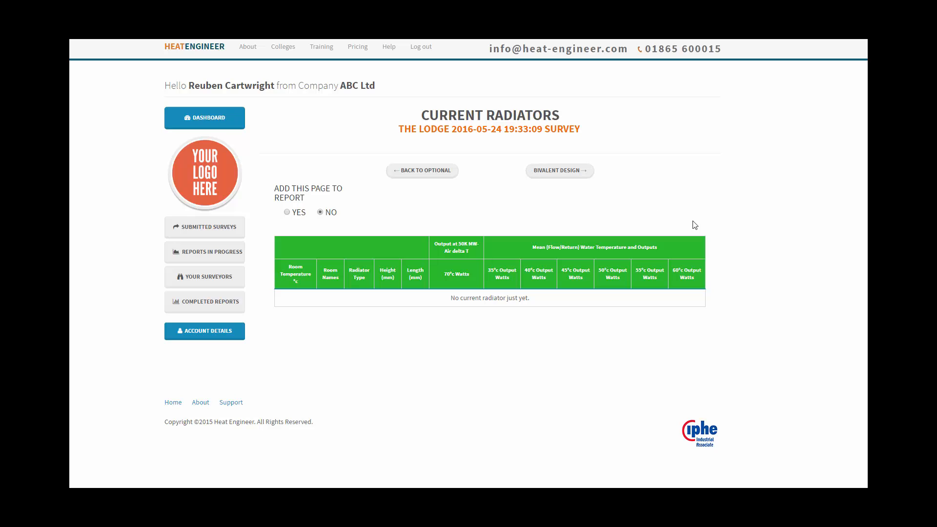
pyautogui.click(558, 170)
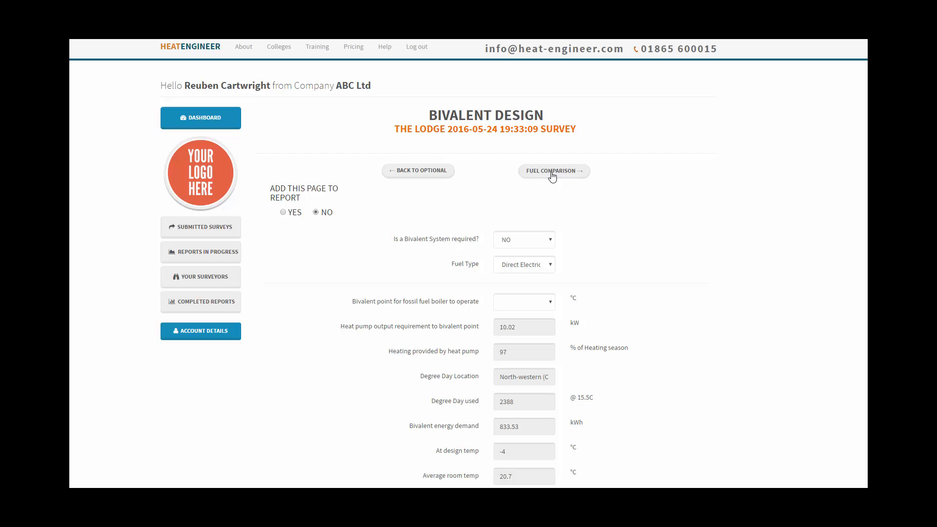
pyautogui.click(552, 170)
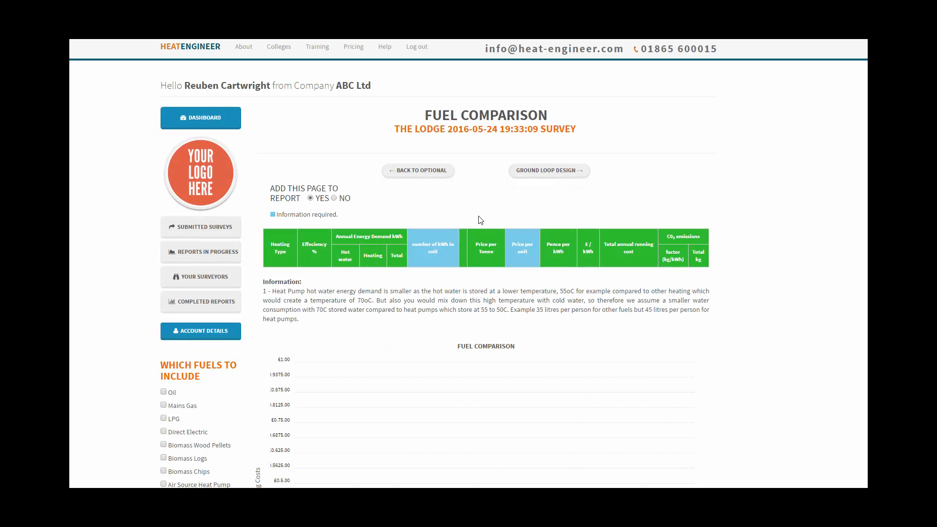
pyautogui.moveTo(222, 356)
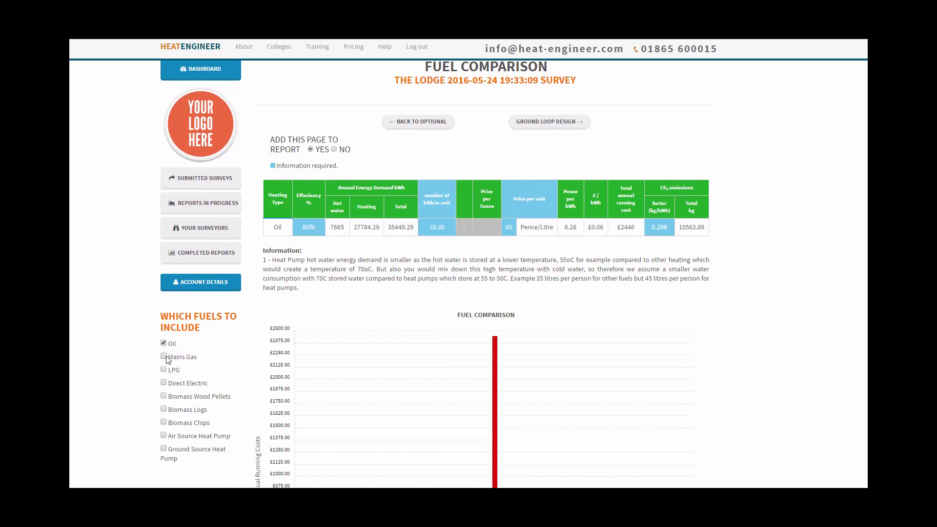
# Add LPG to the fuel comparison and continue to Ground Loop Design.
pyautogui.click(163, 369)
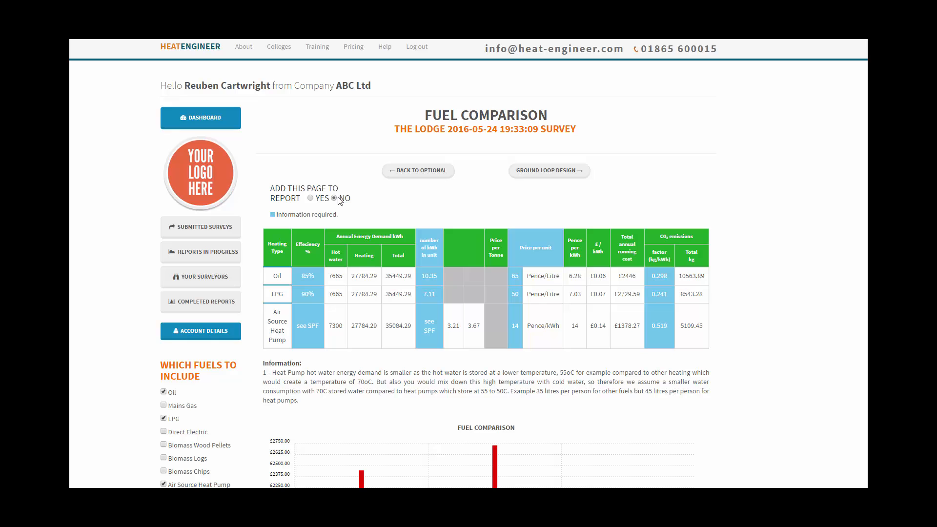
pyautogui.click(548, 170)
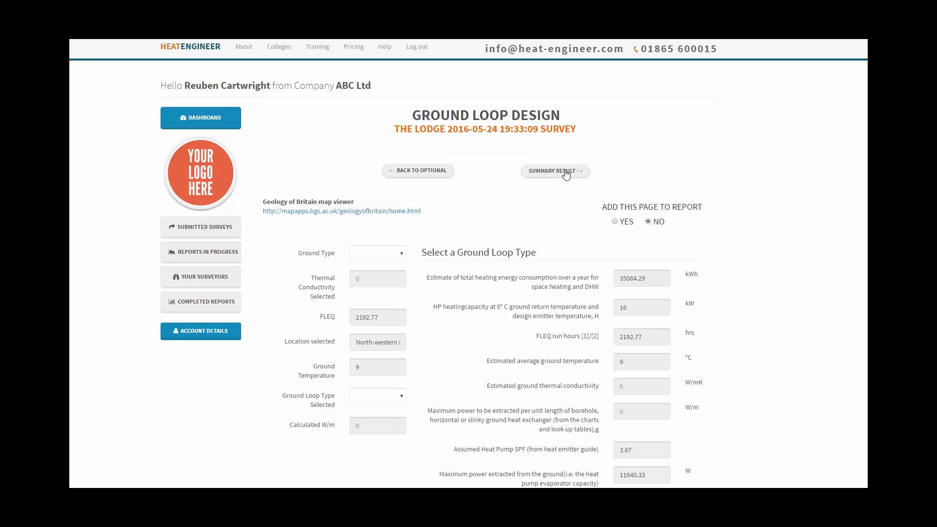
# Scroll through The Lodge's Summary of Results, then Save and Review.
pyautogui.click(555, 170)
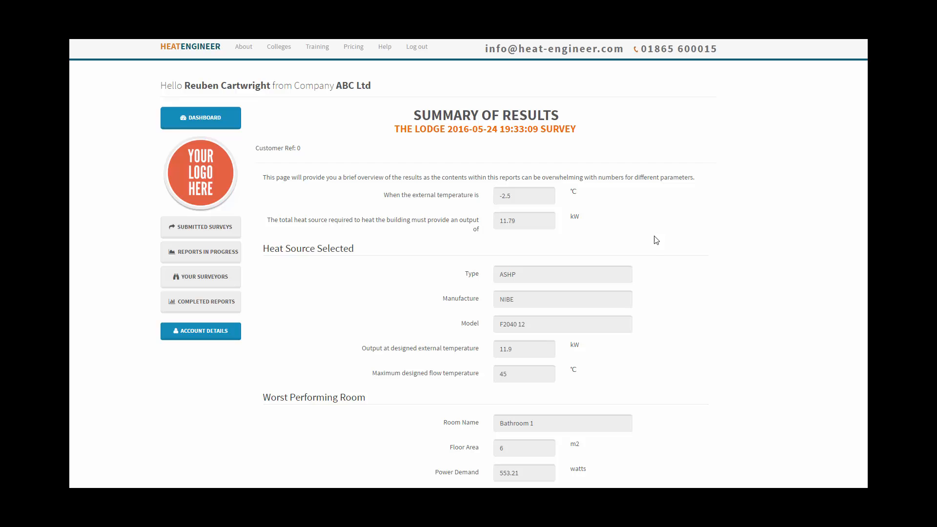
pyautogui.scroll(-3)
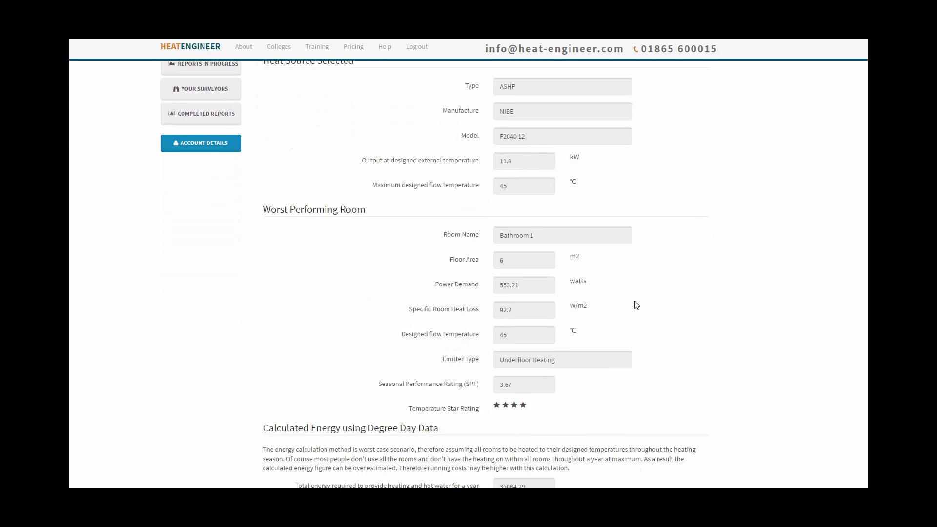
pyautogui.scroll(-3)
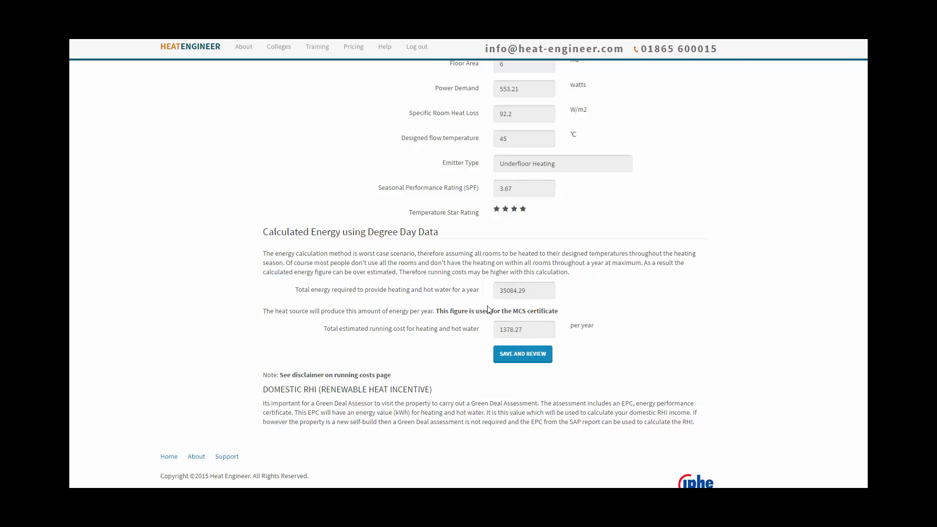
pyautogui.moveTo(528, 329)
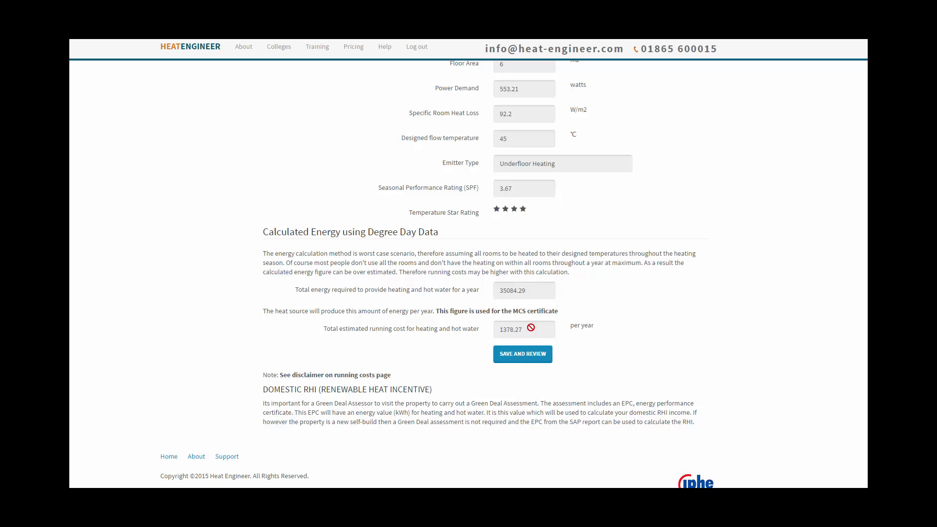
pyautogui.moveTo(522, 353)
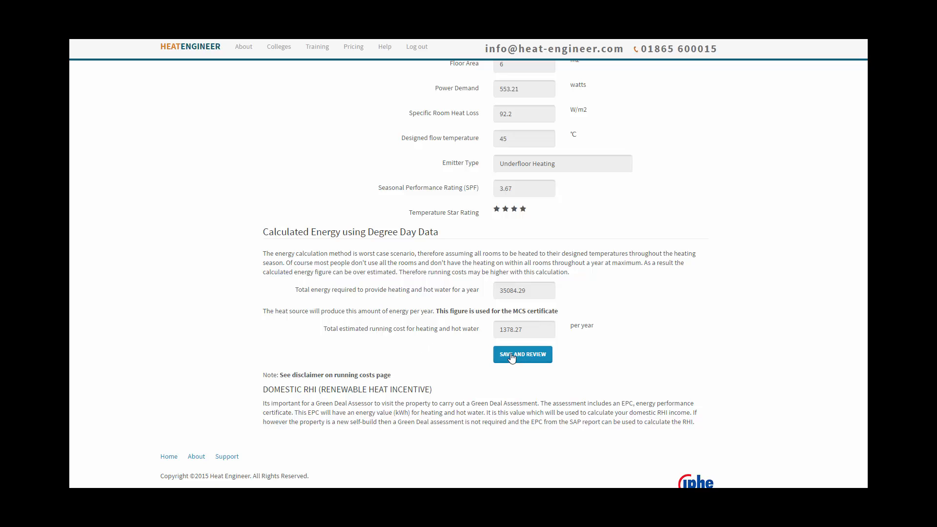
pyautogui.click(522, 353)
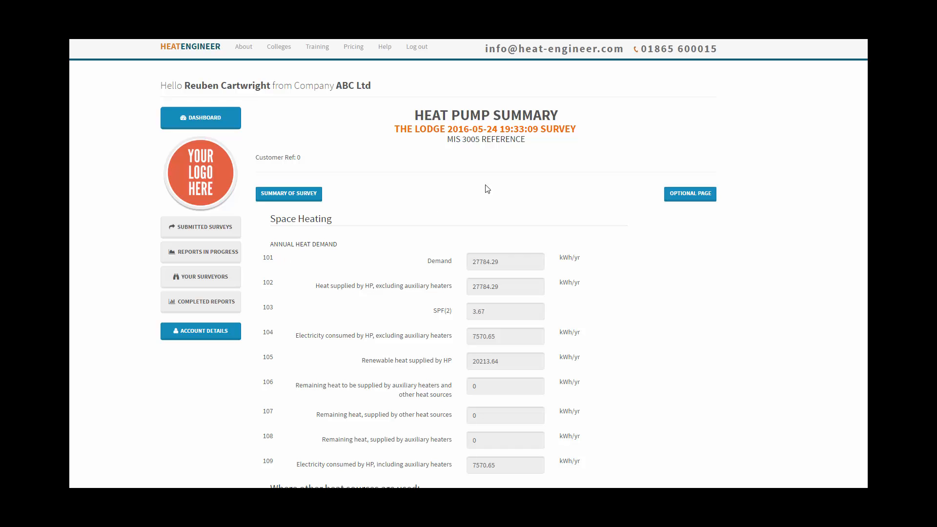
pyautogui.moveTo(280, 324)
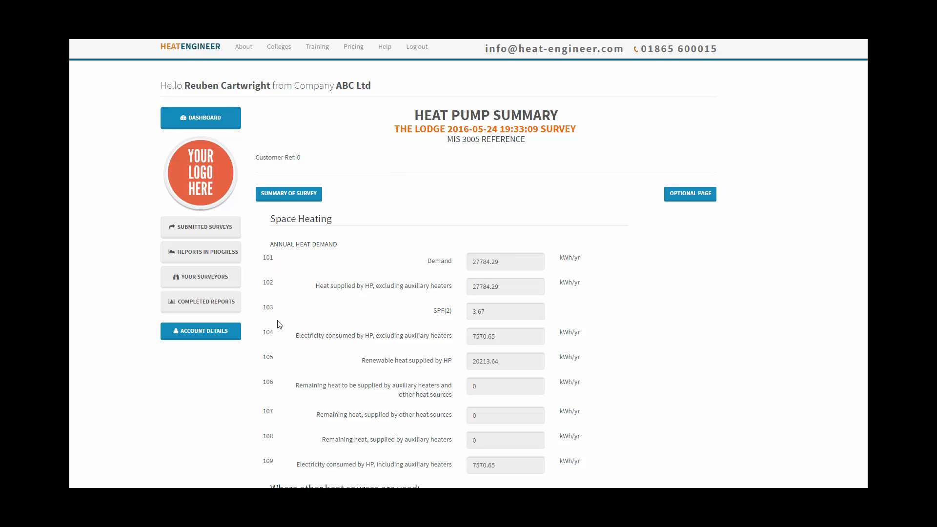
# Scroll the Heat Pump Summary down to the RHI calculations and go to the dashboard.
pyautogui.scroll(-3)
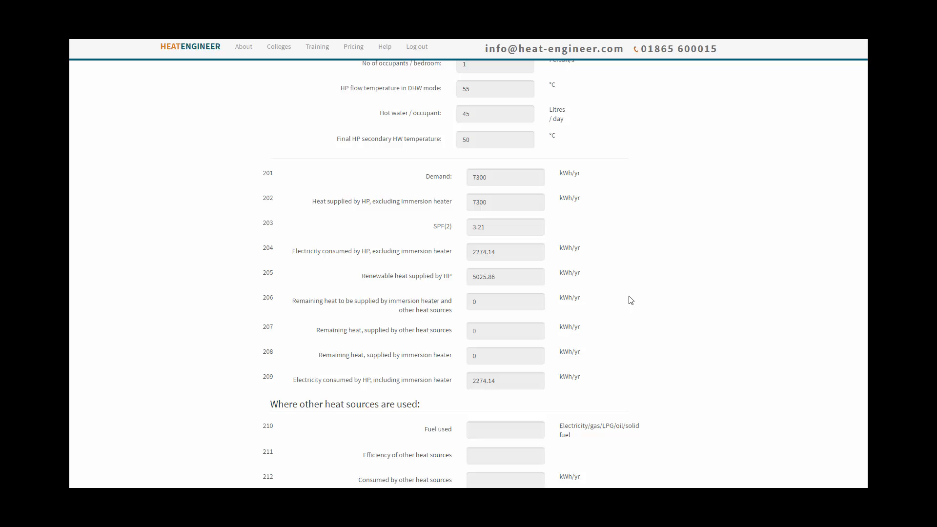
pyautogui.scroll(-3)
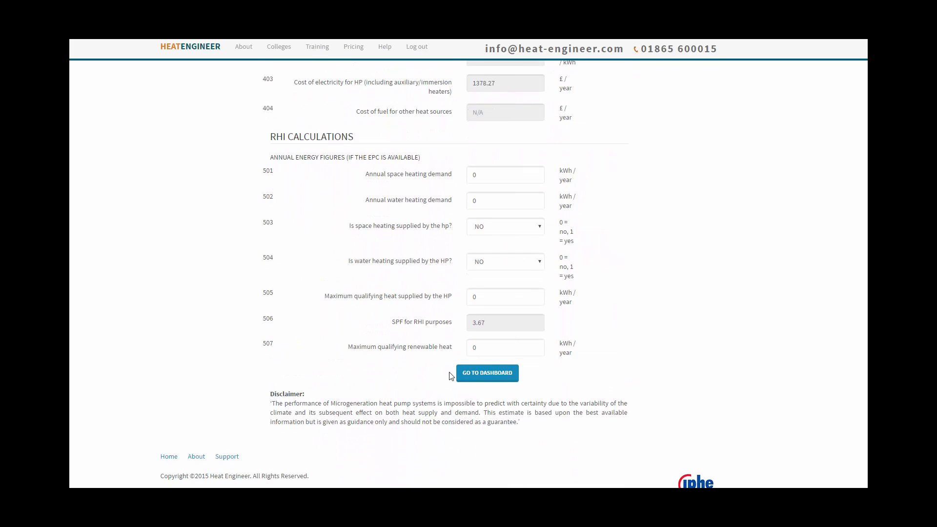
pyautogui.click(487, 373)
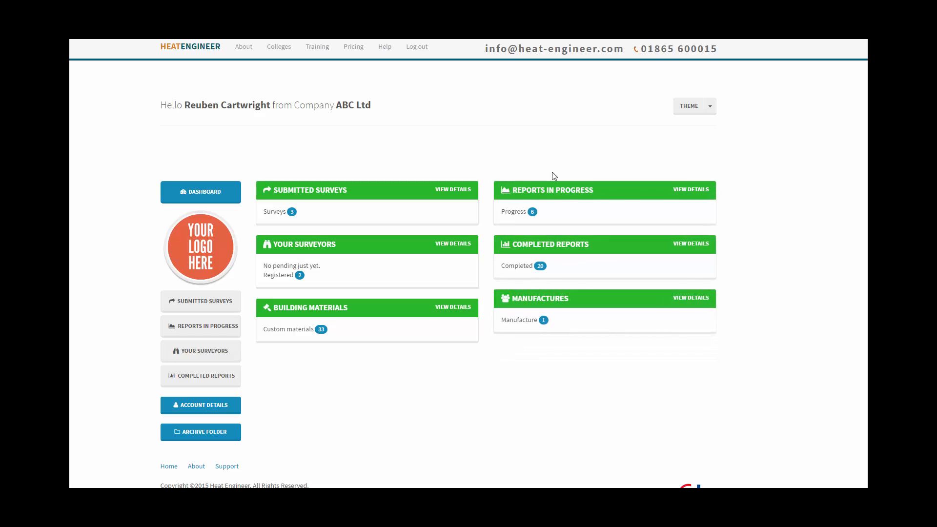
pyautogui.moveTo(532, 250)
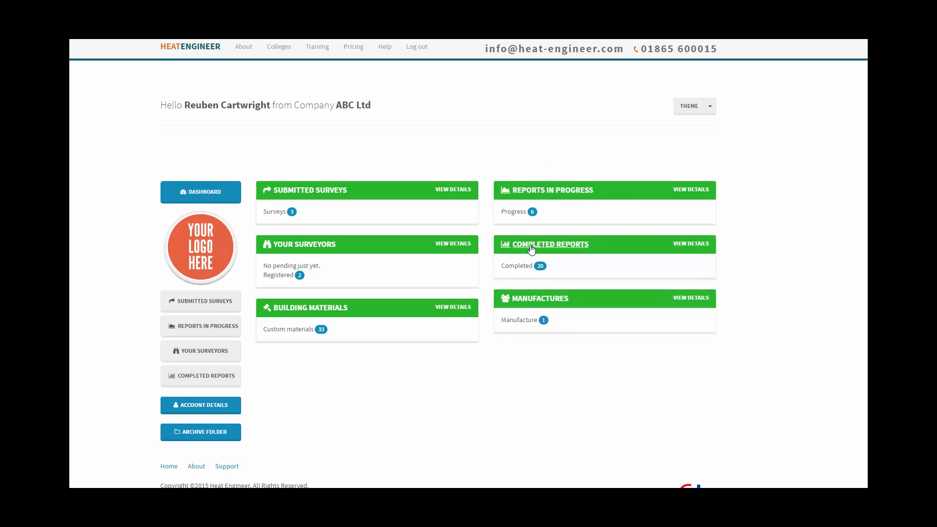
# From Completed Reports, download The Lodge PDF and open the downloaded file.
pyautogui.click(548, 244)
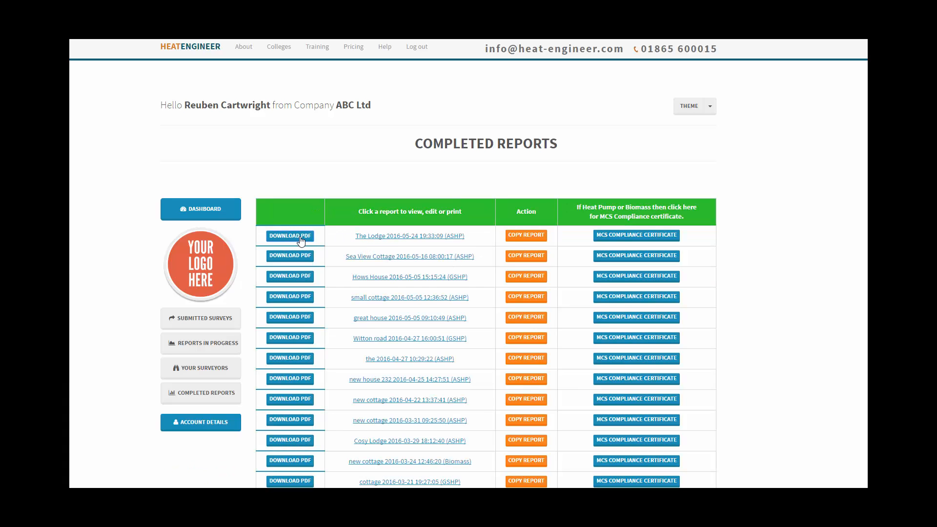
pyautogui.click(290, 235)
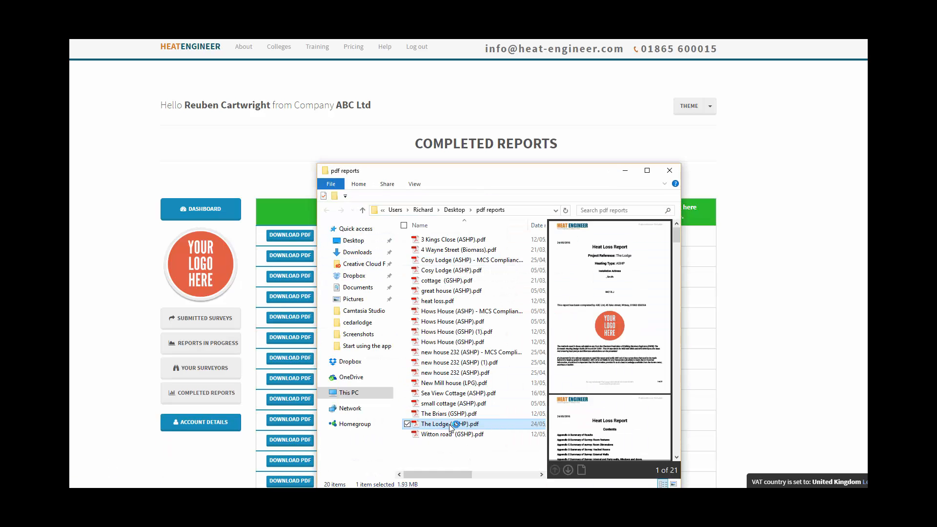
pyautogui.doubleClick(451, 424)
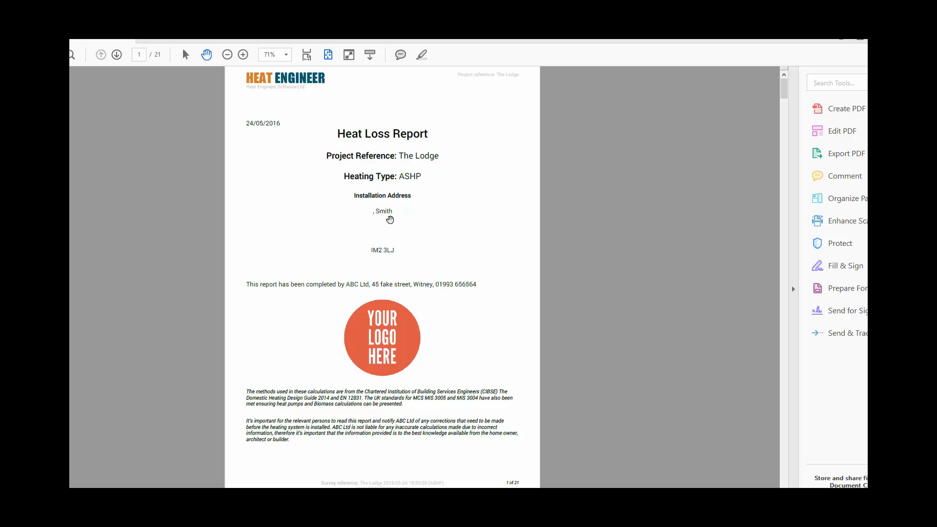
pyautogui.moveTo(400, 231)
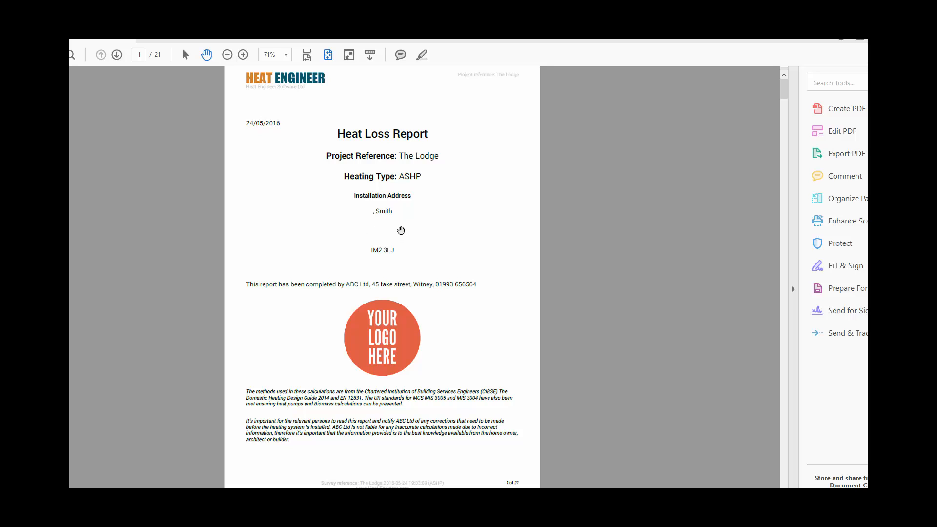
pyautogui.moveTo(343, 279)
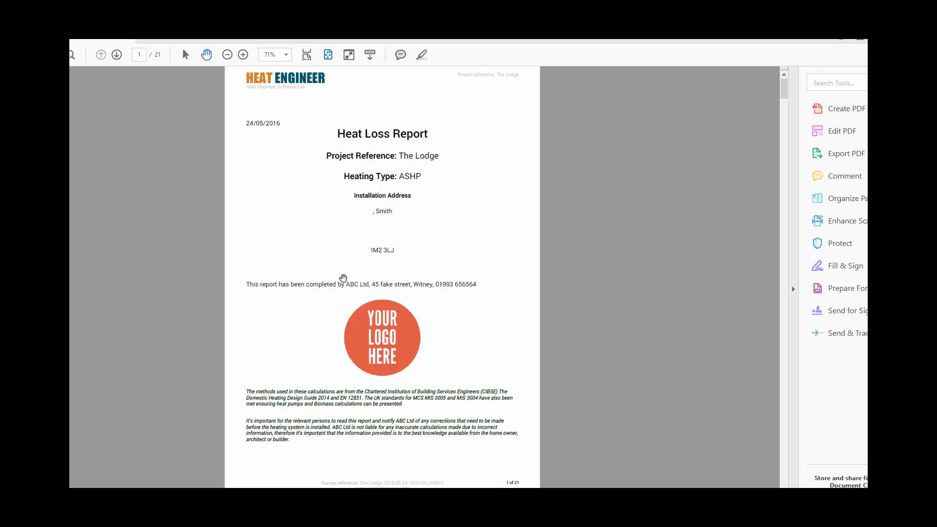
pyautogui.moveTo(399, 341)
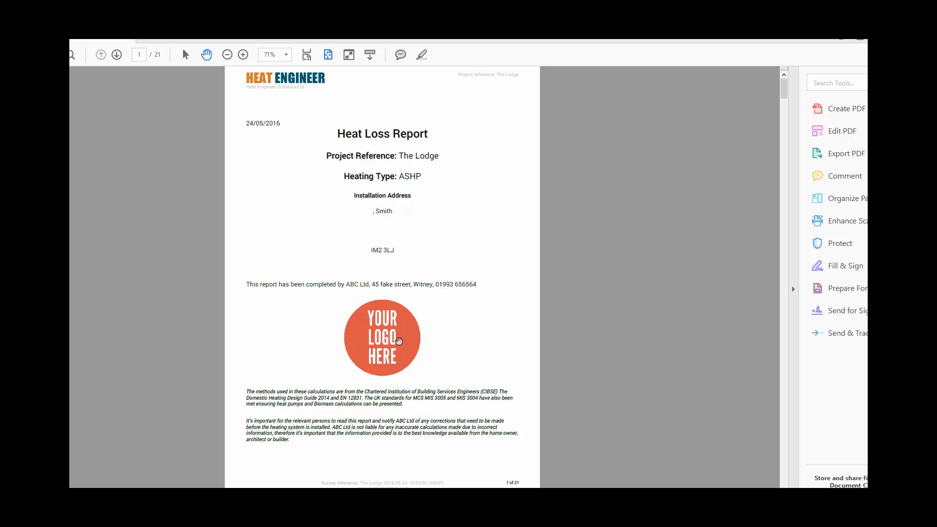
# Page through the 21-page PDF to the Heat Pump Summary appendix, zoomed to 71%.
pyautogui.scroll(-3)
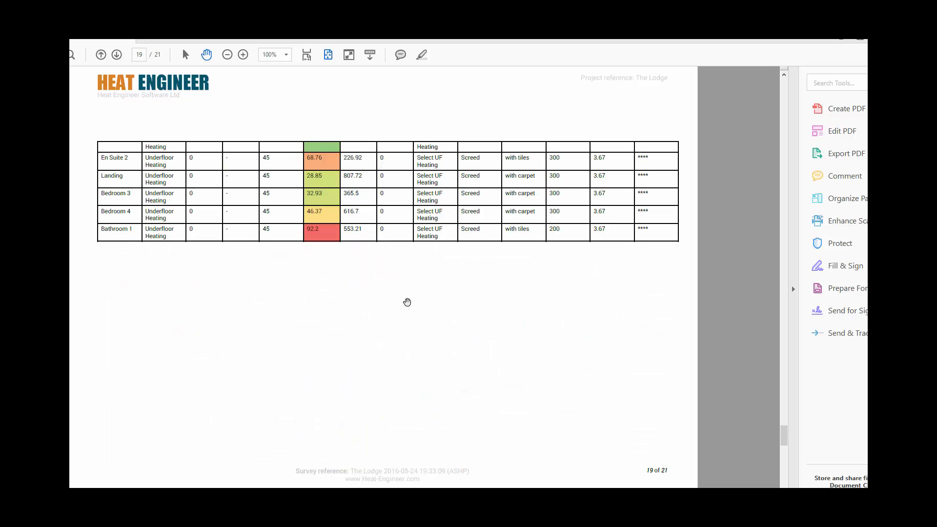
pyautogui.click(100, 54)
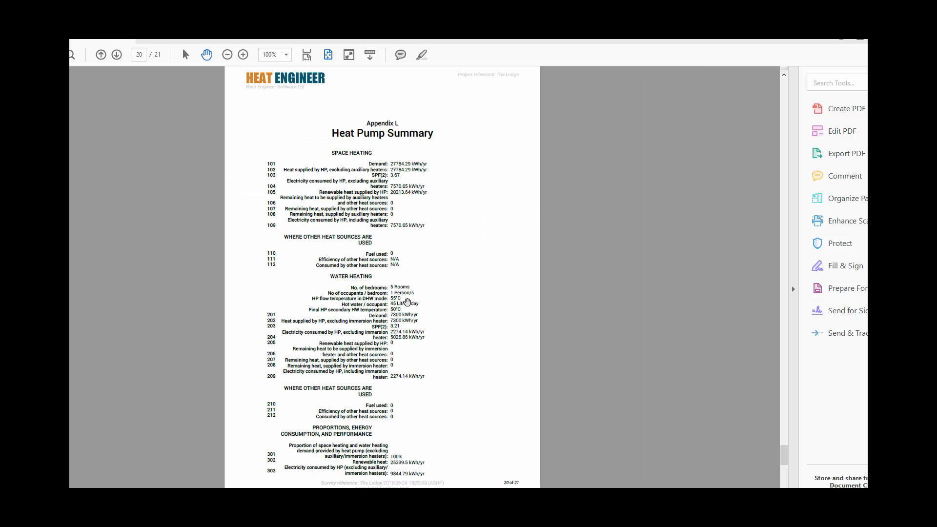
pyautogui.click(227, 54)
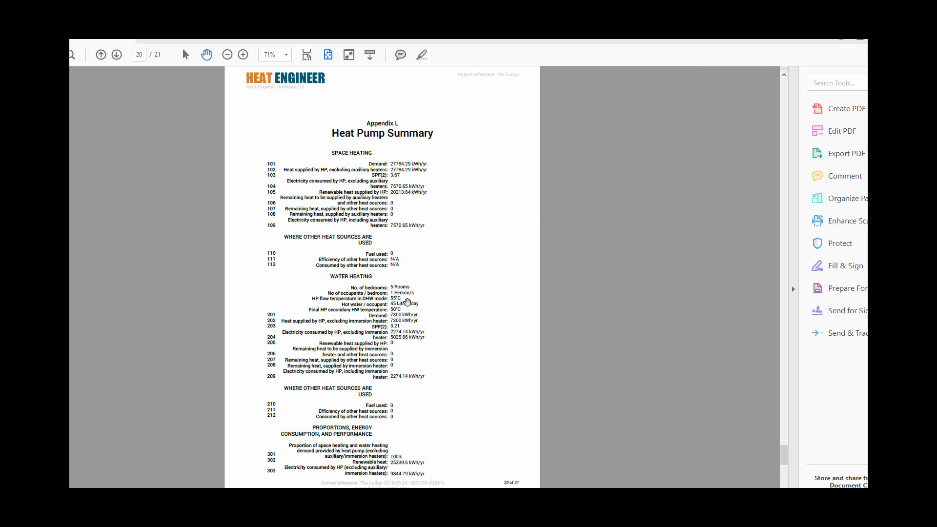
pyautogui.click(117, 54)
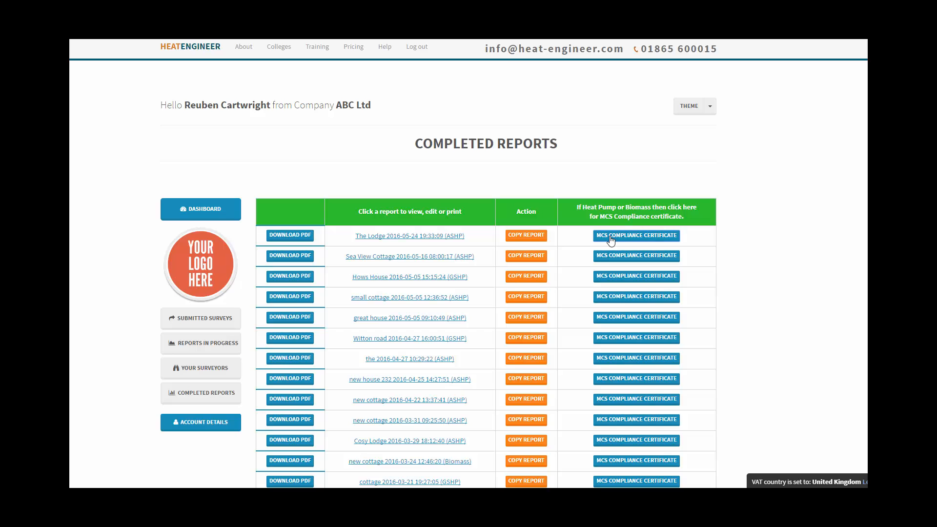
# Open The Lodge's MCS Compliance Certificate and scroll through its prefilled figures.
pyautogui.click(636, 234)
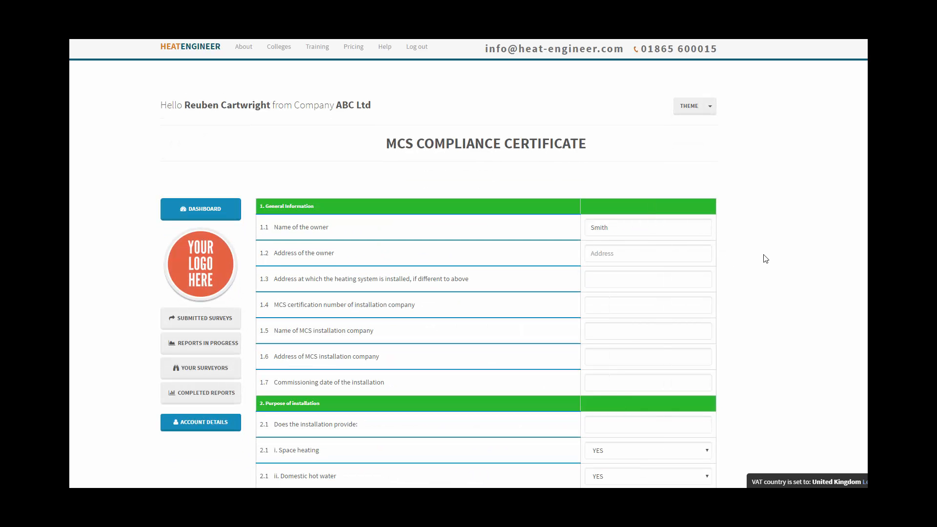
pyautogui.scroll(-3)
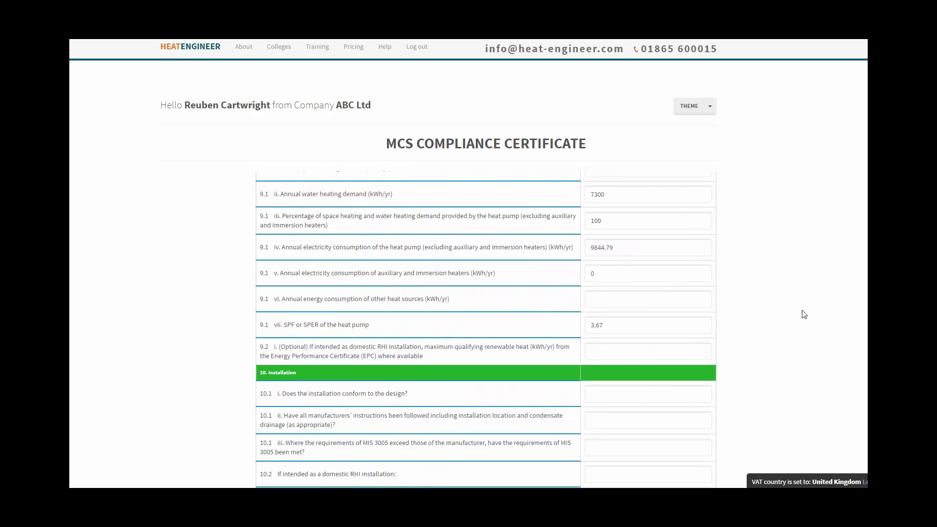
pyautogui.scroll(3)
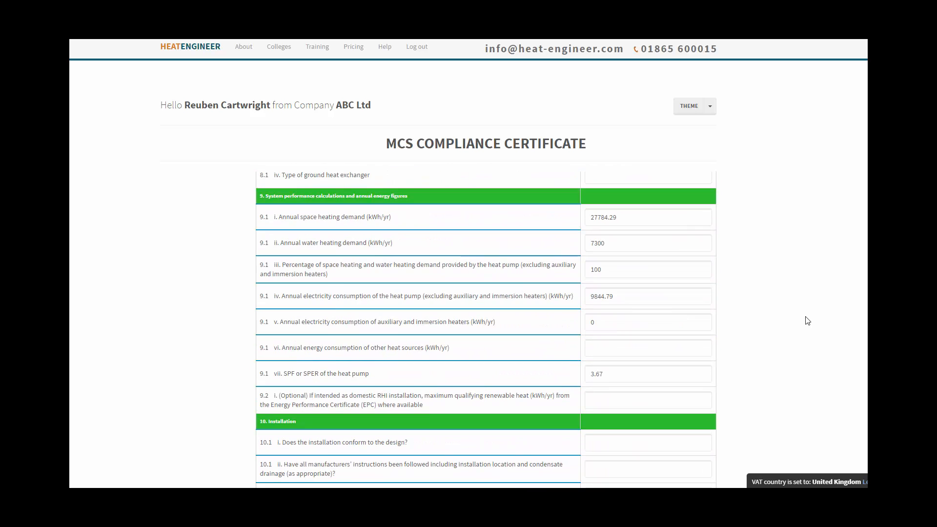
pyautogui.scroll(-3)
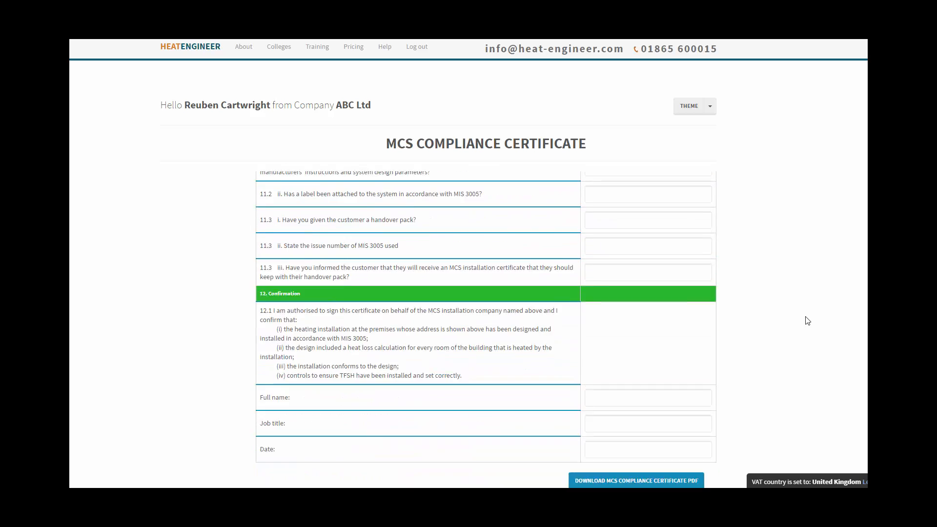